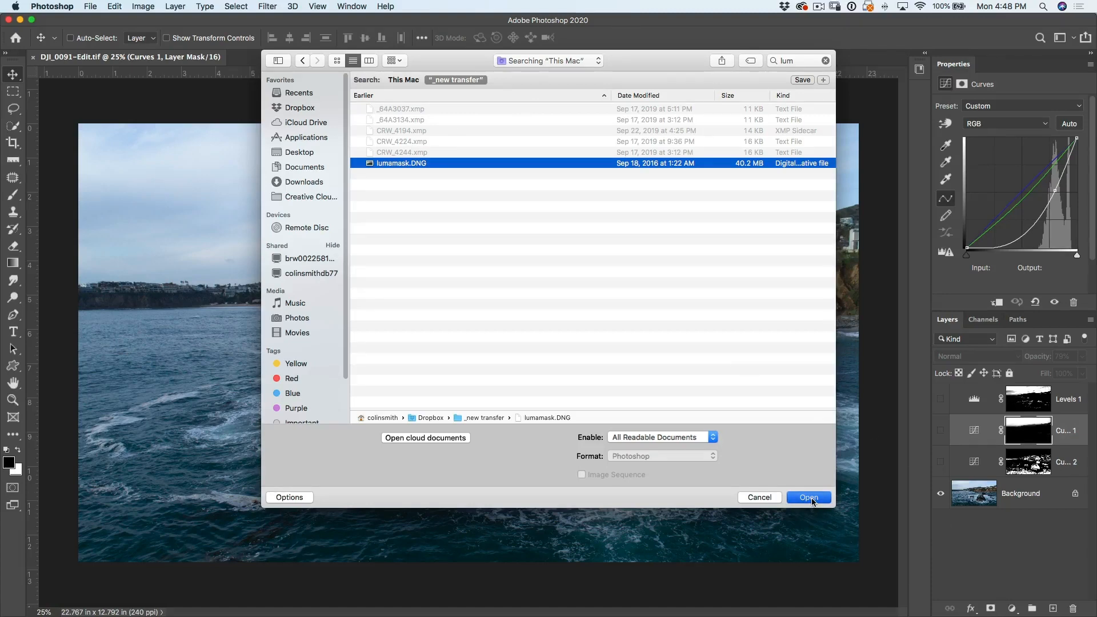
Open the lumamask.DNG raw photo of the rocky coast in Camera Raw.
click(808, 498)
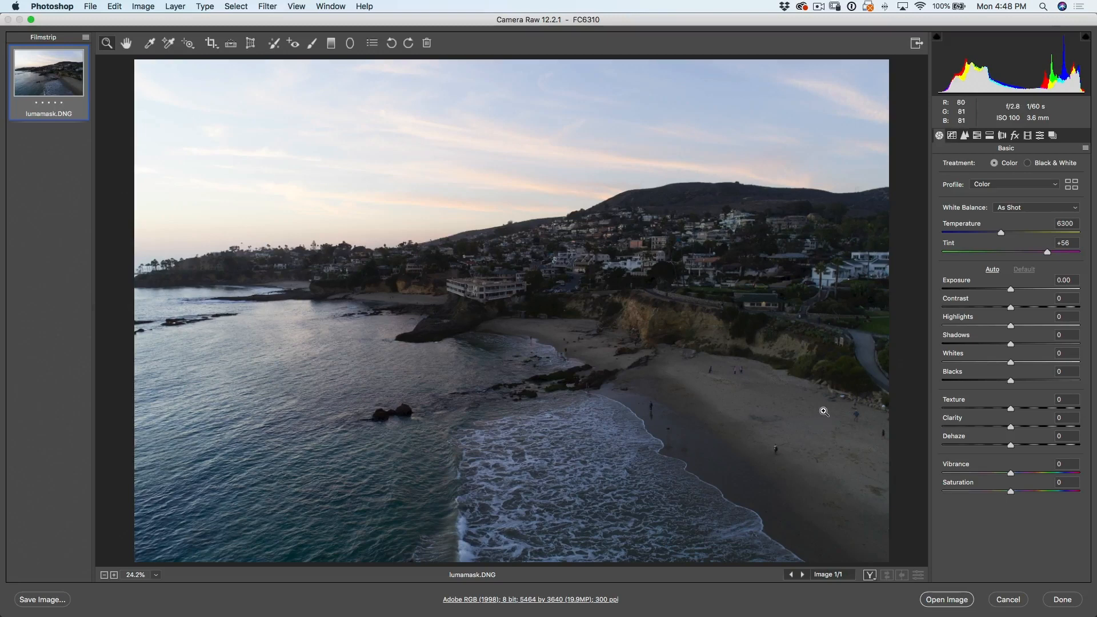
mouse_move(78, 27)
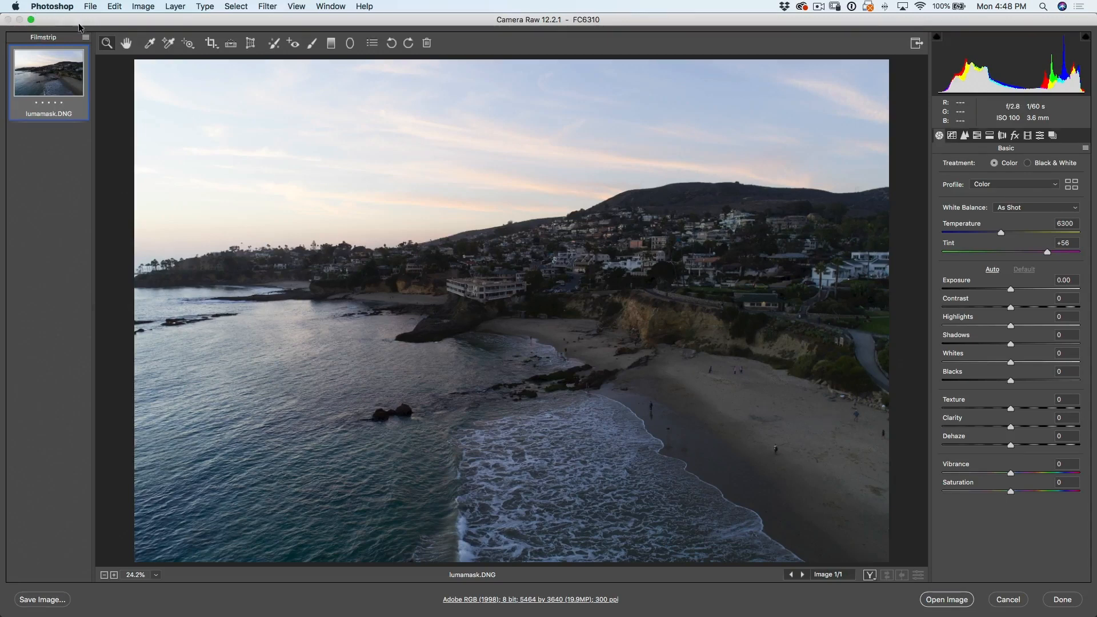
mouse_move(286, 37)
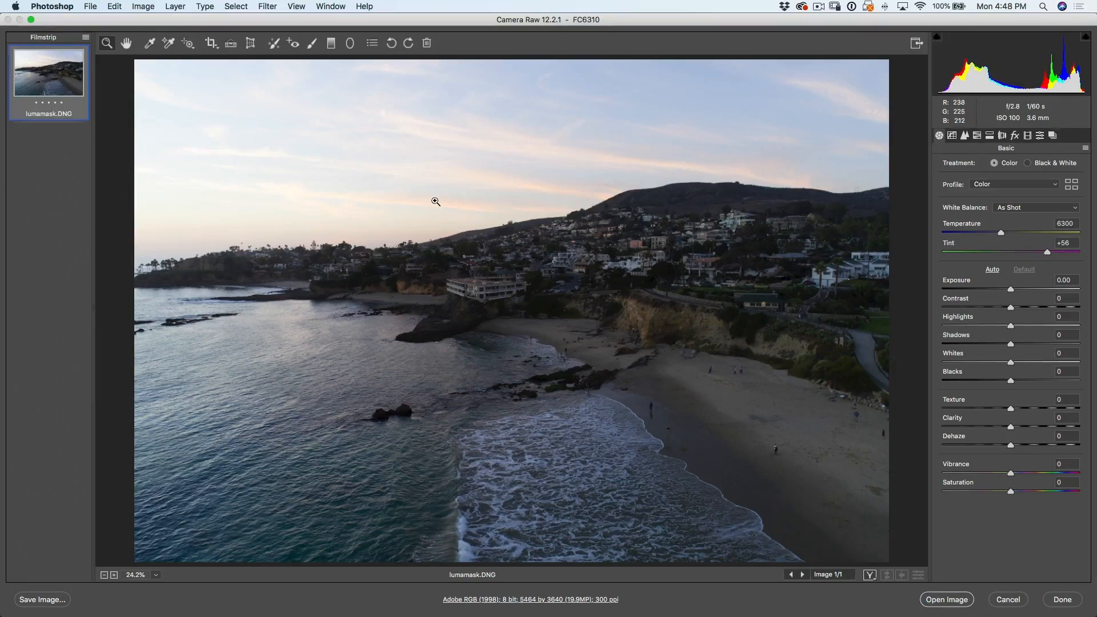
mouse_move(622, 275)
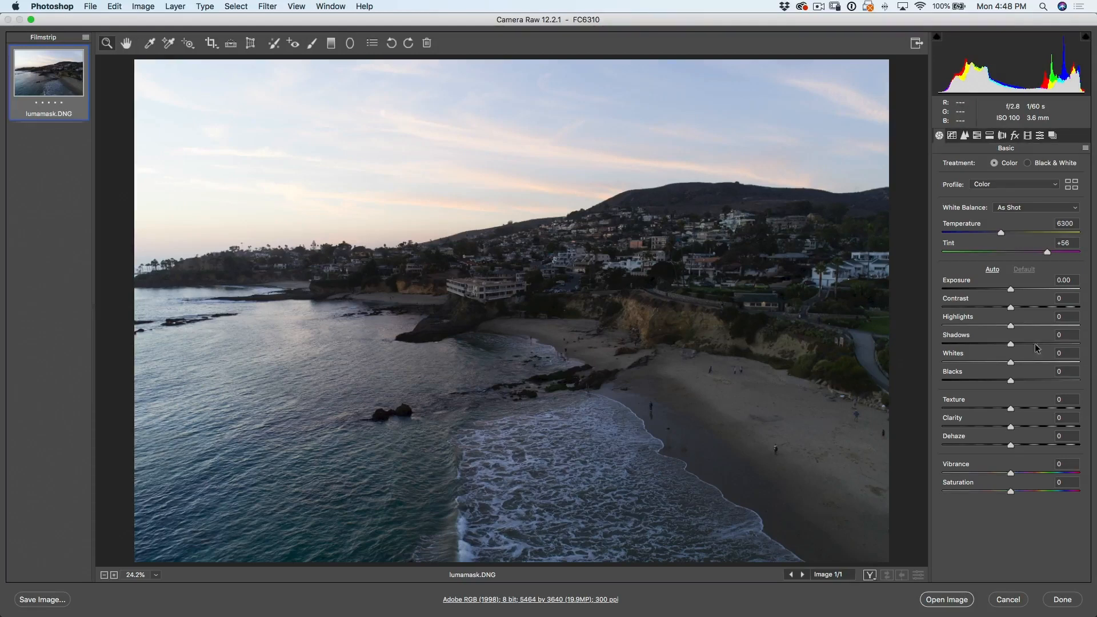
mouse_move(1010, 328)
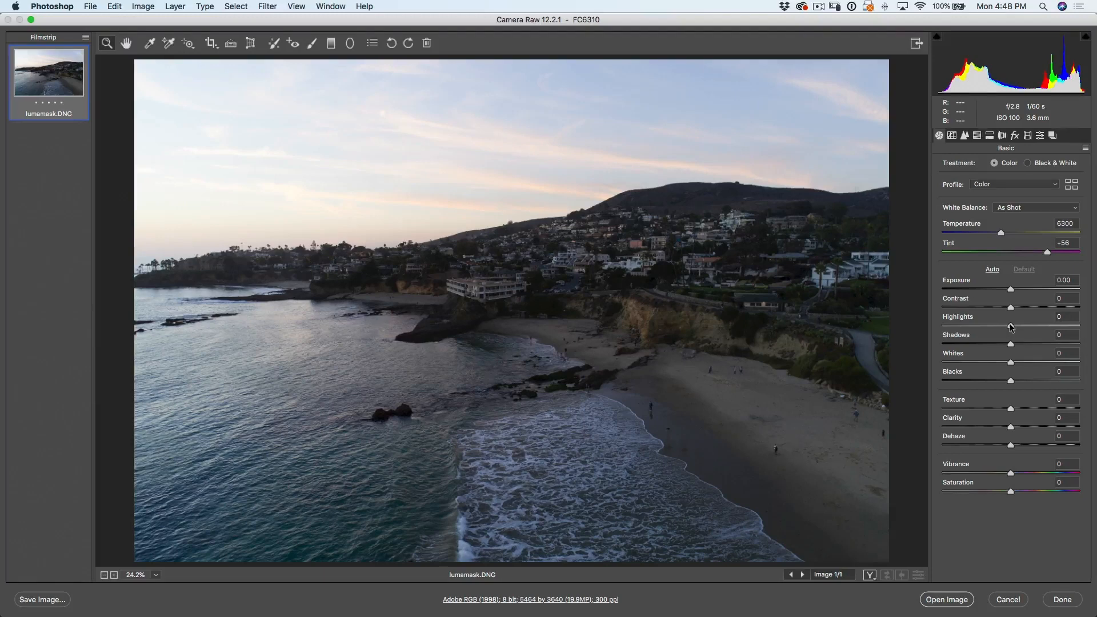
Set Highlights to -100 and Shadows to +100, with Exposure returned to 0.00.
drag(1030, 326, 941, 327)
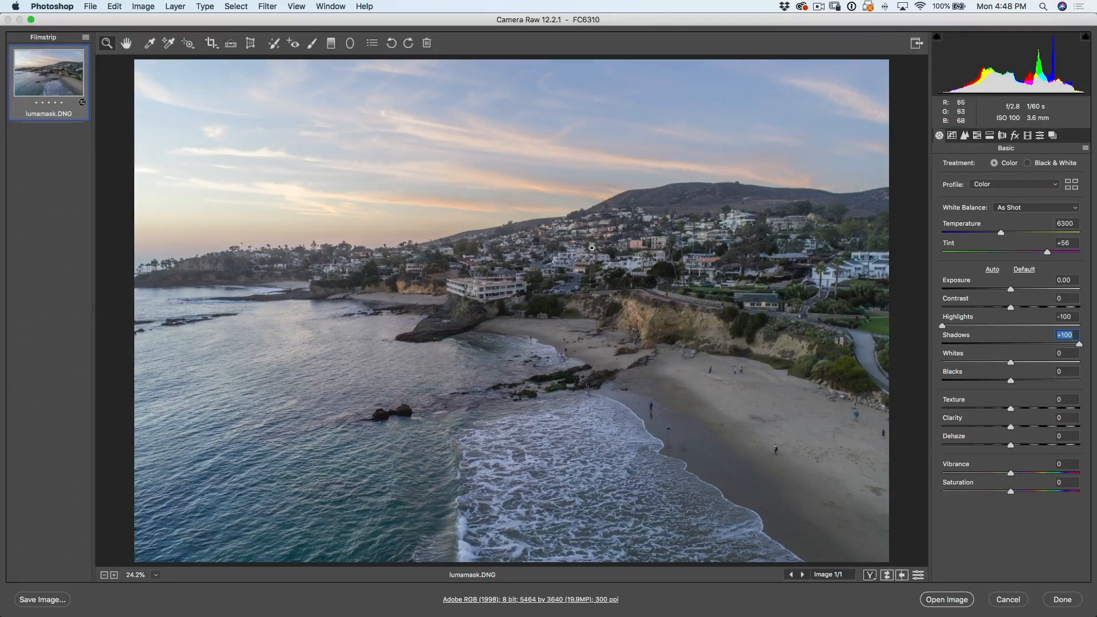
mouse_move(1011, 291)
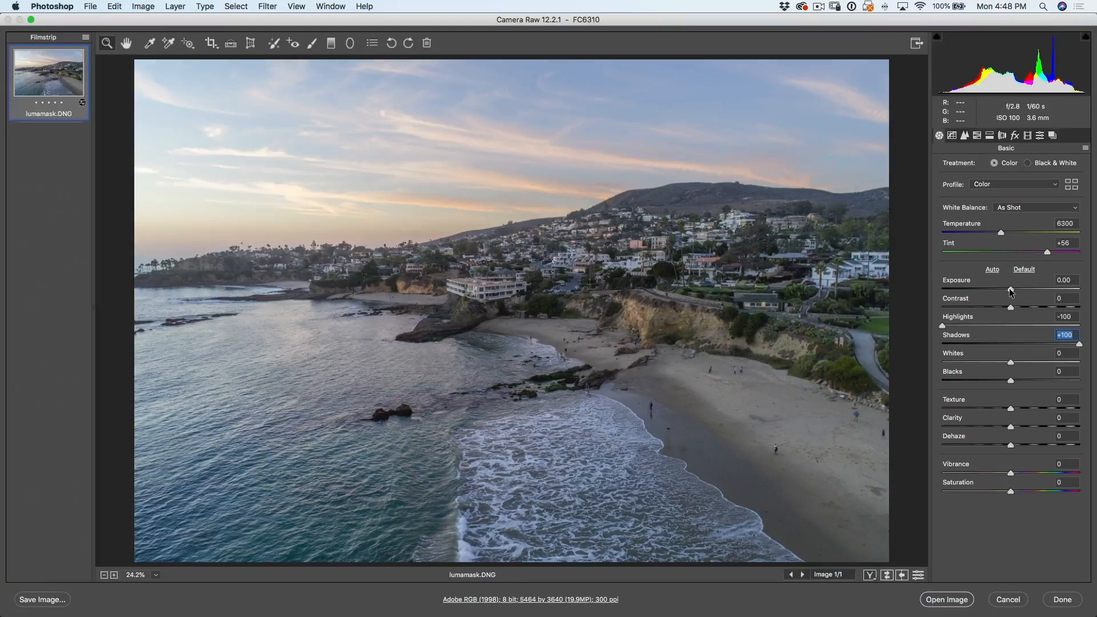
drag(1028, 289, 1042, 290)
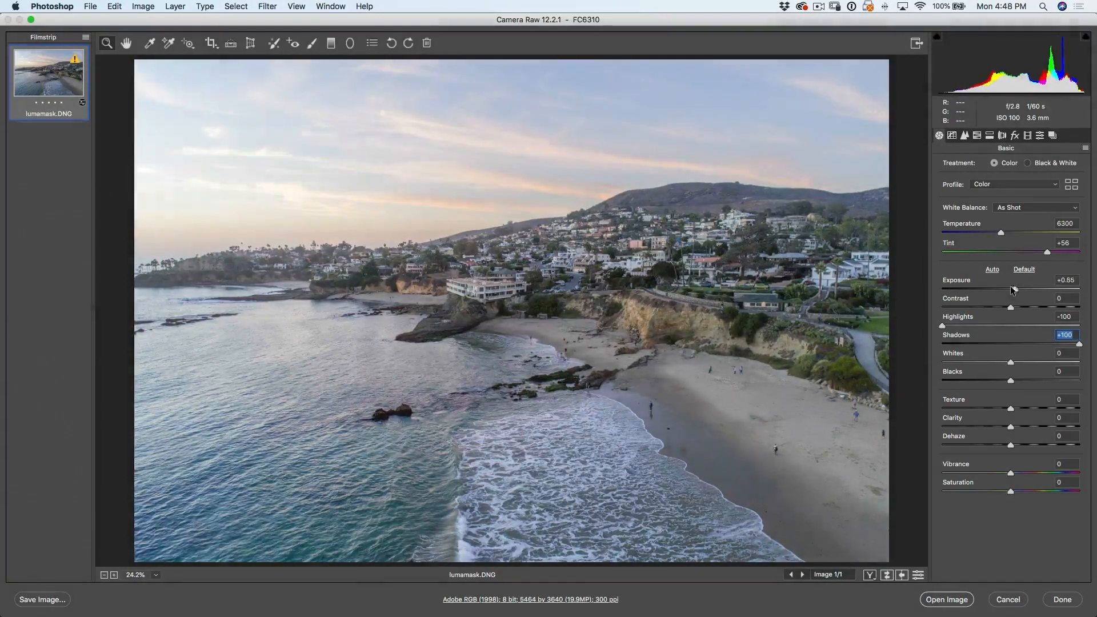
drag(1013, 288, 1009, 288)
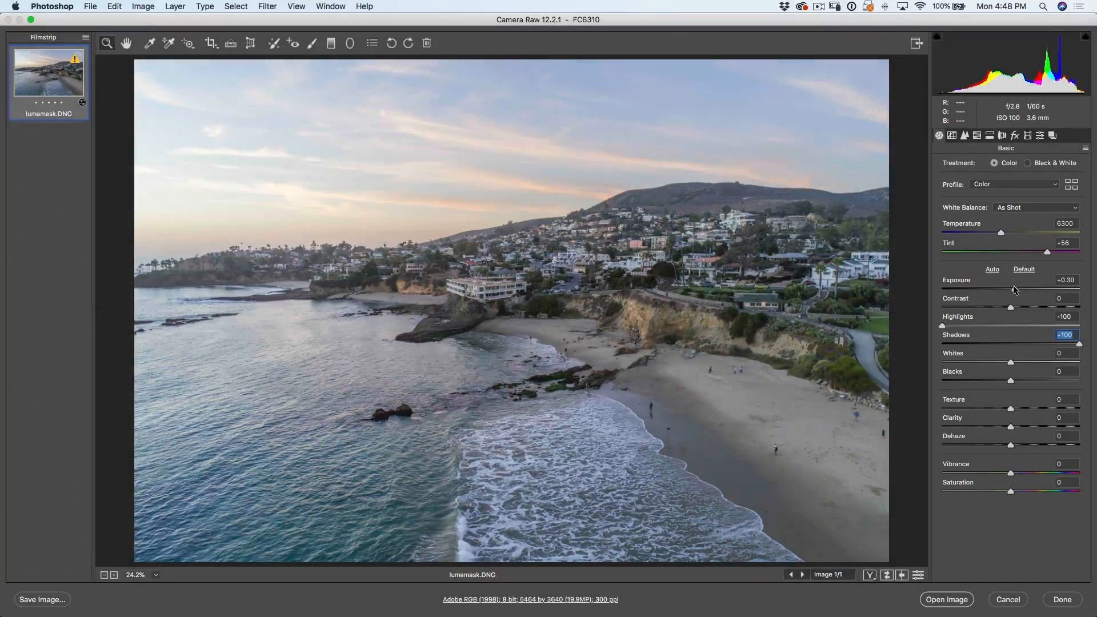
drag(1012, 290, 990, 289)
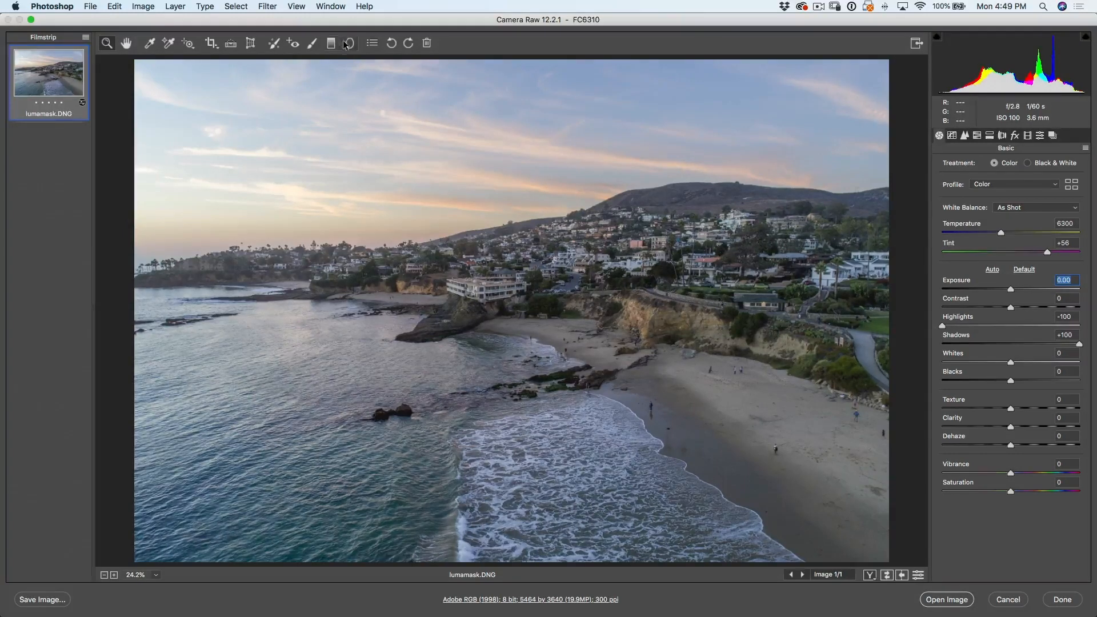
mouse_move(348, 43)
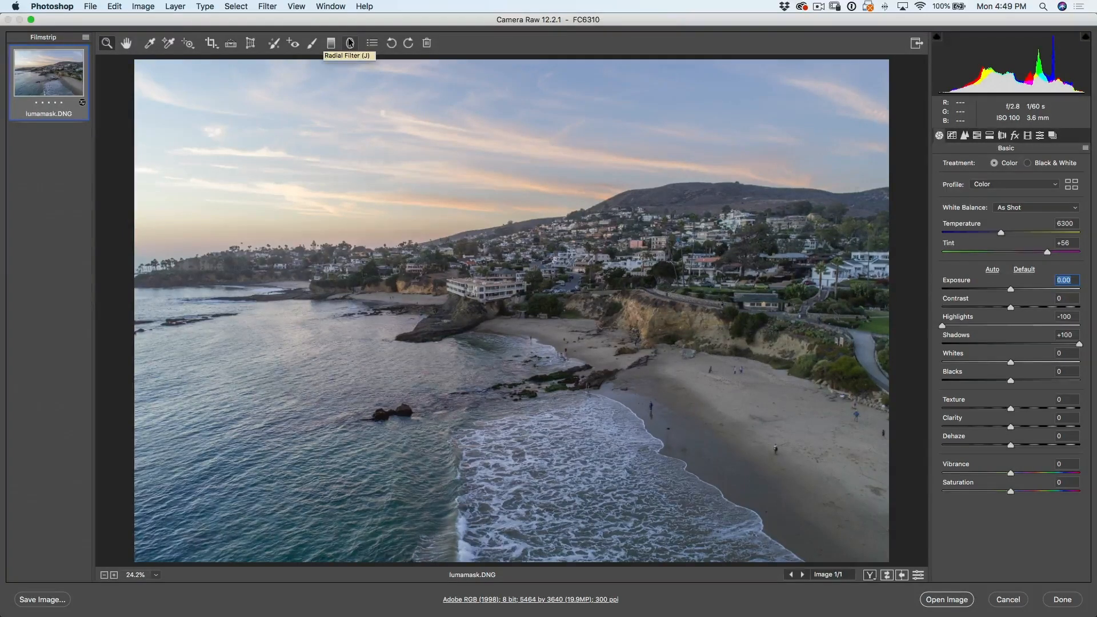
Choose the Radial Filter and reset its local correction settings to zero.
click(349, 43)
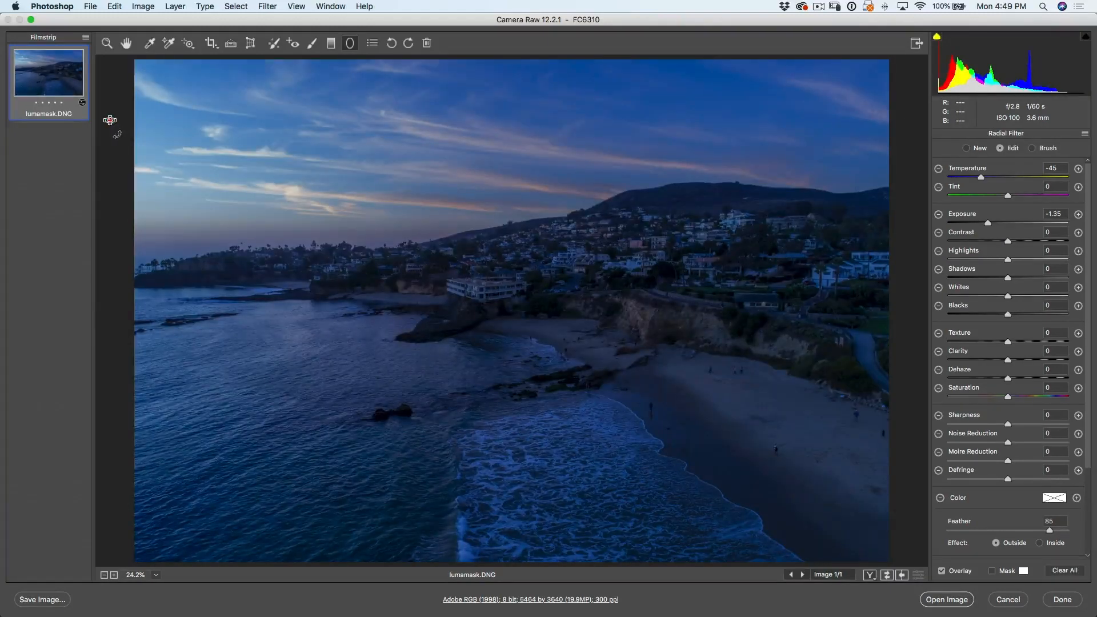
mouse_move(127, 102)
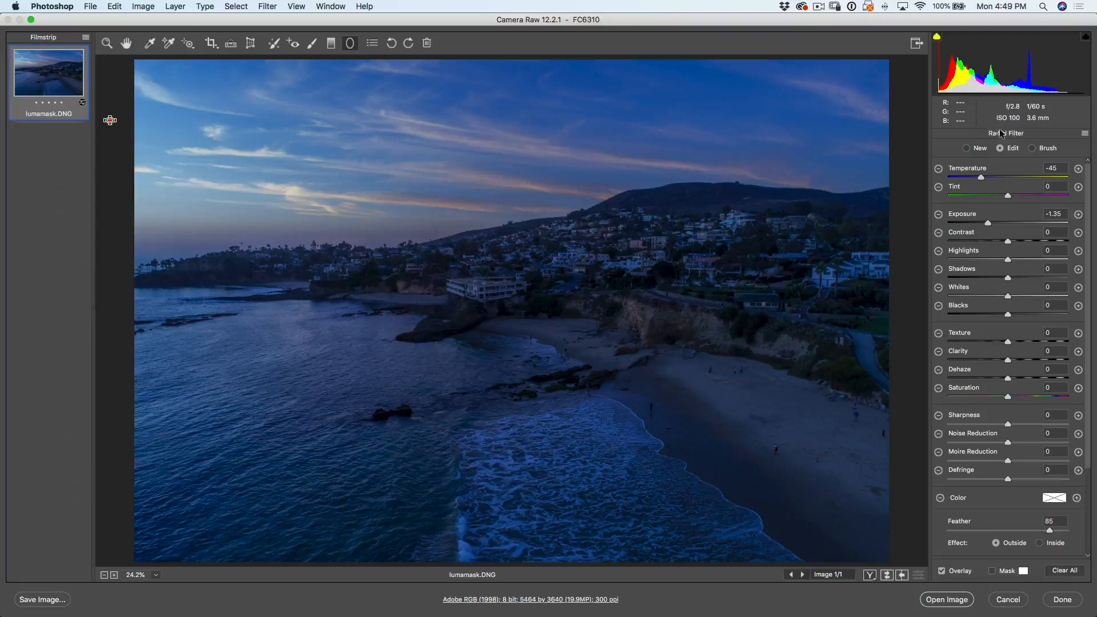
click(1085, 133)
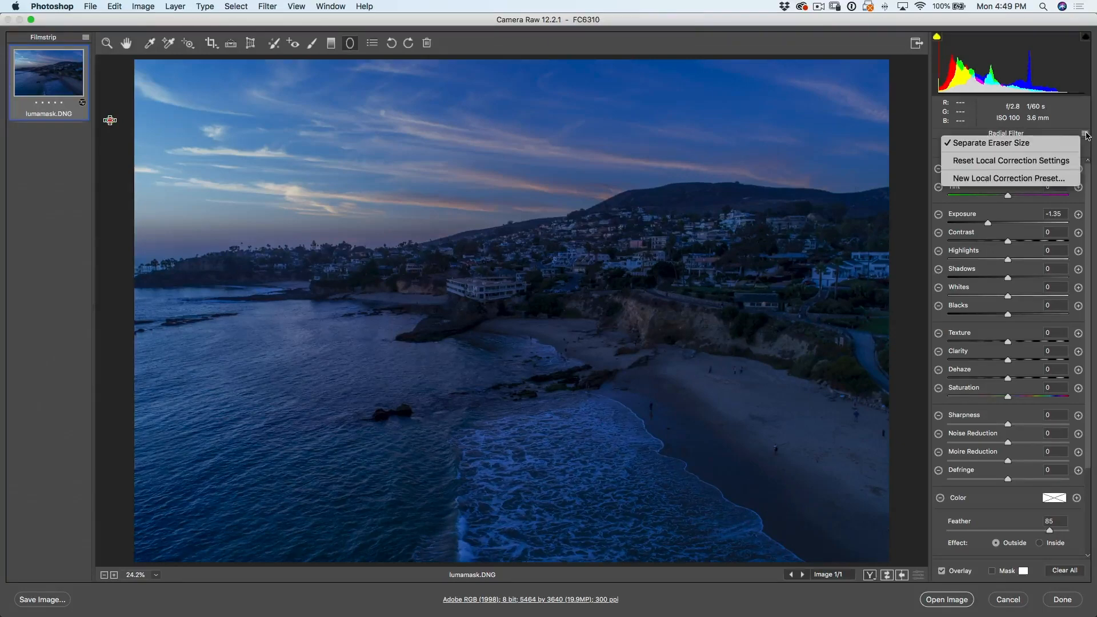
mouse_move(1010, 160)
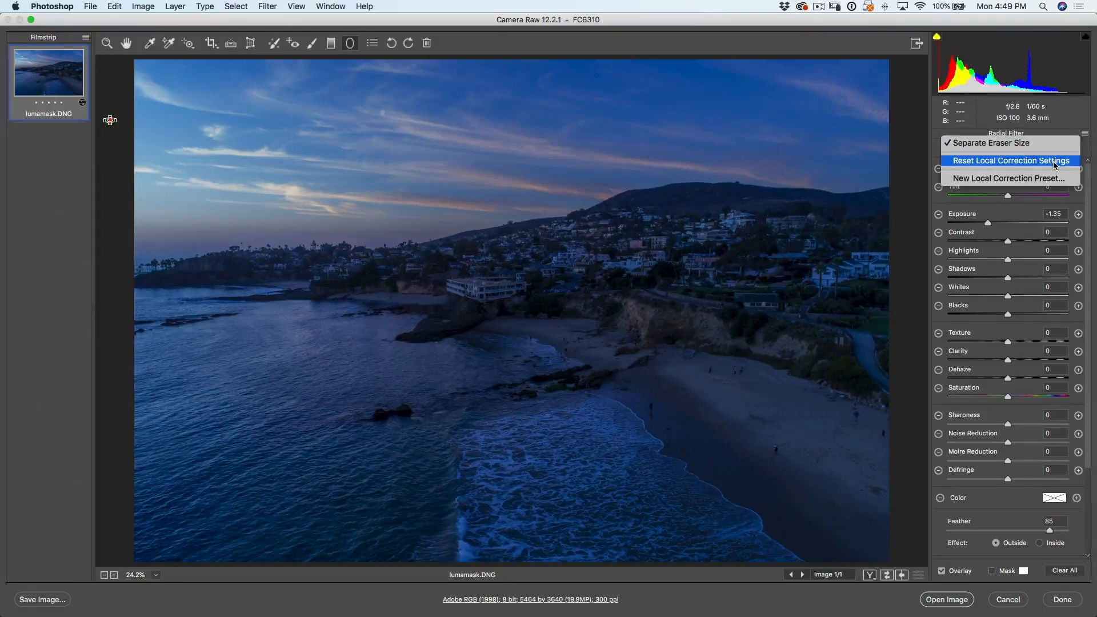
click(1012, 160)
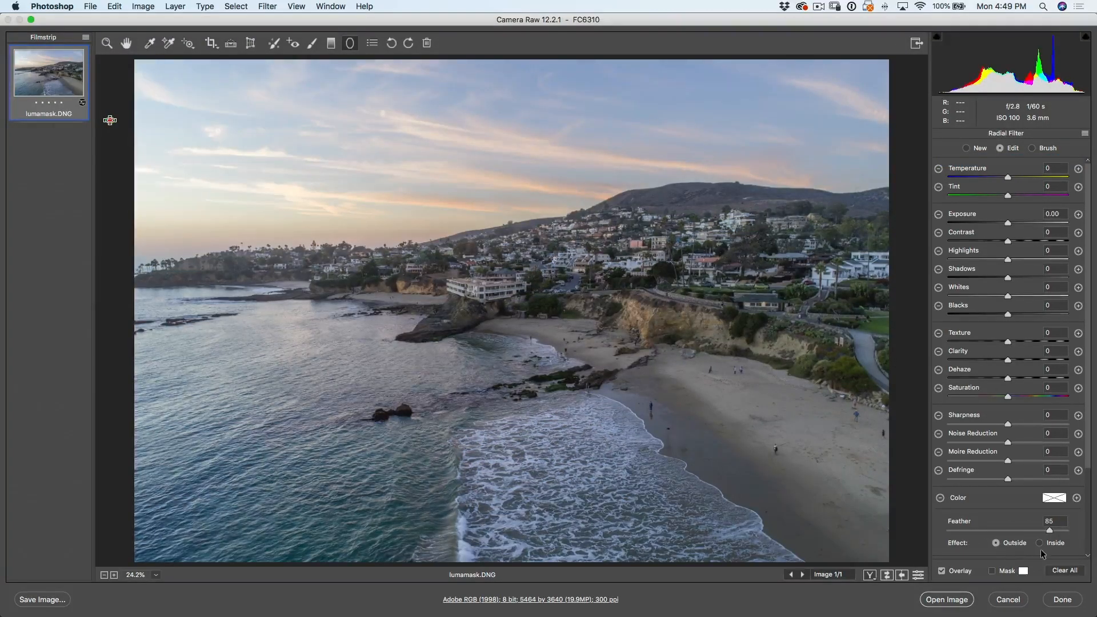
mouse_move(140, 94)
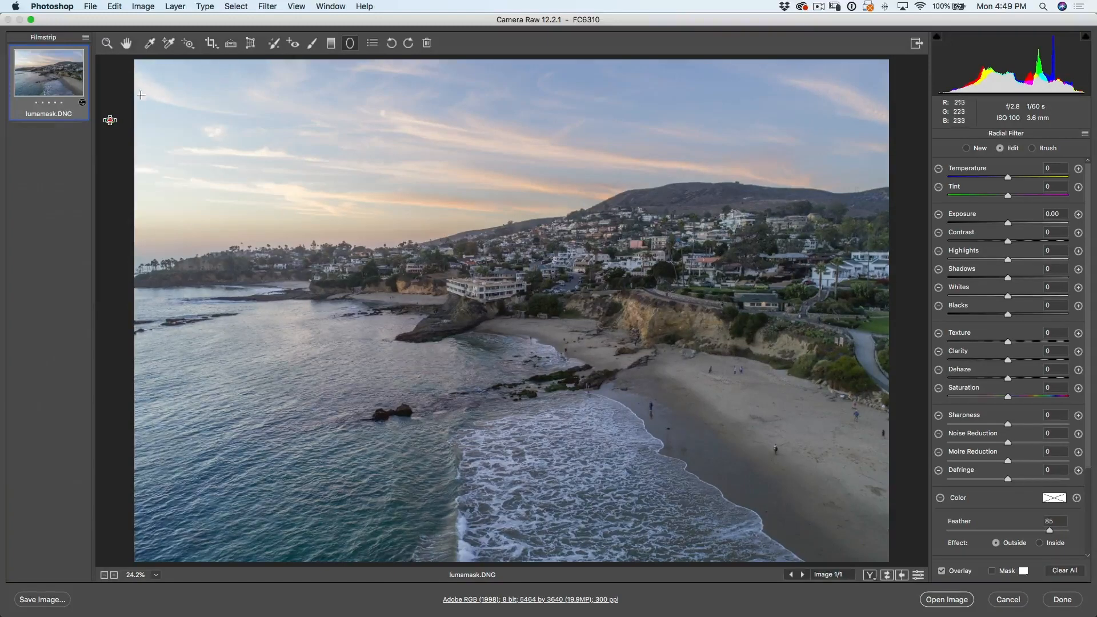
mouse_move(901, 283)
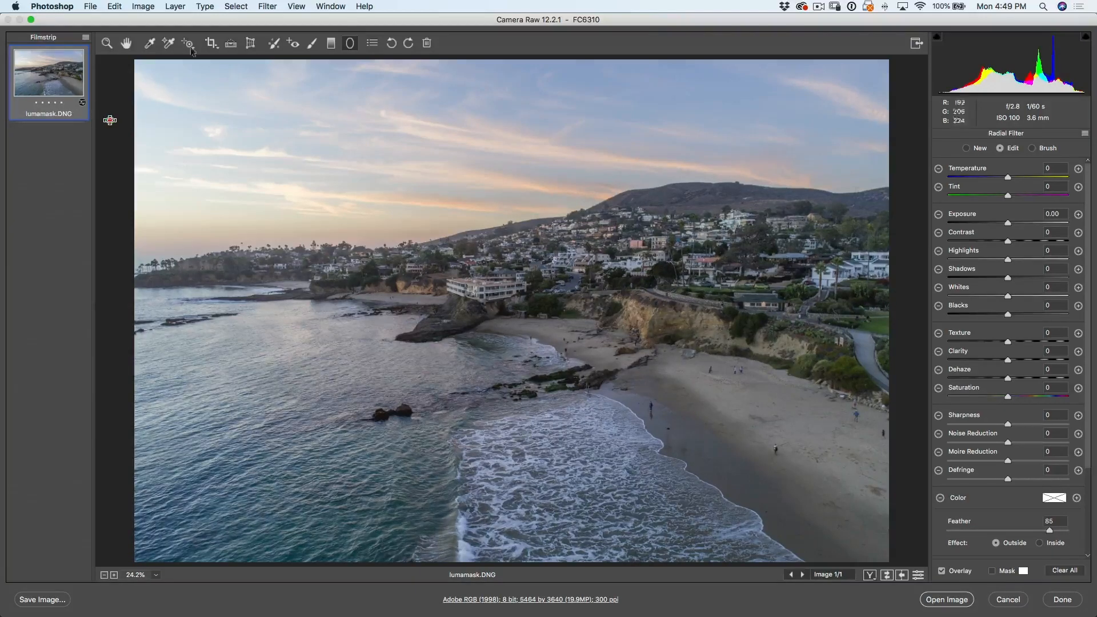
mouse_move(313, 43)
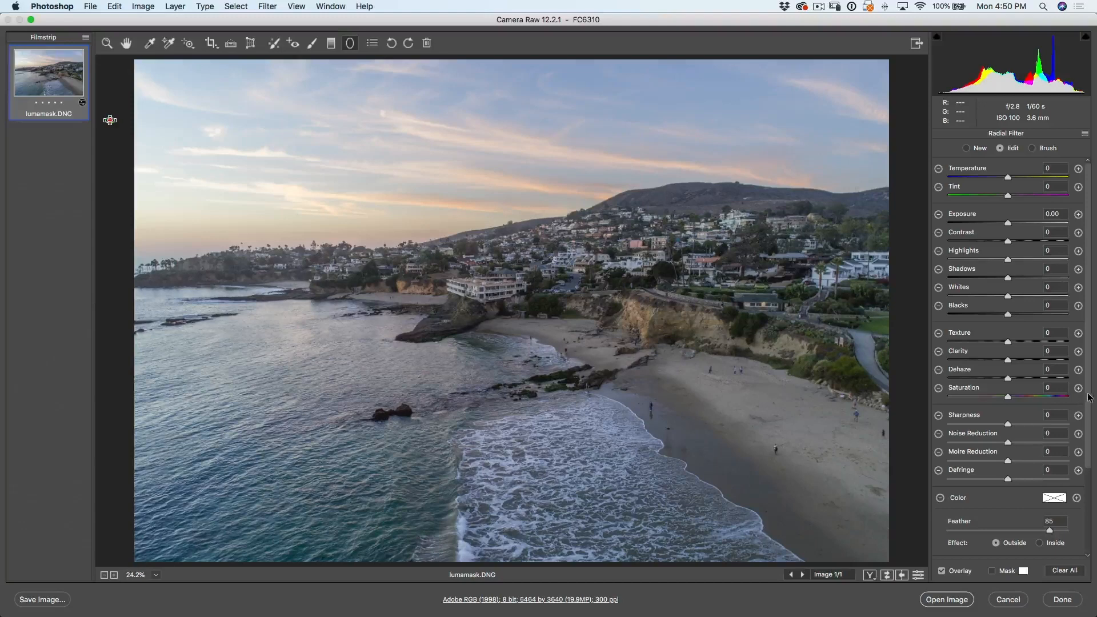
scroll(down, 3)
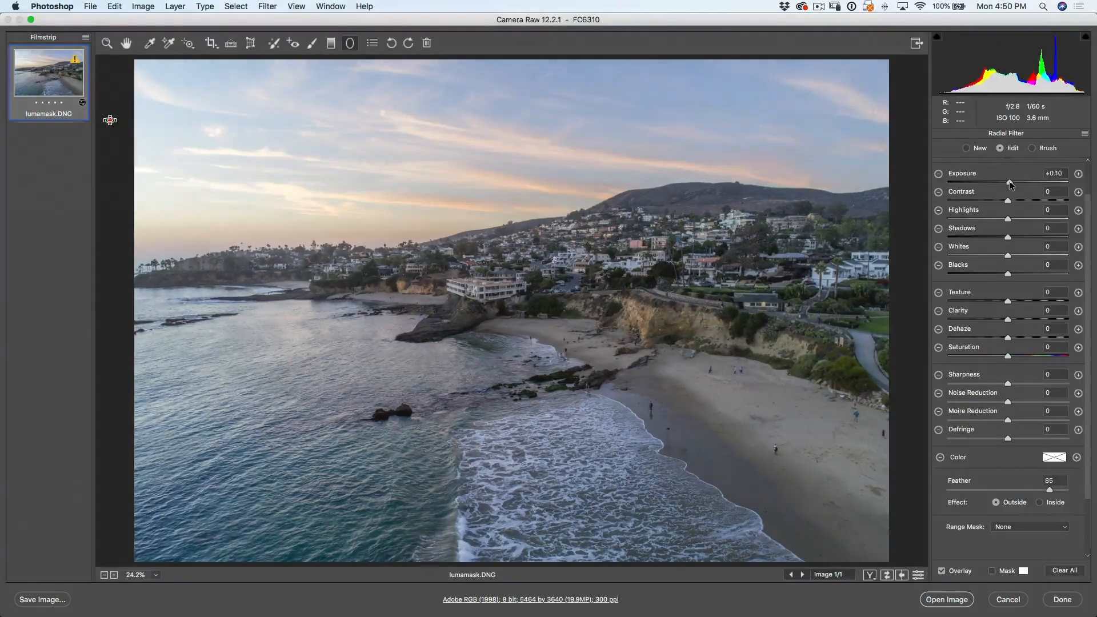
Give the radial filter Exposure +0.85 and Contrast +19.
drag(1010, 181, 1042, 182)
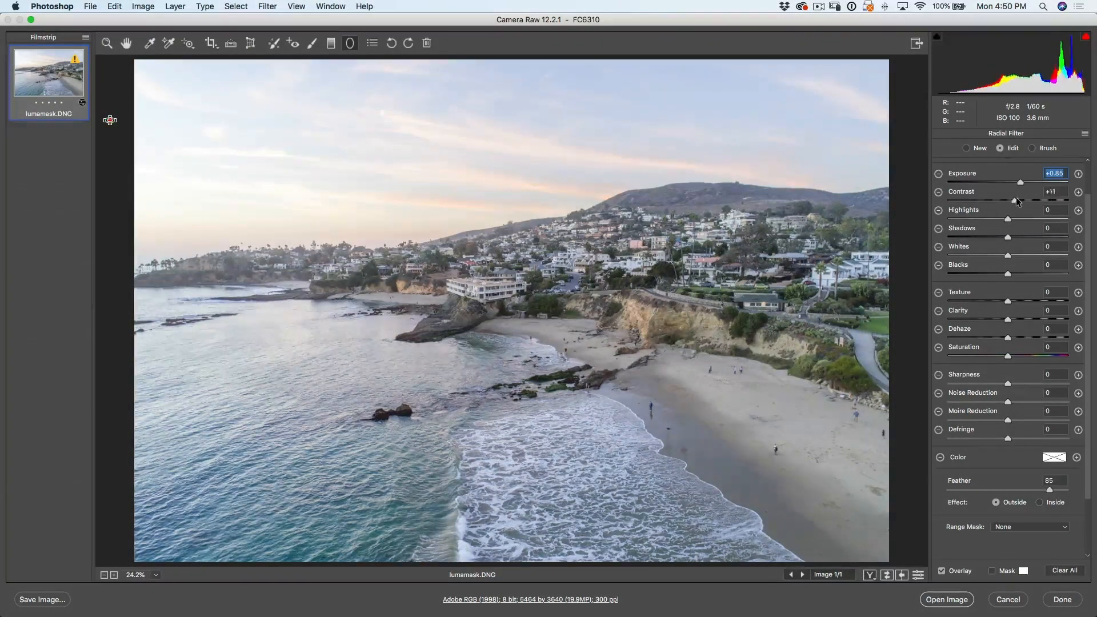
drag(1036, 200, 1042, 201)
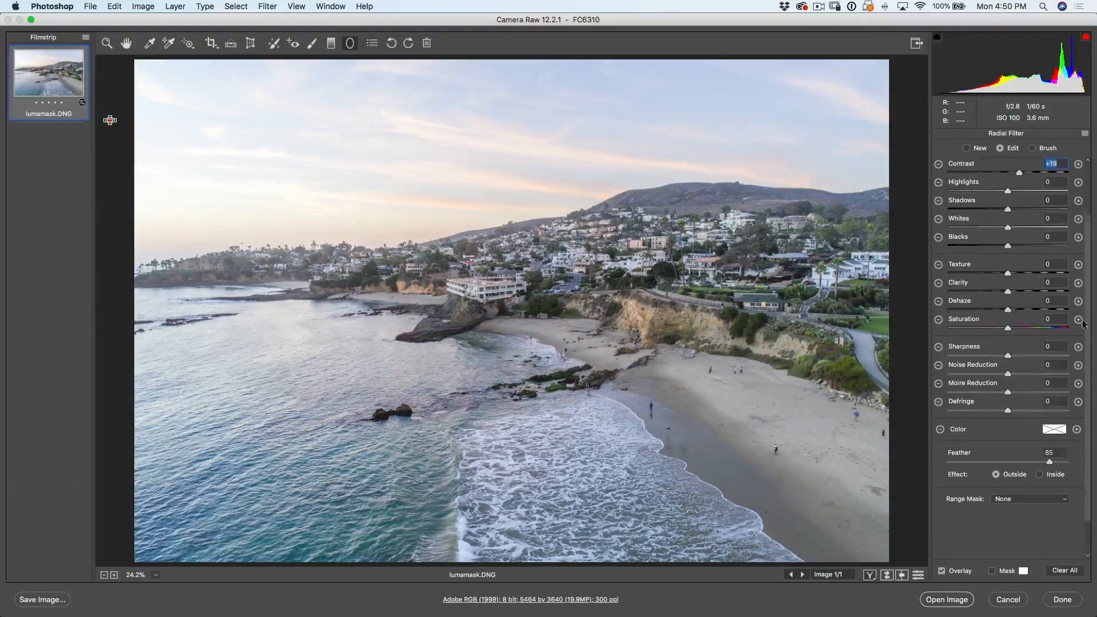
Add a Luminance range mask to the radial filter limited to tones 0–48.
scroll(down, 3)
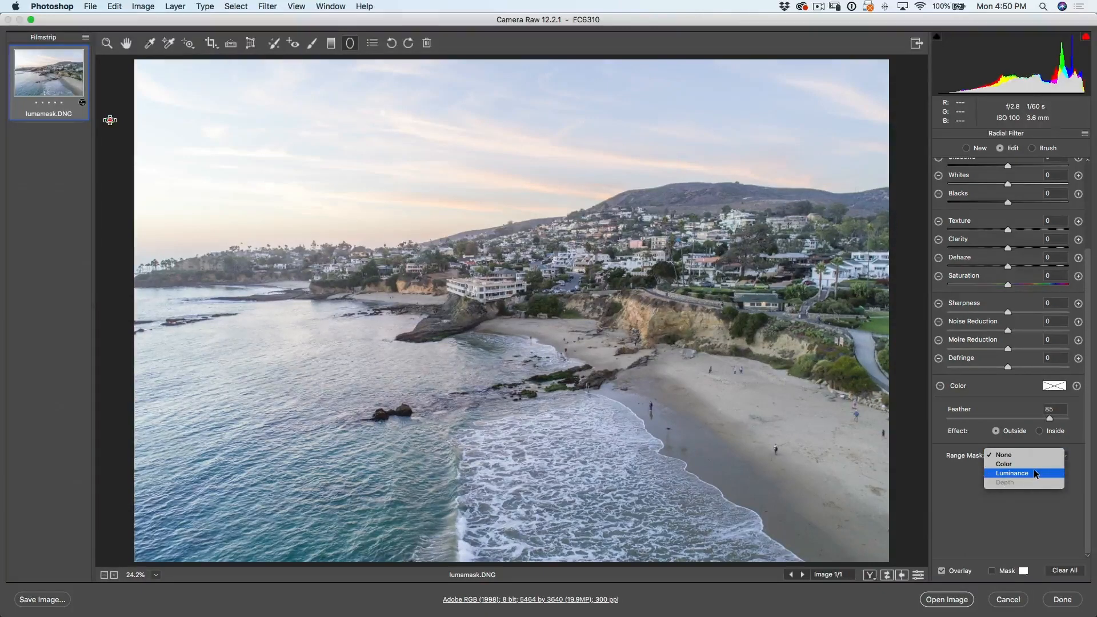
click(1011, 473)
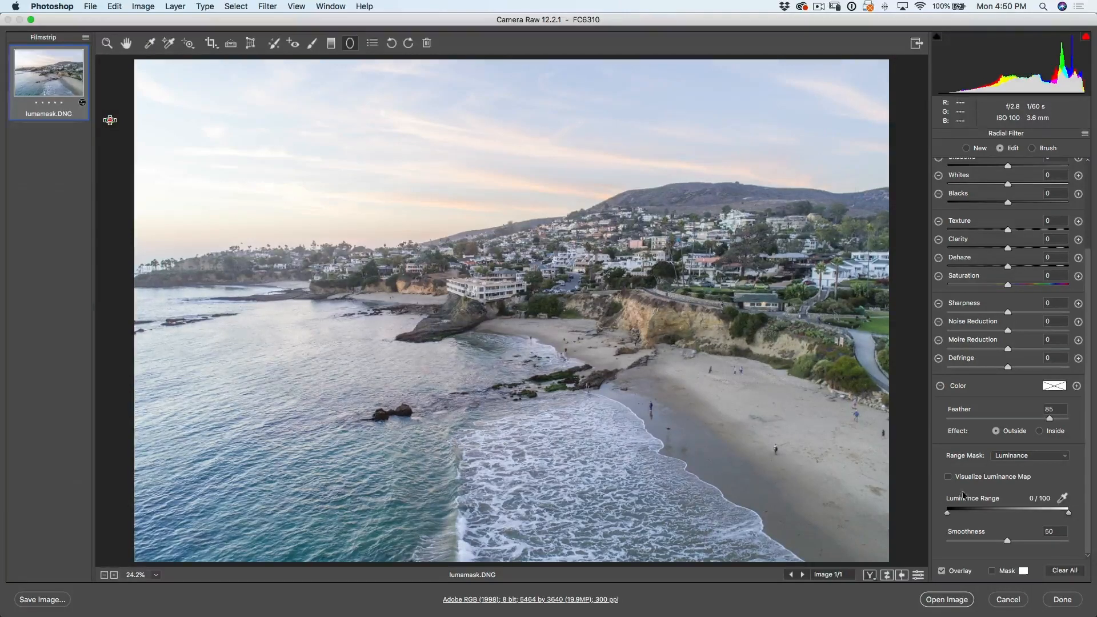
drag(1084, 511, 1065, 511)
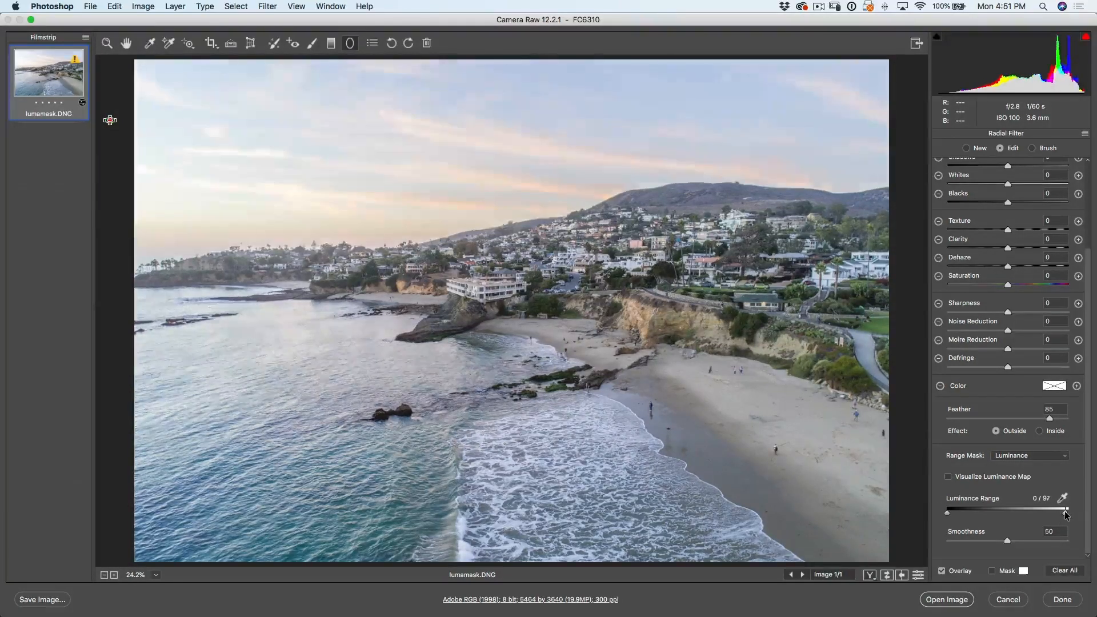
drag(1065, 511, 1009, 511)
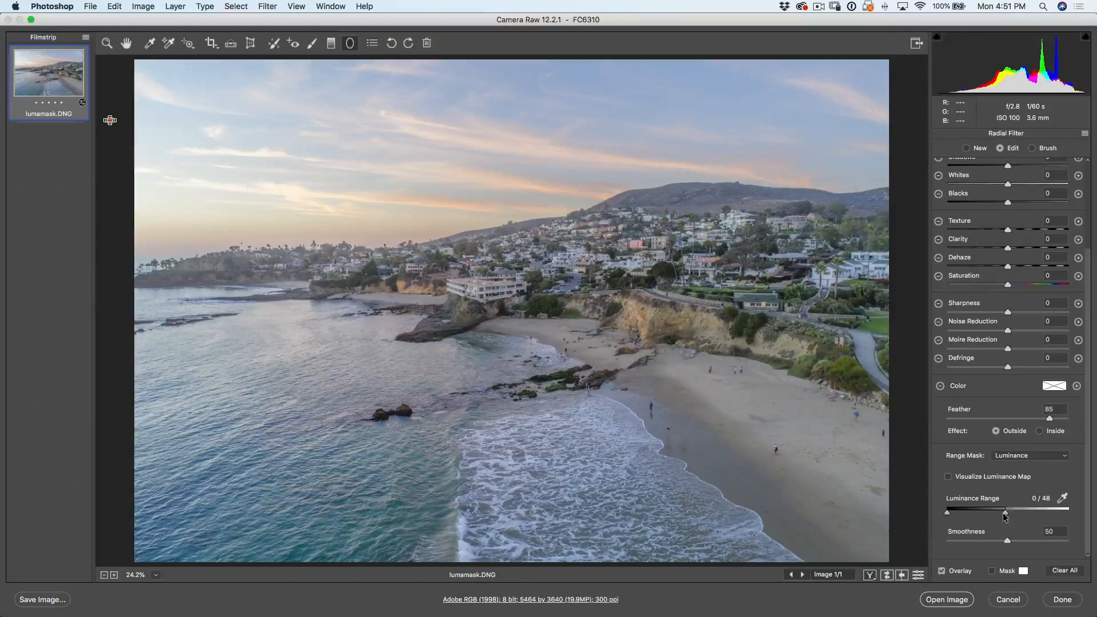
drag(1004, 516, 948, 511)
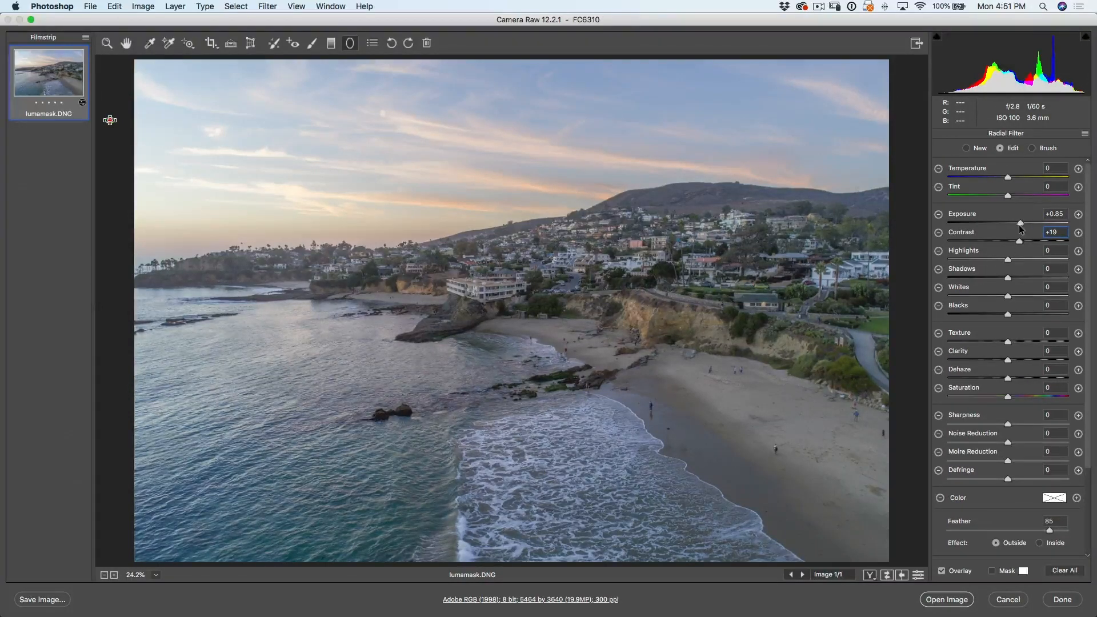
Ease the radial filter's Exposure back to +0.65.
drag(1020, 223, 983, 222)
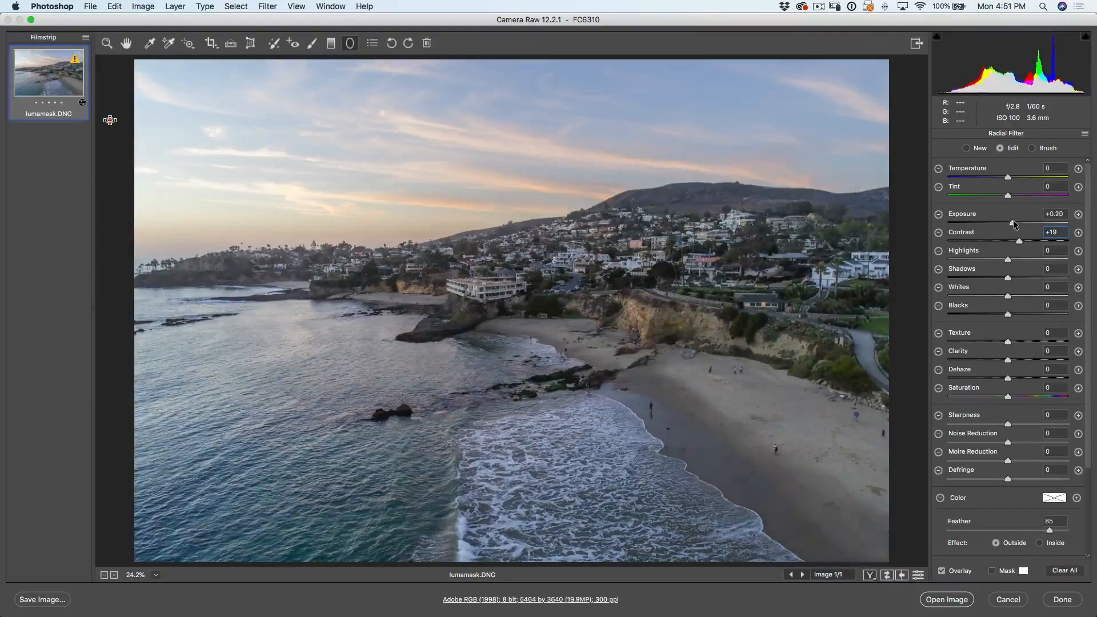
drag(1013, 222, 1018, 223)
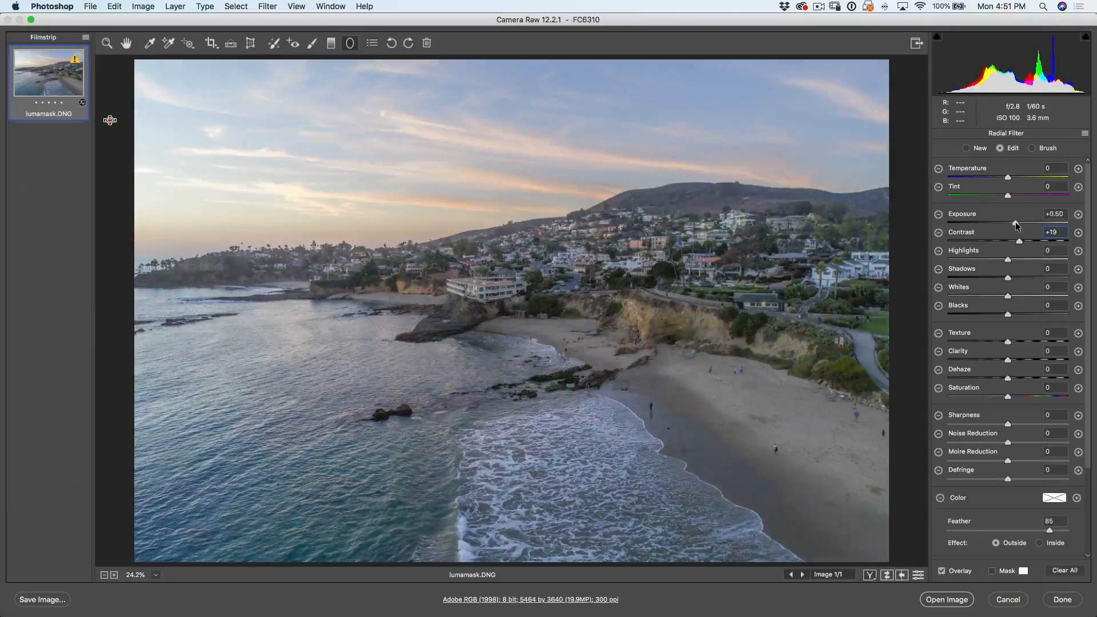
drag(1007, 222, 1015, 222)
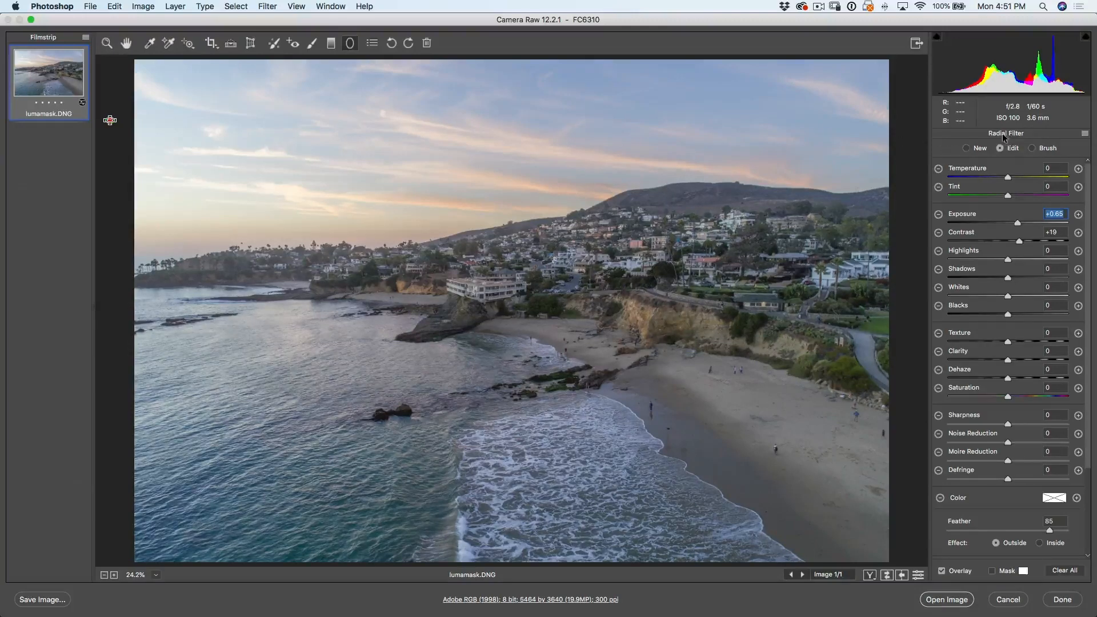
Place a second radial filter with Exposure set to -0.70.
click(967, 147)
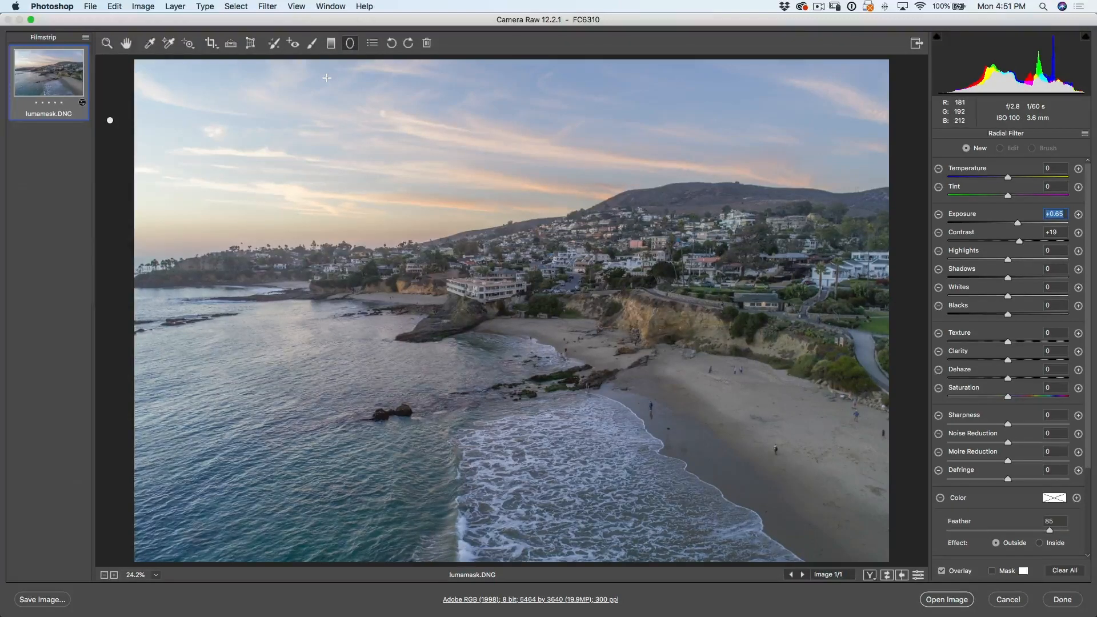
mouse_move(106, 144)
text(0)
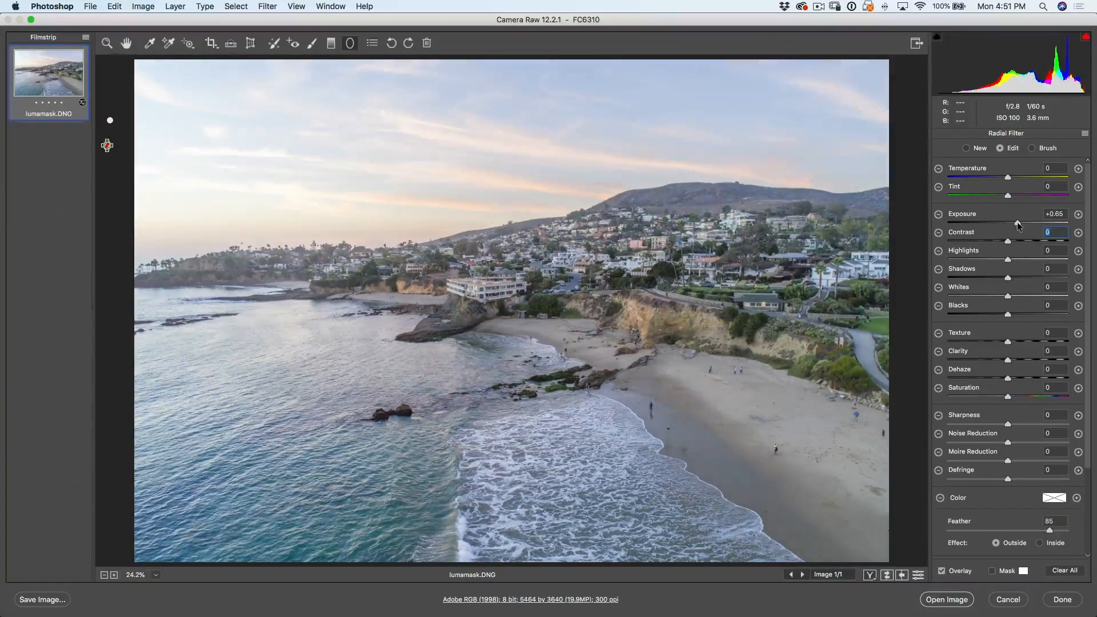
drag(1018, 222, 997, 222)
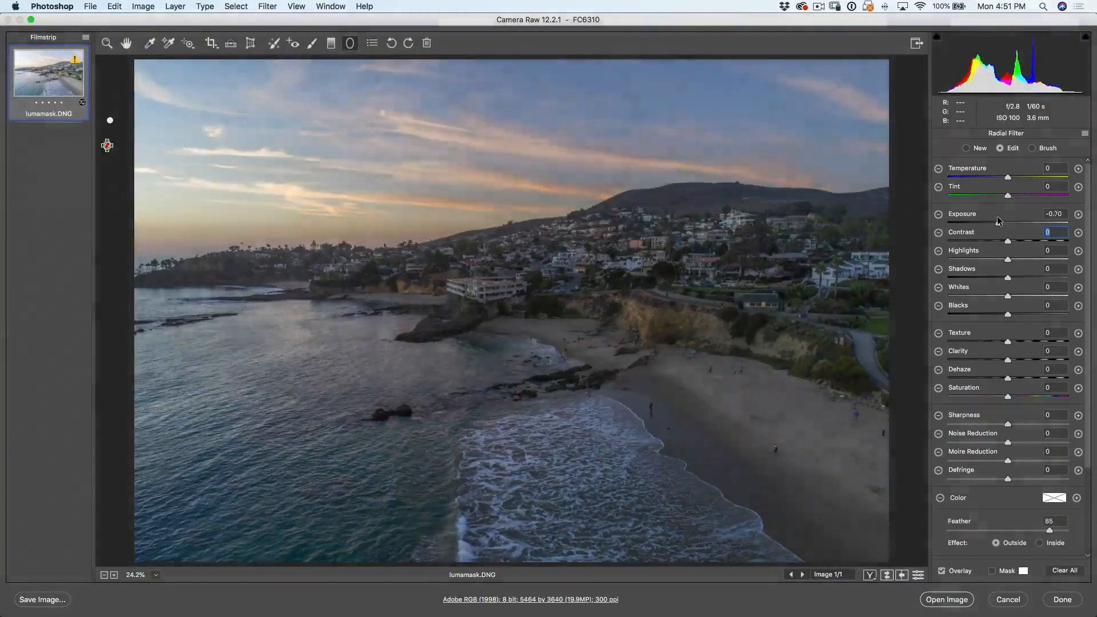
drag(1001, 223, 1022, 223)
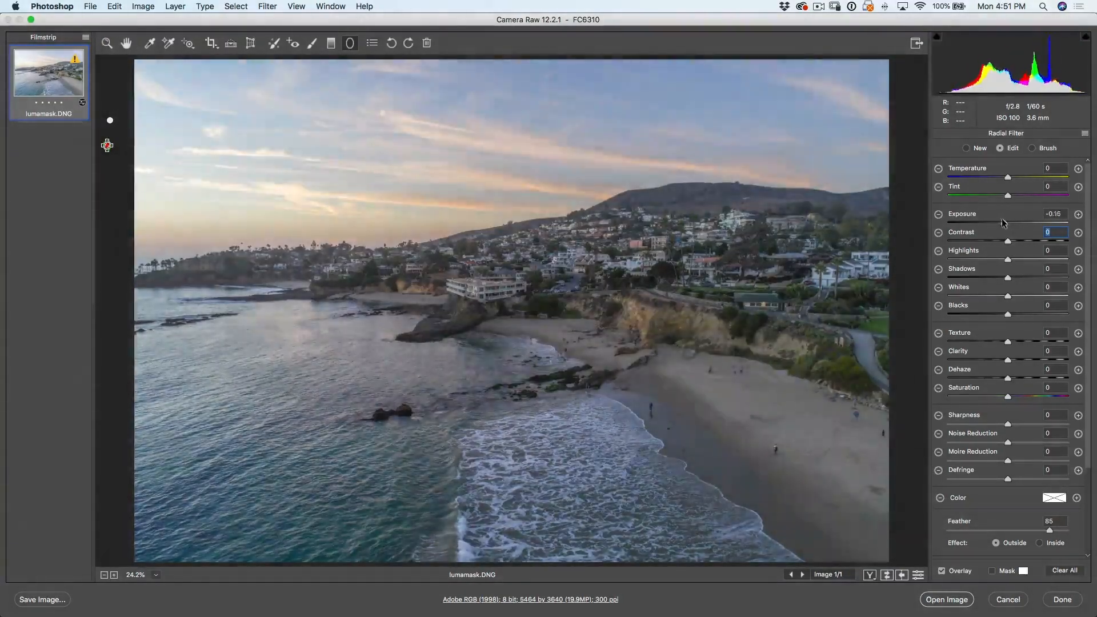
drag(1007, 224, 997, 223)
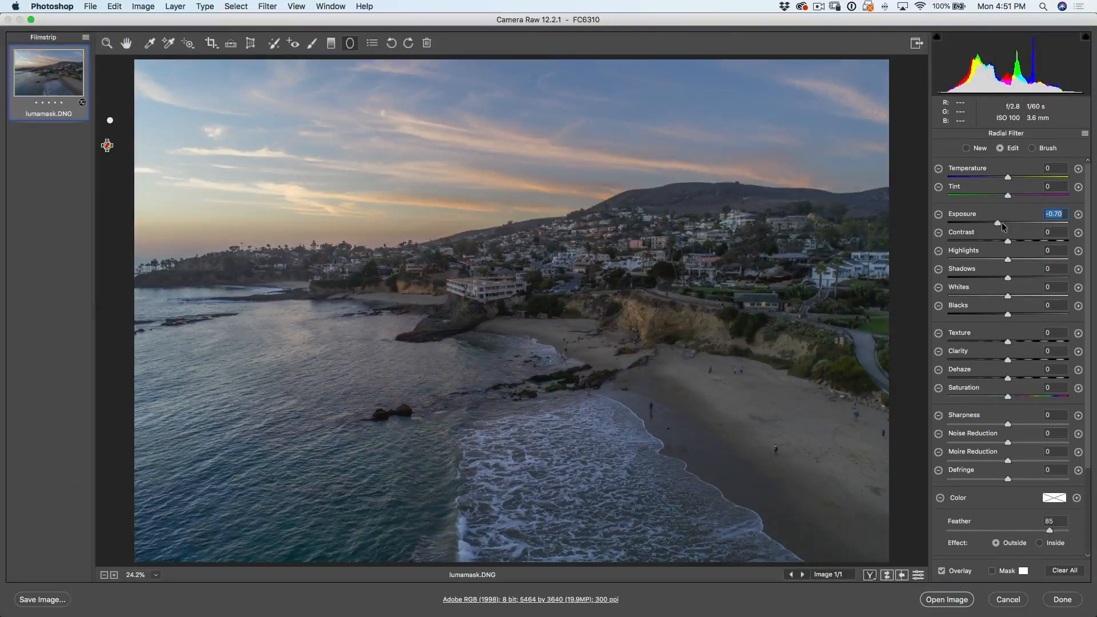
mouse_move(500, 110)
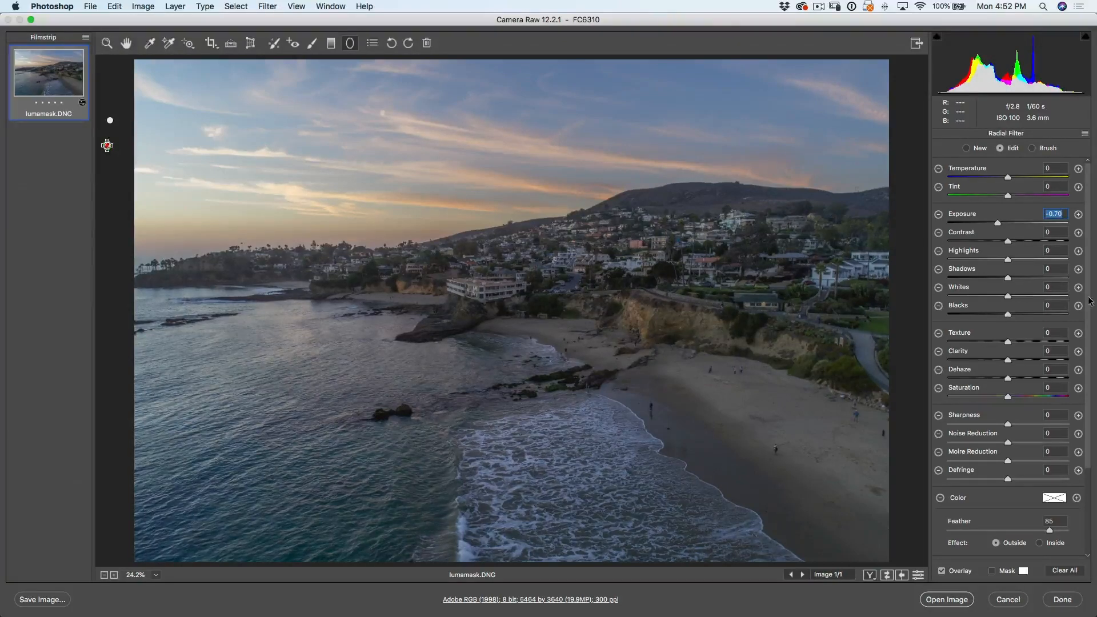
Switch the second filter's Range Mask to Luminance and try range starts near 79.
scroll(down, 3)
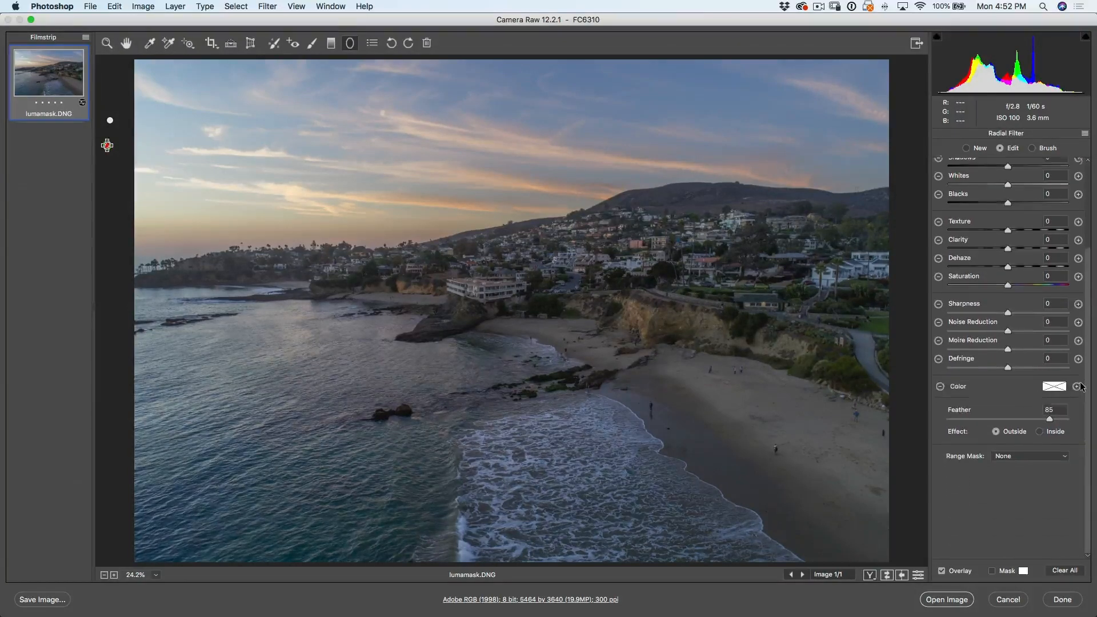
click(1030, 455)
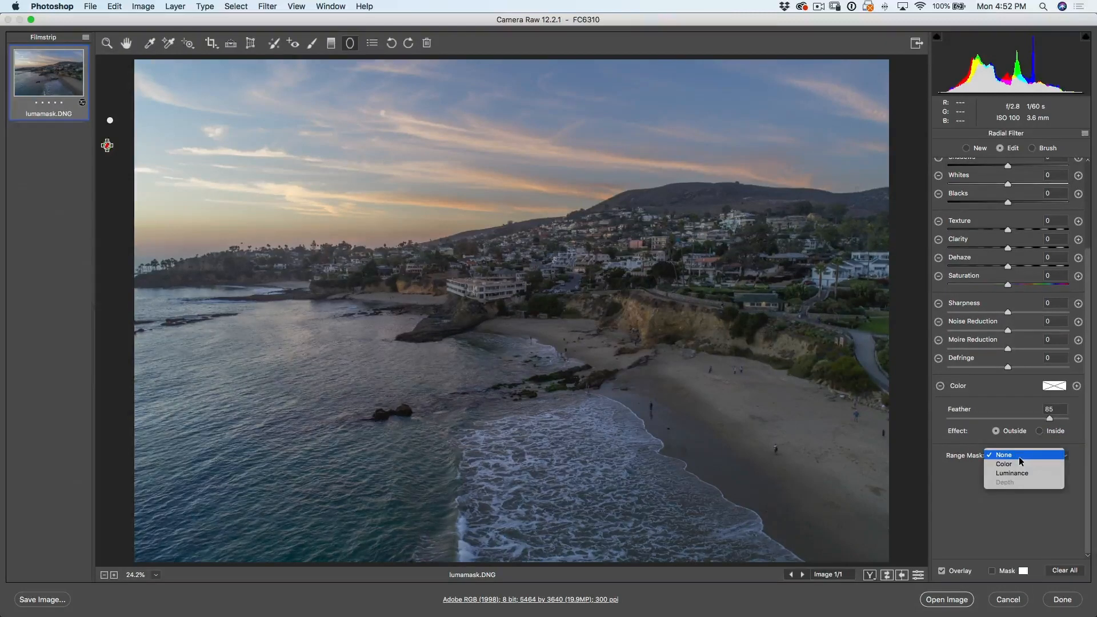
click(1012, 474)
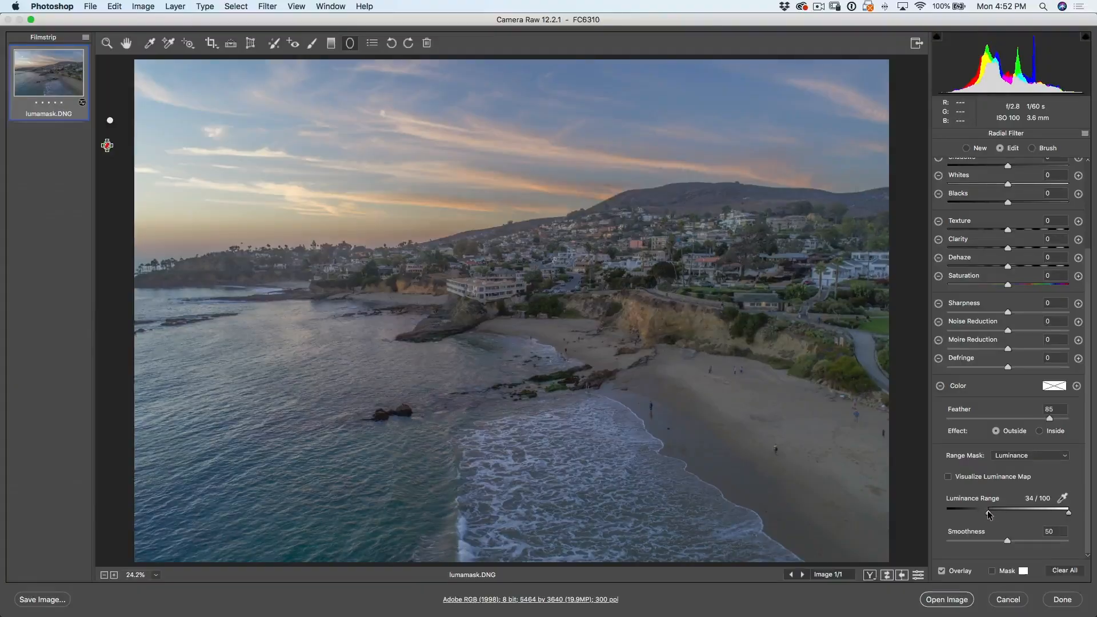
drag(988, 509, 1059, 509)
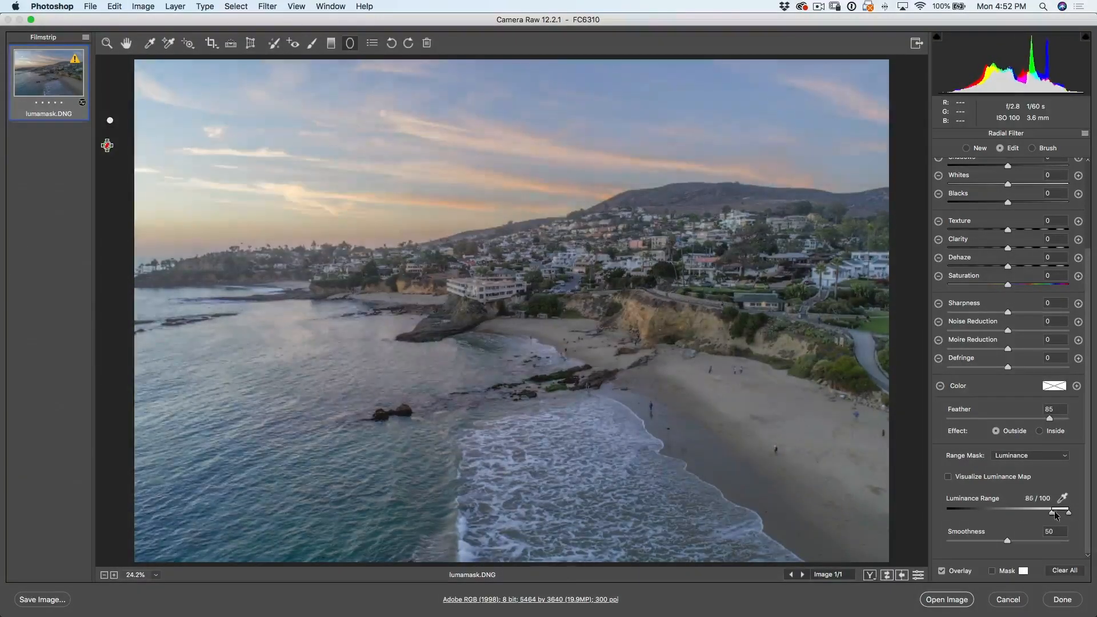
drag(1059, 509, 1023, 509)
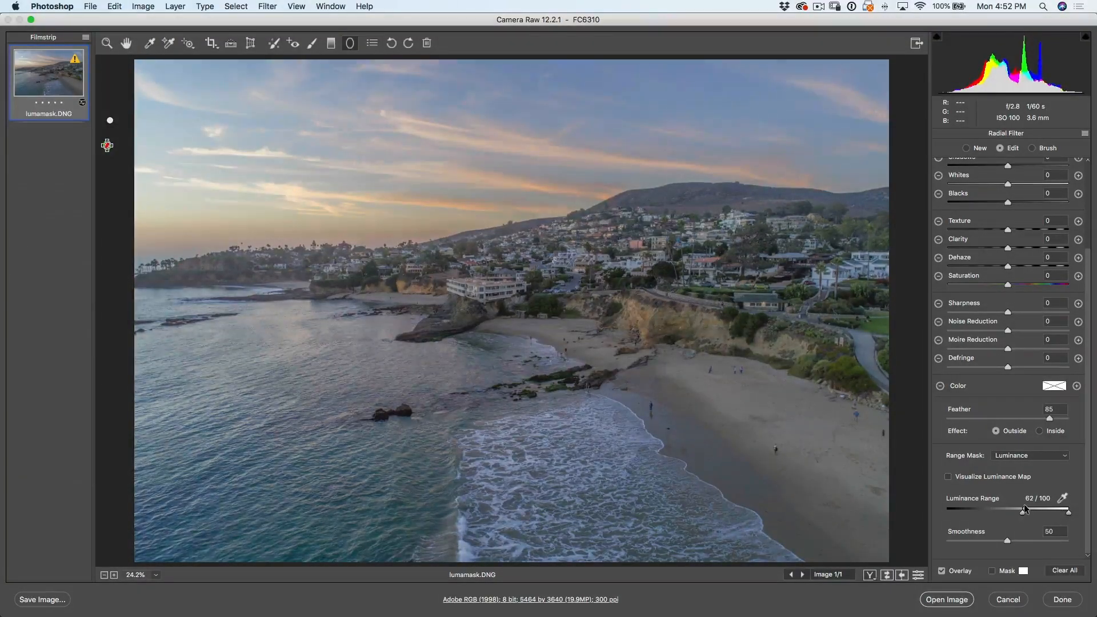
drag(1023, 510, 1044, 510)
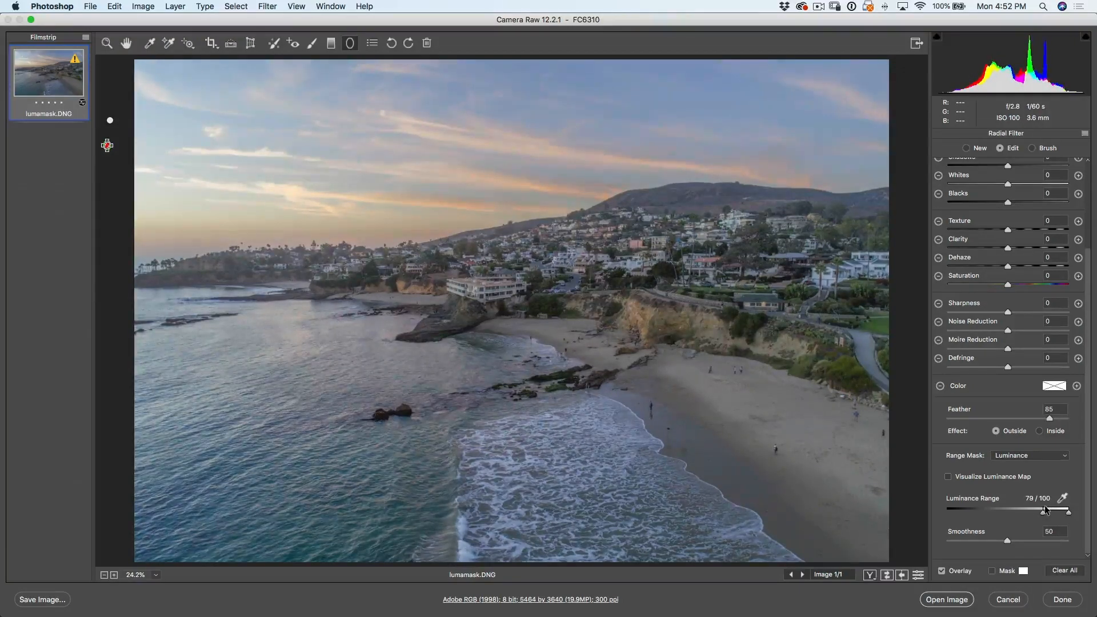
drag(1063, 511, 1059, 511)
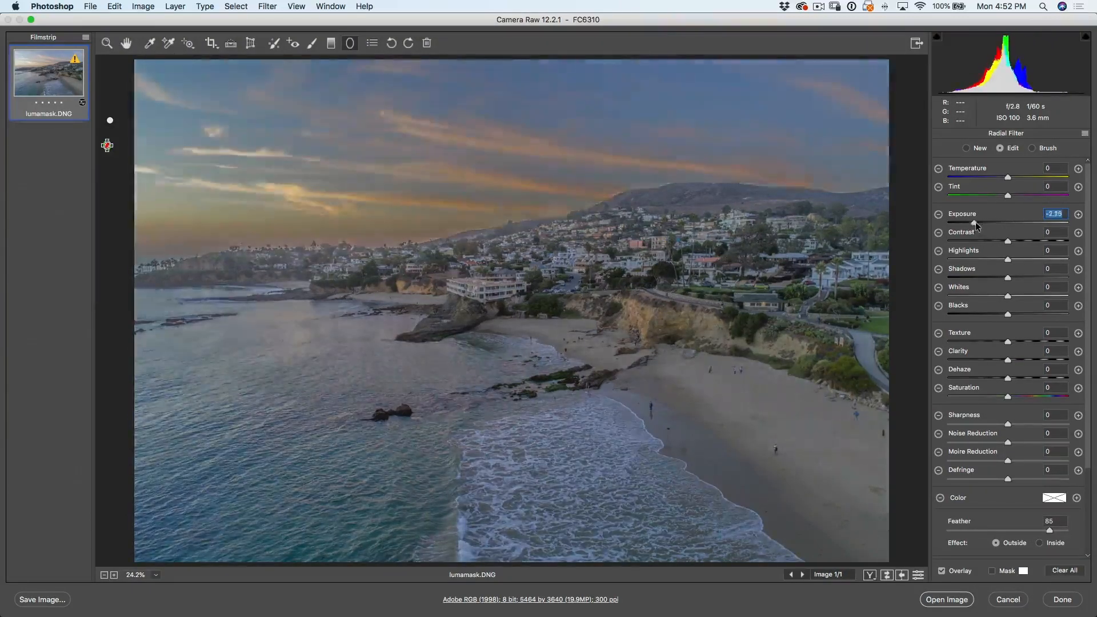
Adjust the filter exposure and settle the luminance range at 84–100.
drag(975, 222, 992, 223)
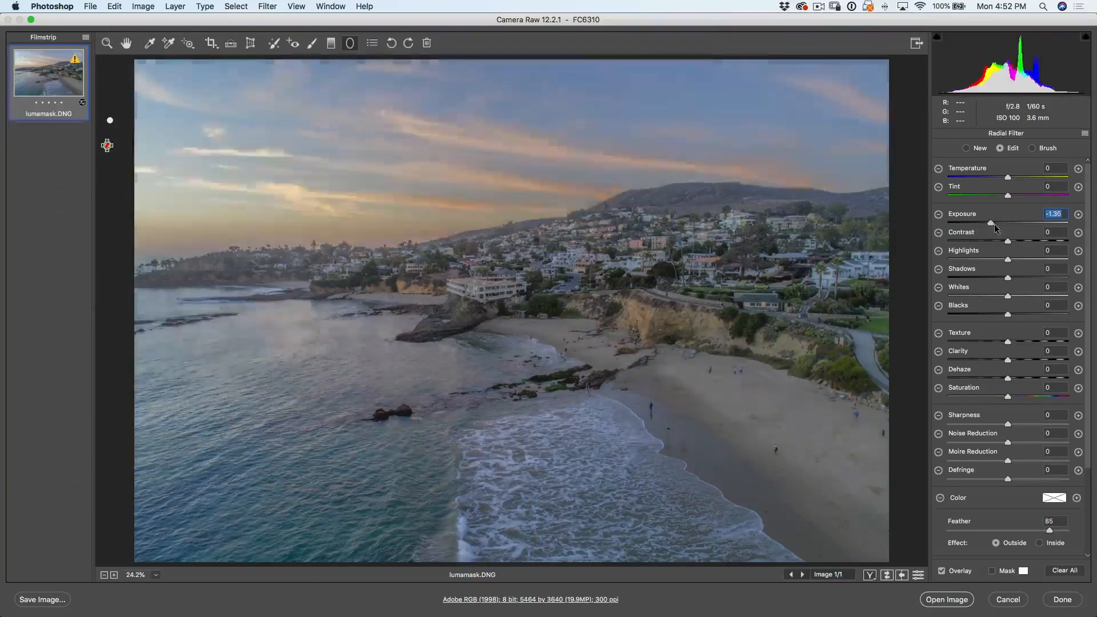
drag(991, 224, 998, 224)
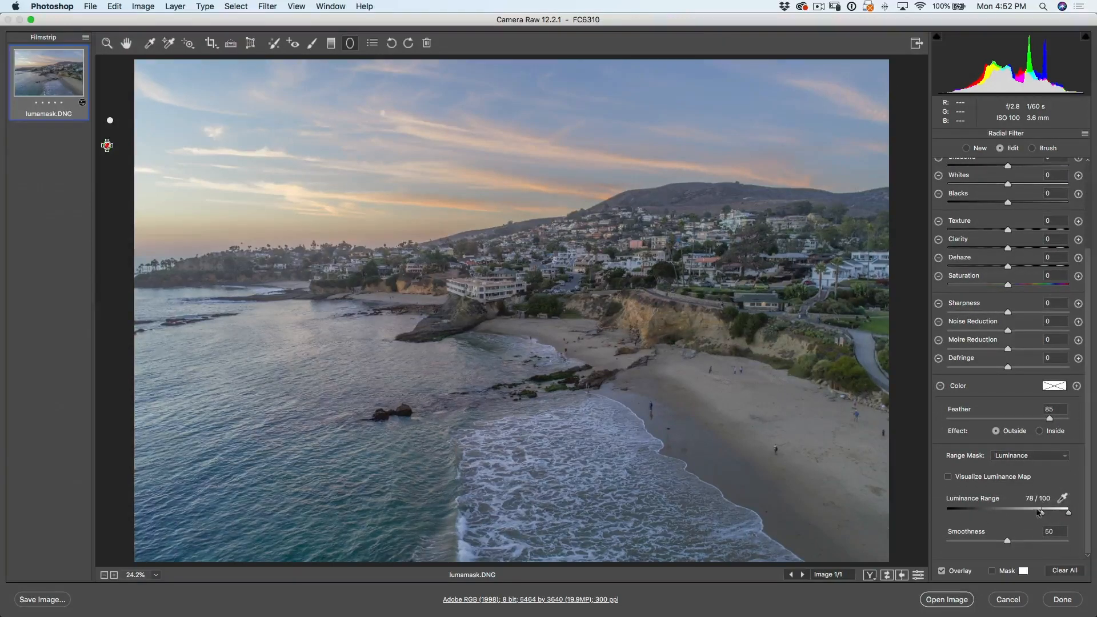
drag(1037, 509, 1056, 509)
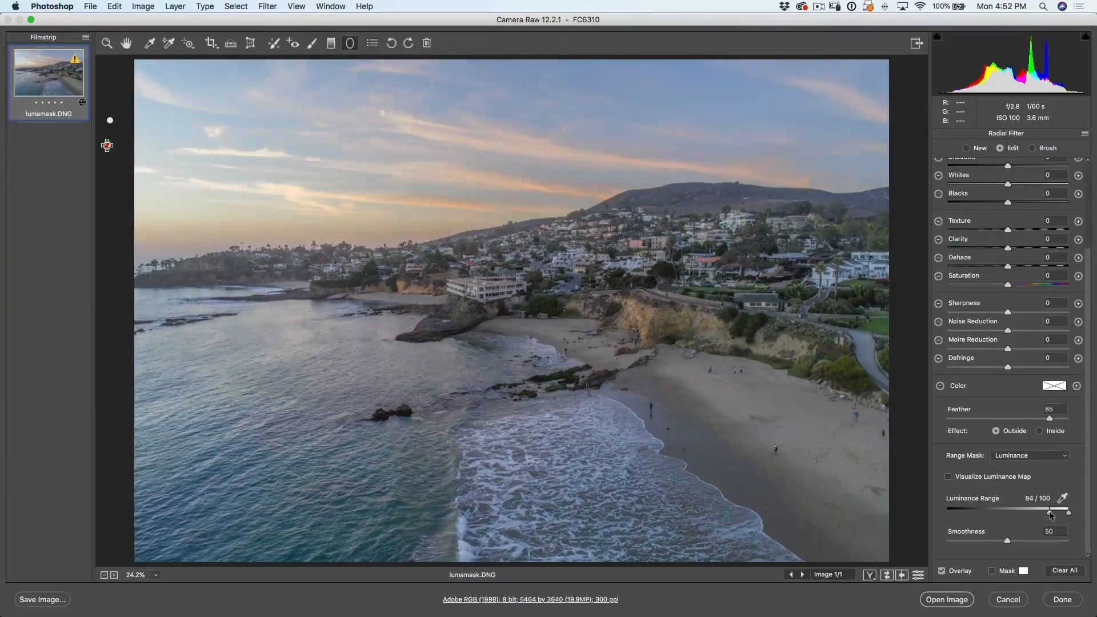
drag(1068, 516, 1059, 515)
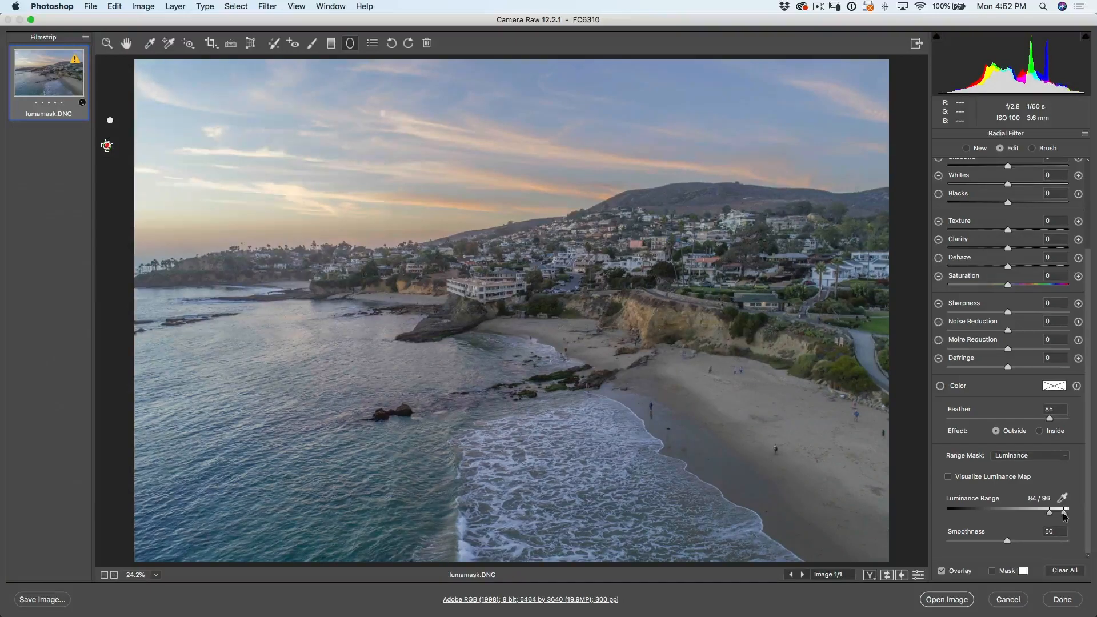
drag(1050, 514, 1059, 509)
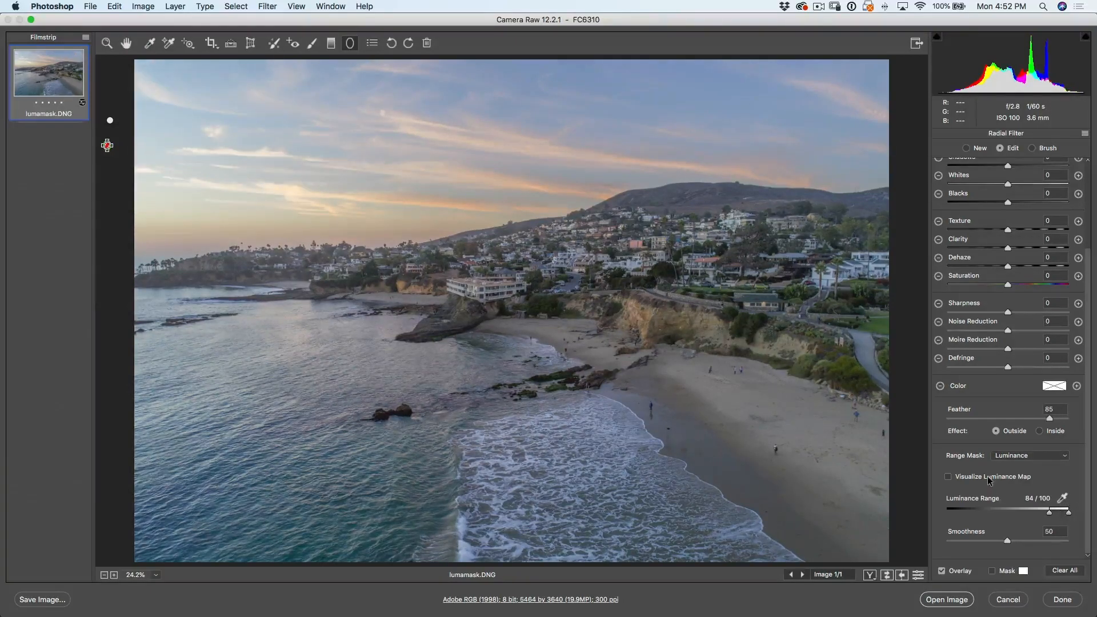
Preview the luminance map while widening the mask range to 73–100.
click(948, 477)
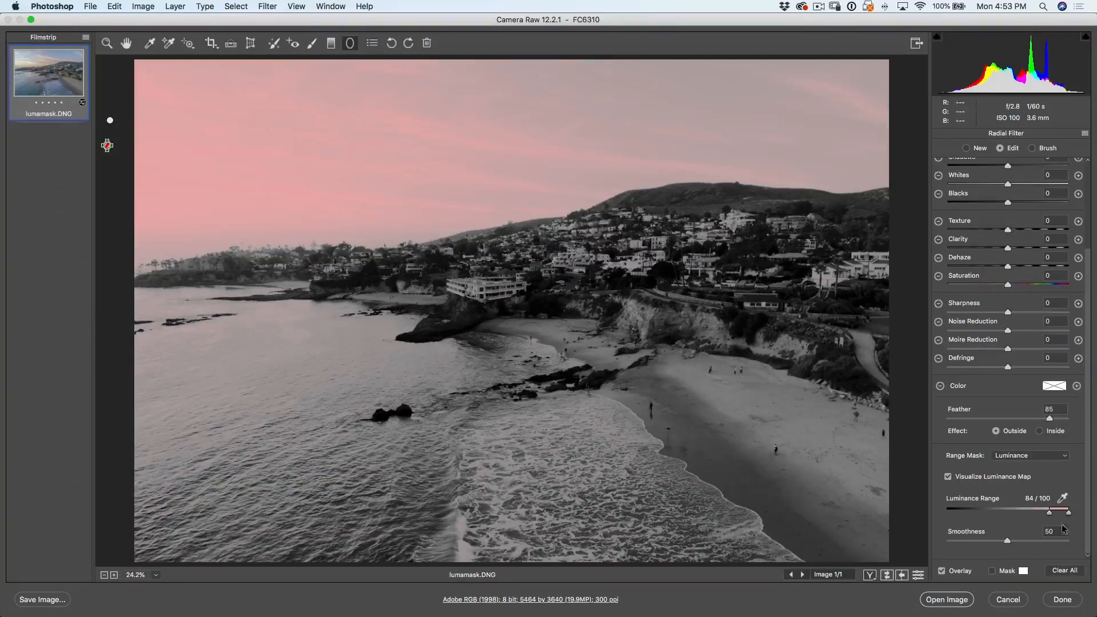
drag(1059, 510, 1047, 511)
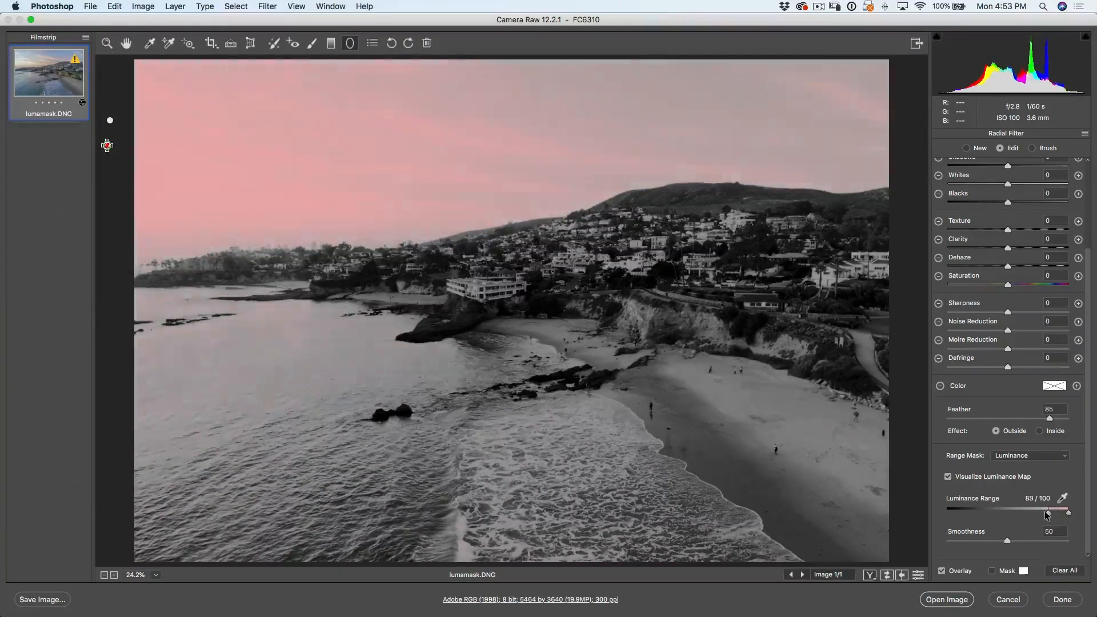
drag(1063, 511, 1040, 511)
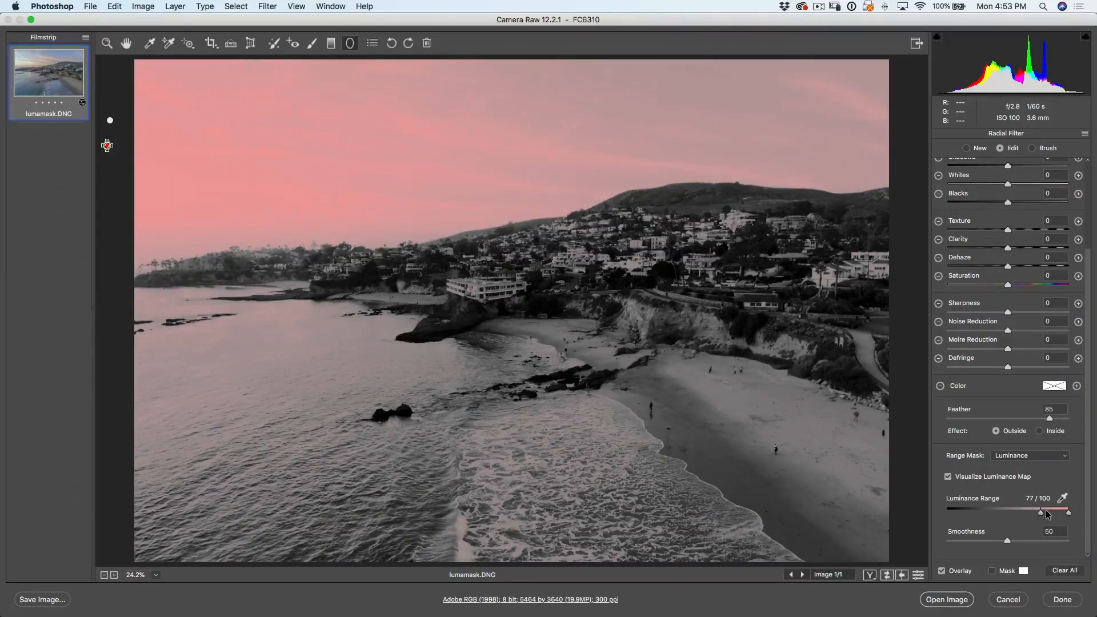
drag(1042, 511, 1039, 511)
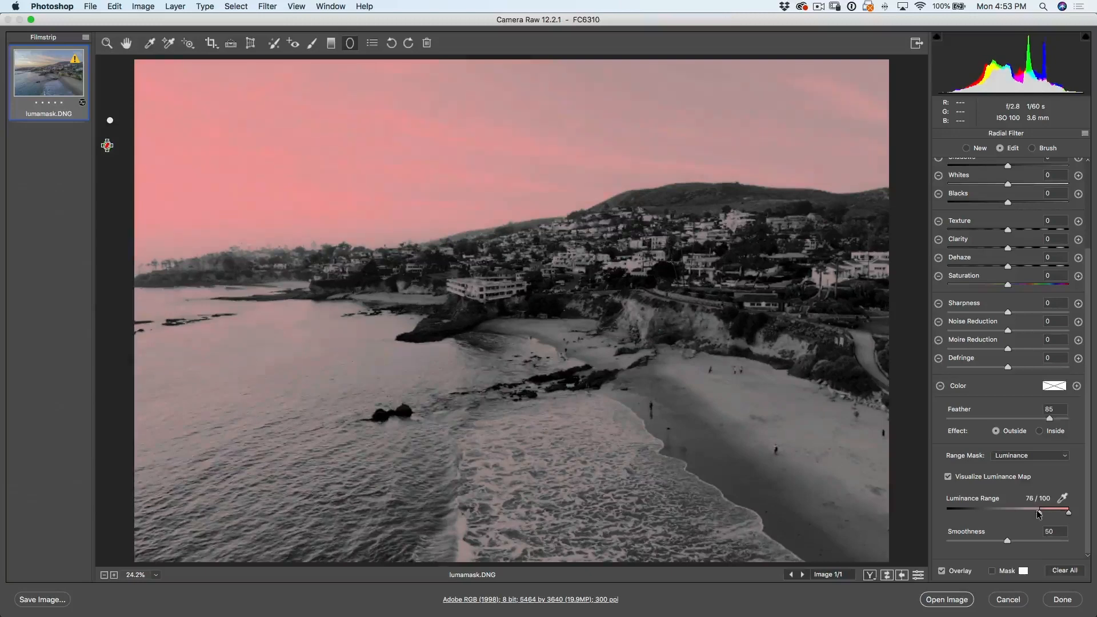
drag(1039, 511, 1035, 511)
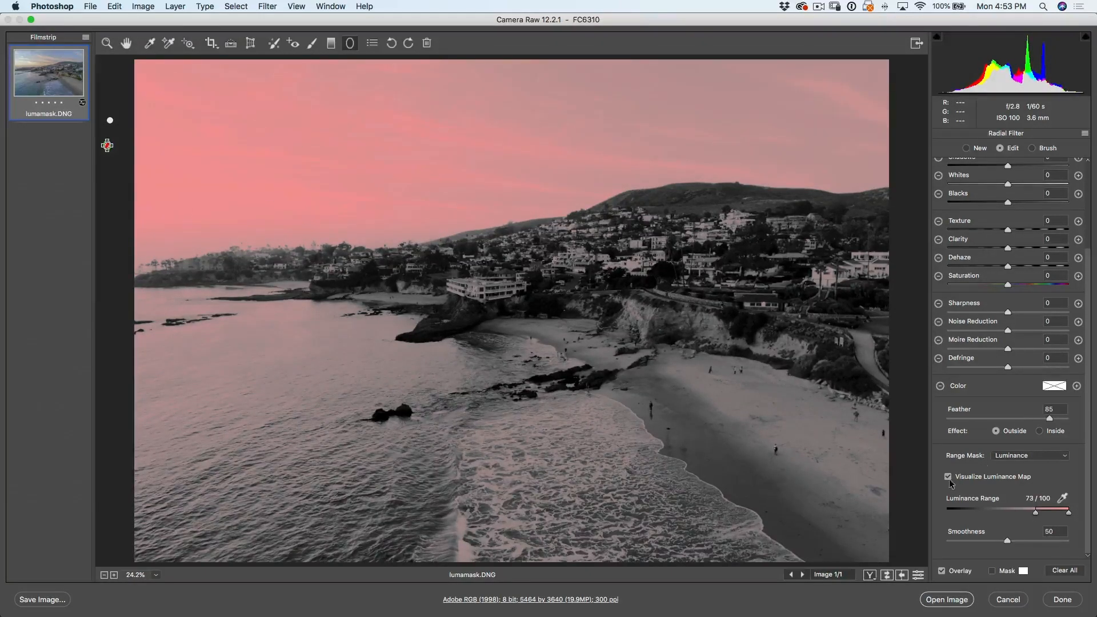
click(947, 476)
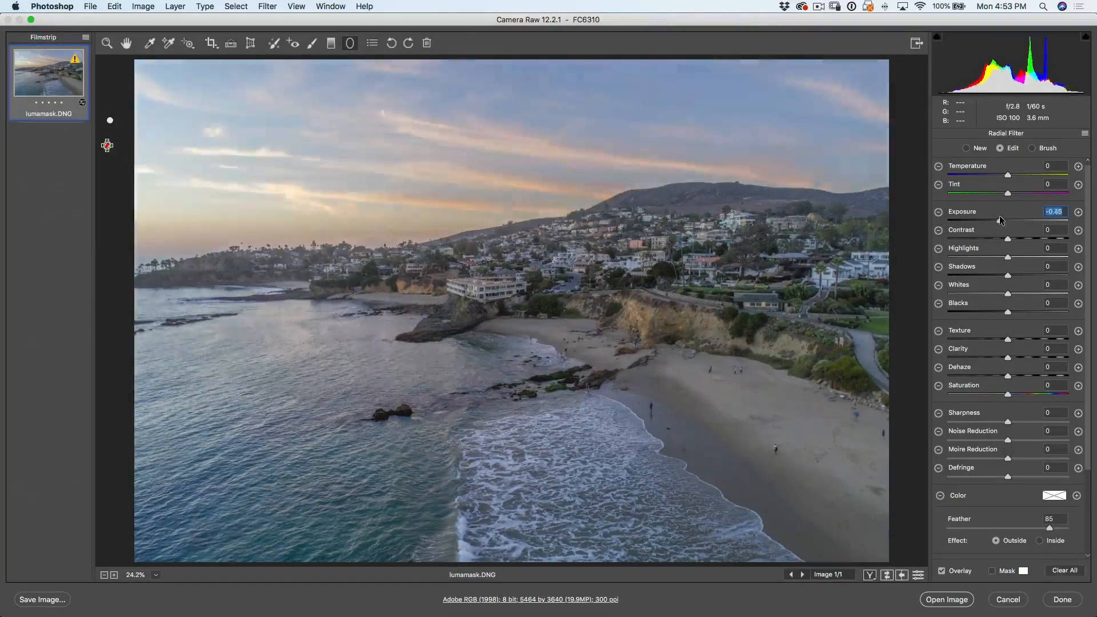
Set the second filter's Exposure to -0.80 and return to the Basic panel.
drag(990, 215, 997, 216)
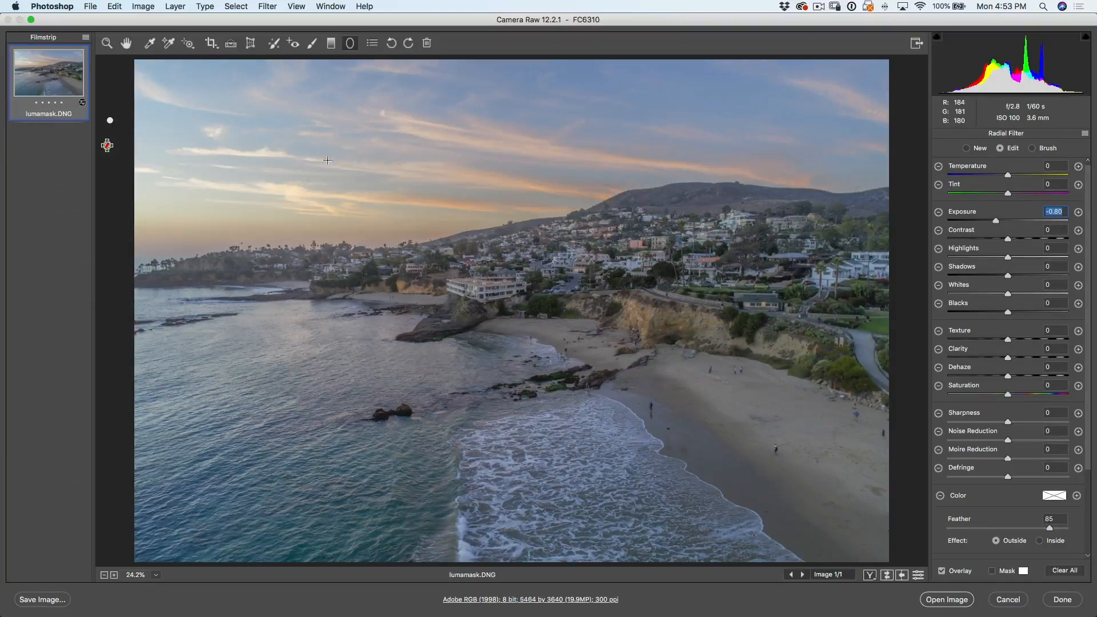
click(126, 43)
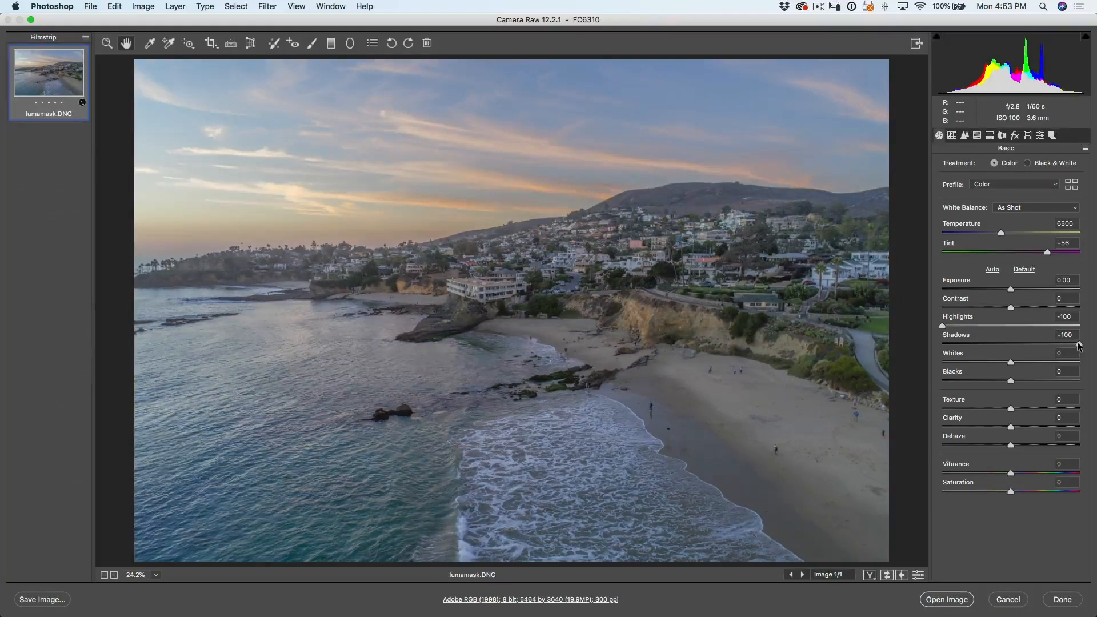
Ease the global Shadows boost from +100 down to +53.
drag(1079, 344, 1047, 344)
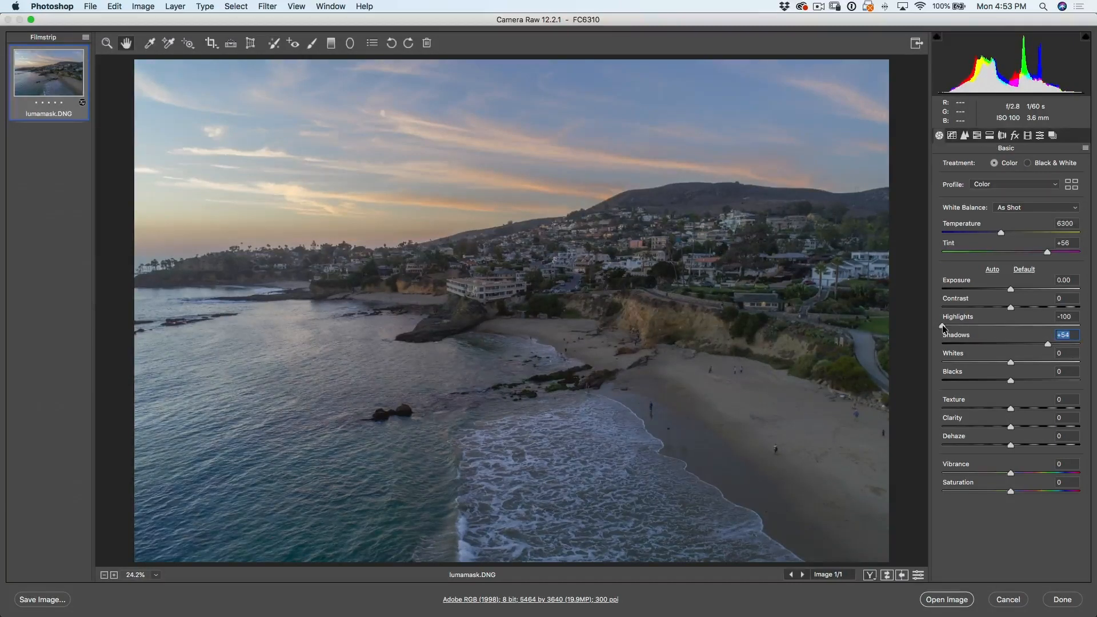
click(1064, 316)
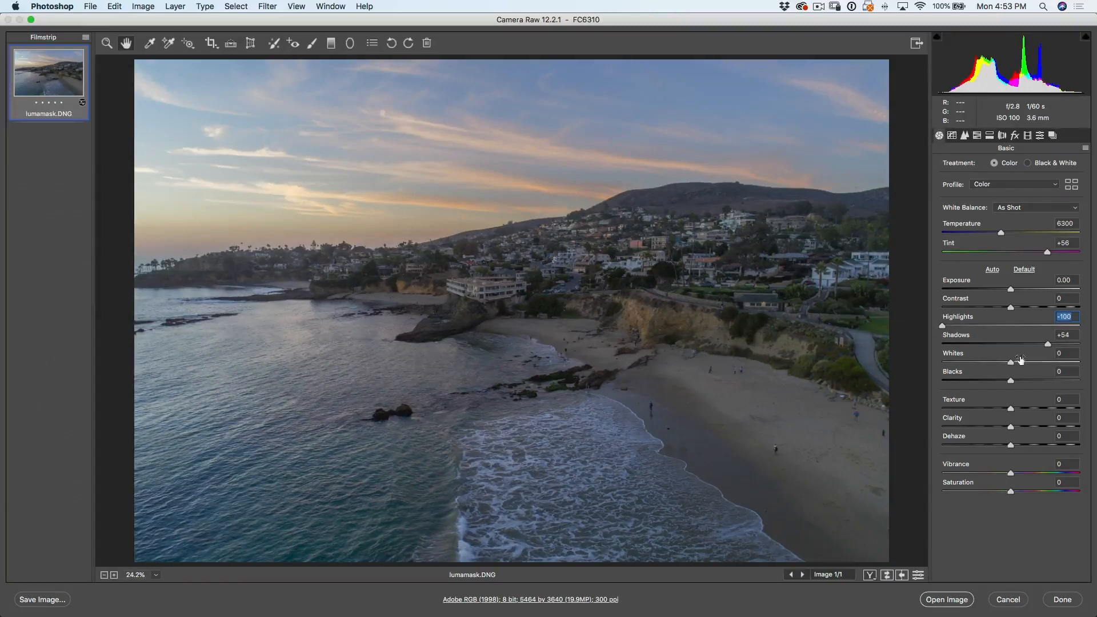
drag(1048, 344, 1048, 344)
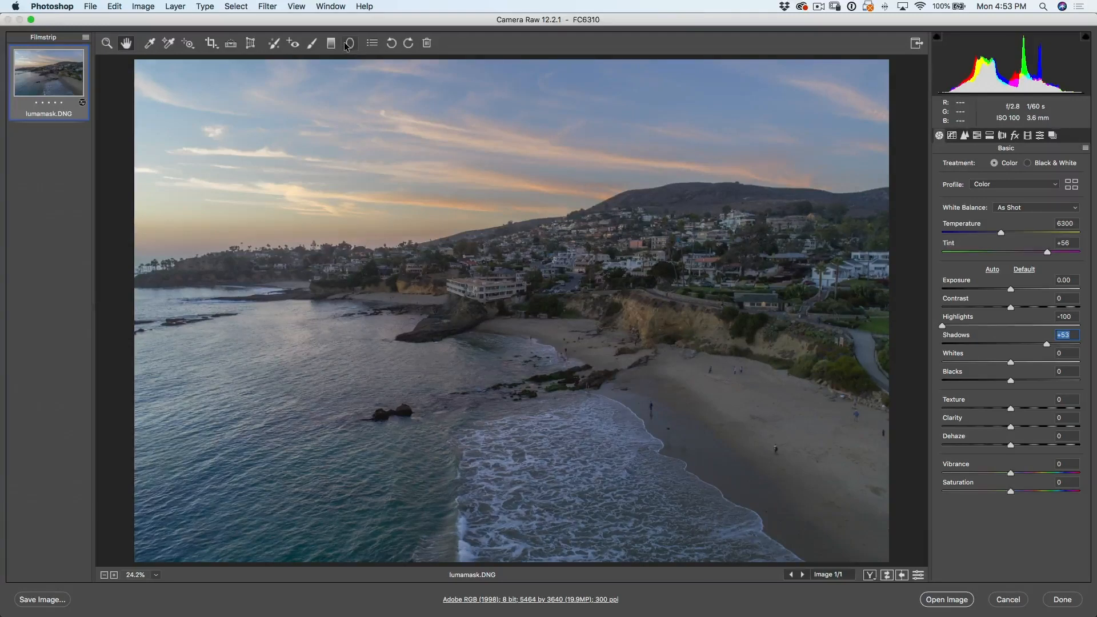
click(349, 43)
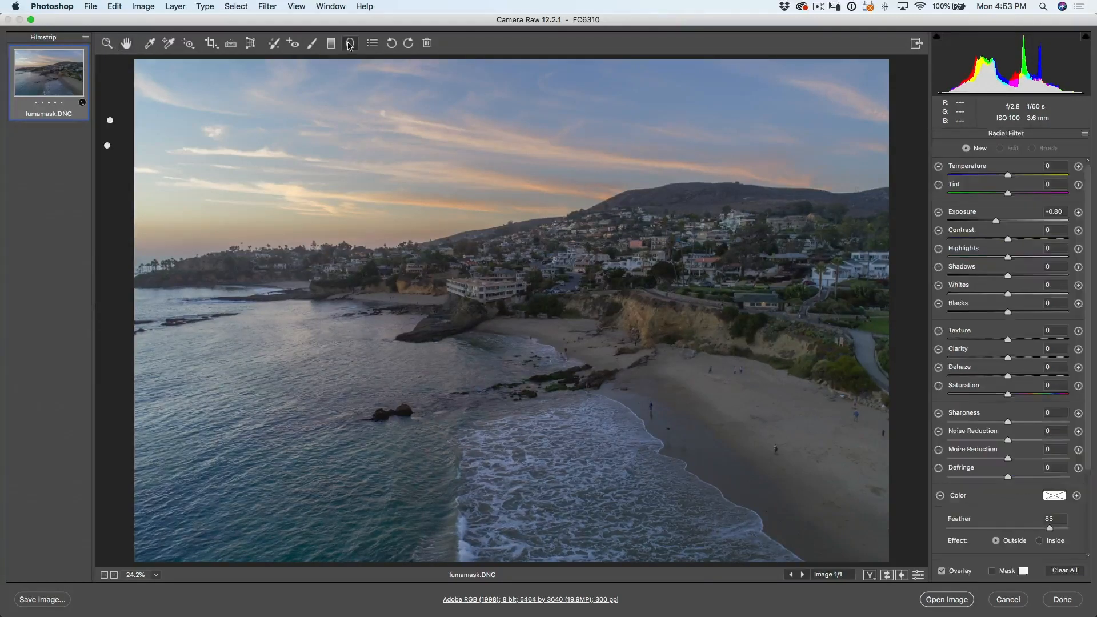
Select the brightening radial filter, set its Blacks to -28 and Exposure to +0.95.
click(349, 44)
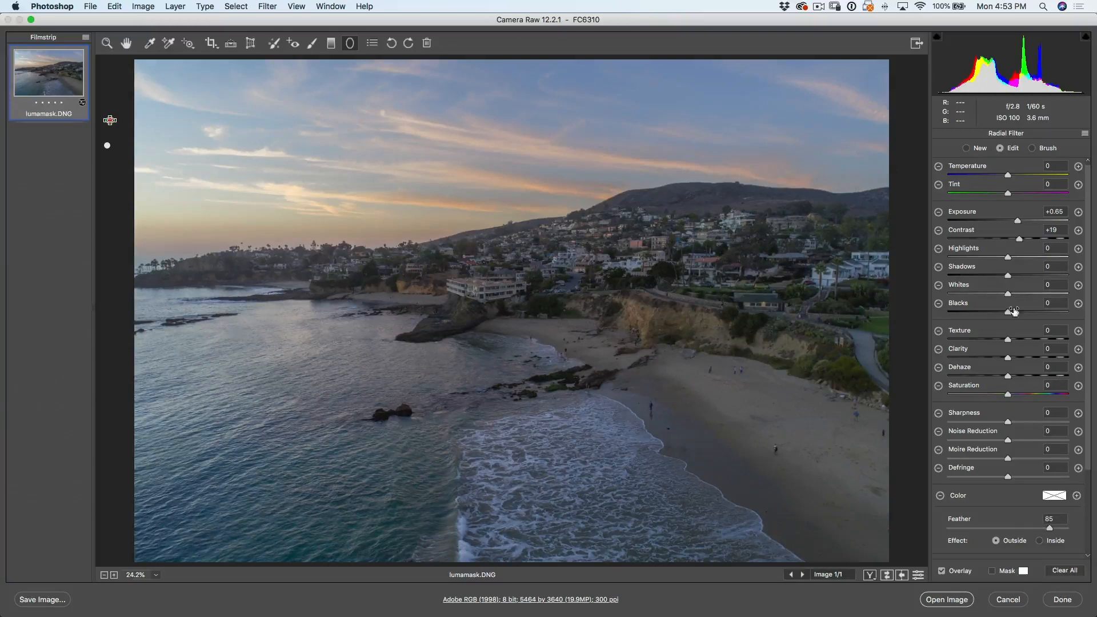
drag(1014, 311, 992, 312)
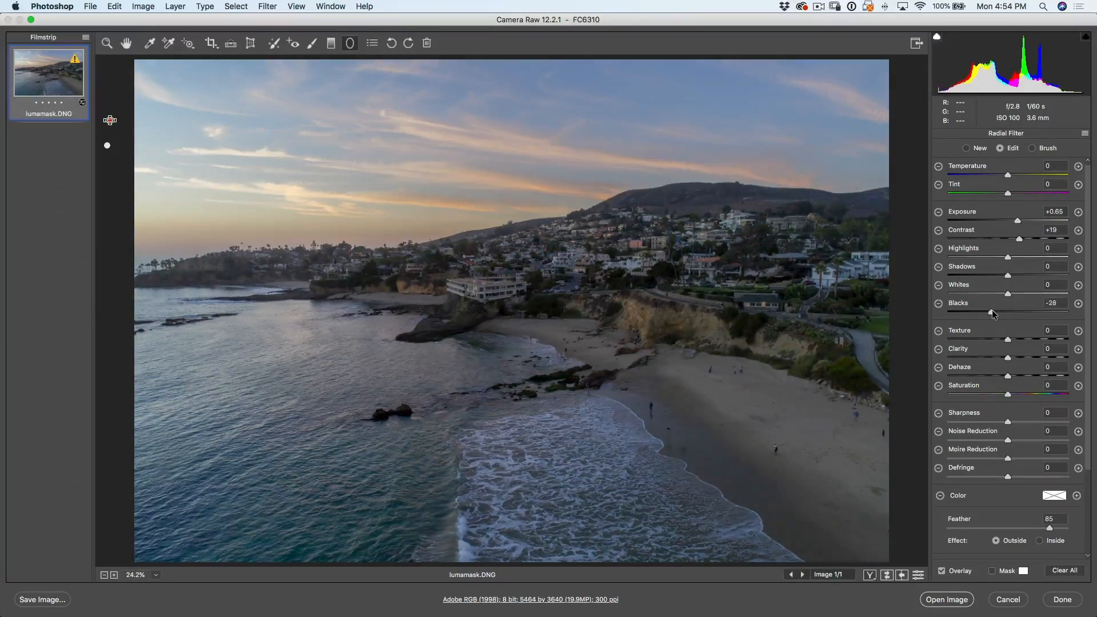
drag(1025, 221, 1038, 221)
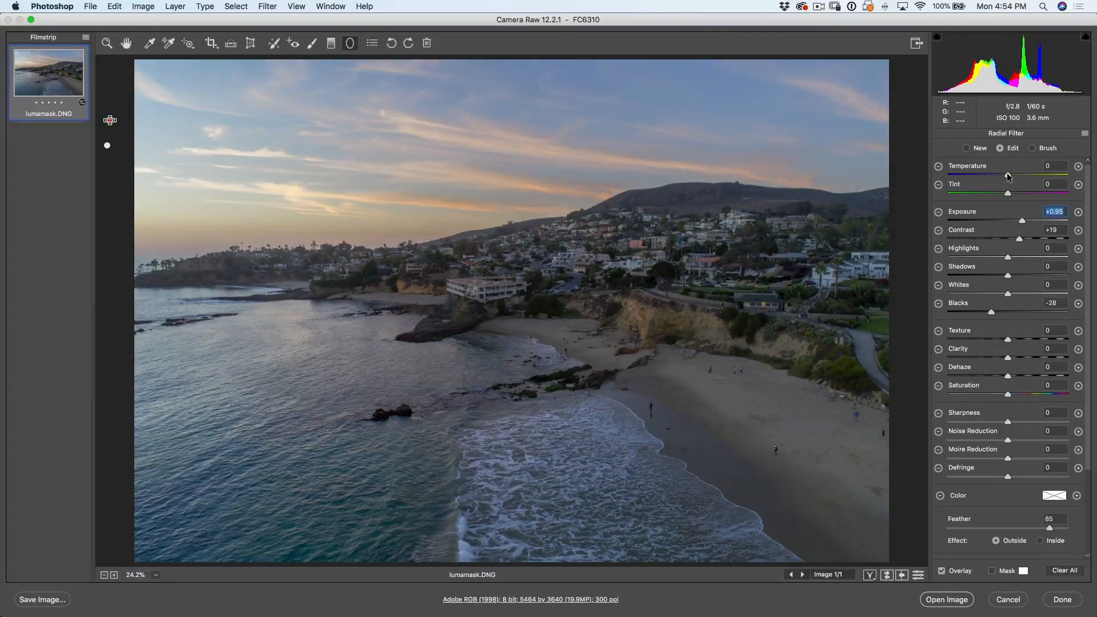
Cool the filter's Temperature through bluer values, settling at about -12.
drag(1024, 176, 997, 177)
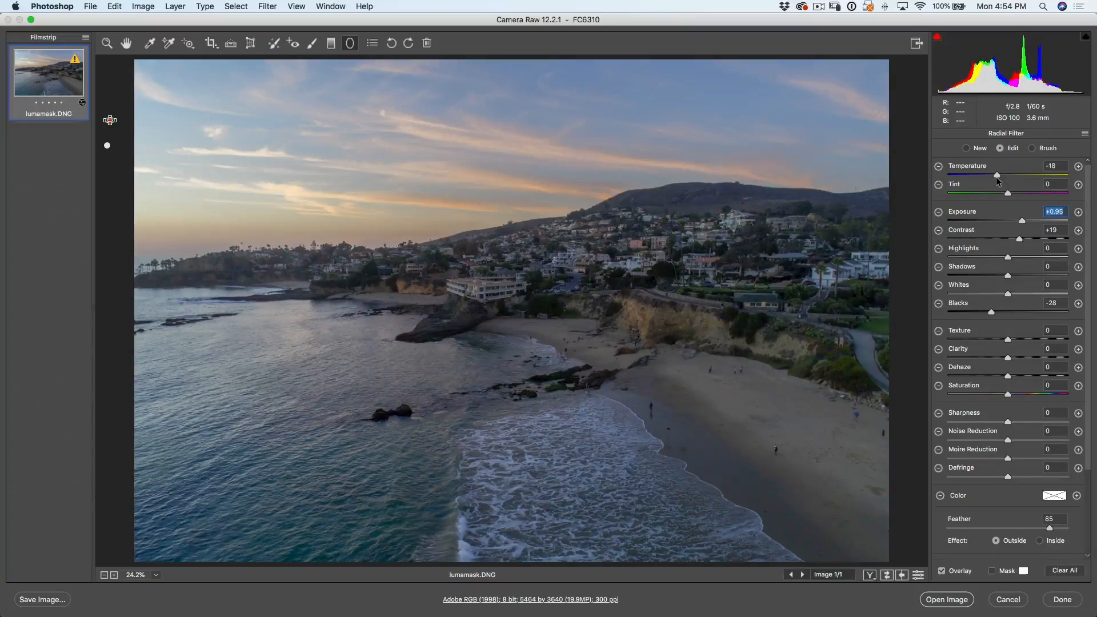
drag(998, 177, 989, 176)
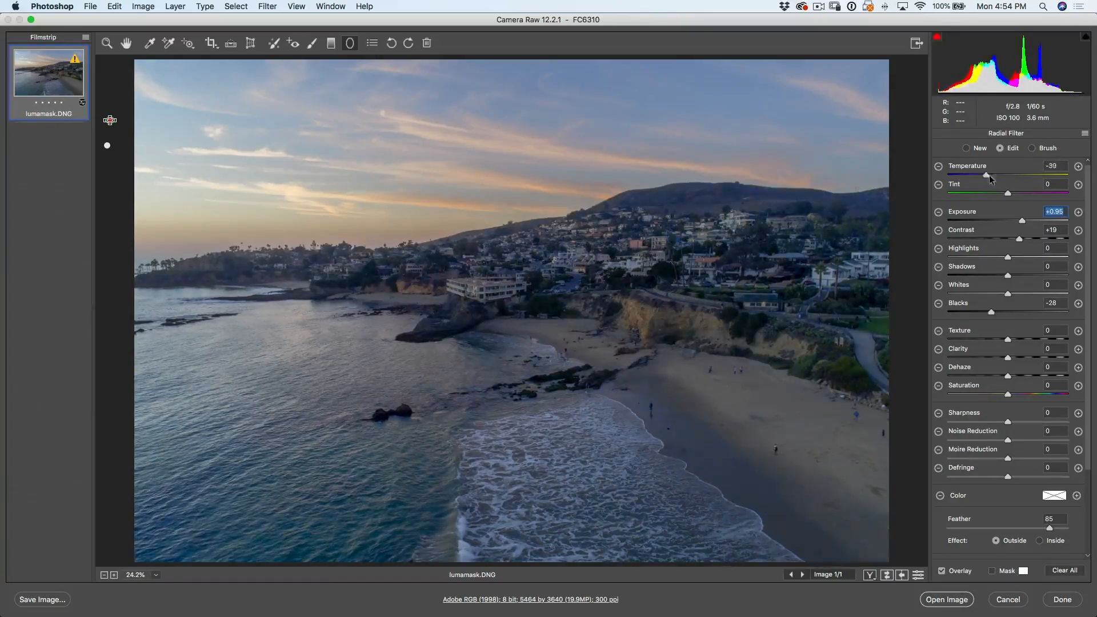
drag(987, 175, 975, 175)
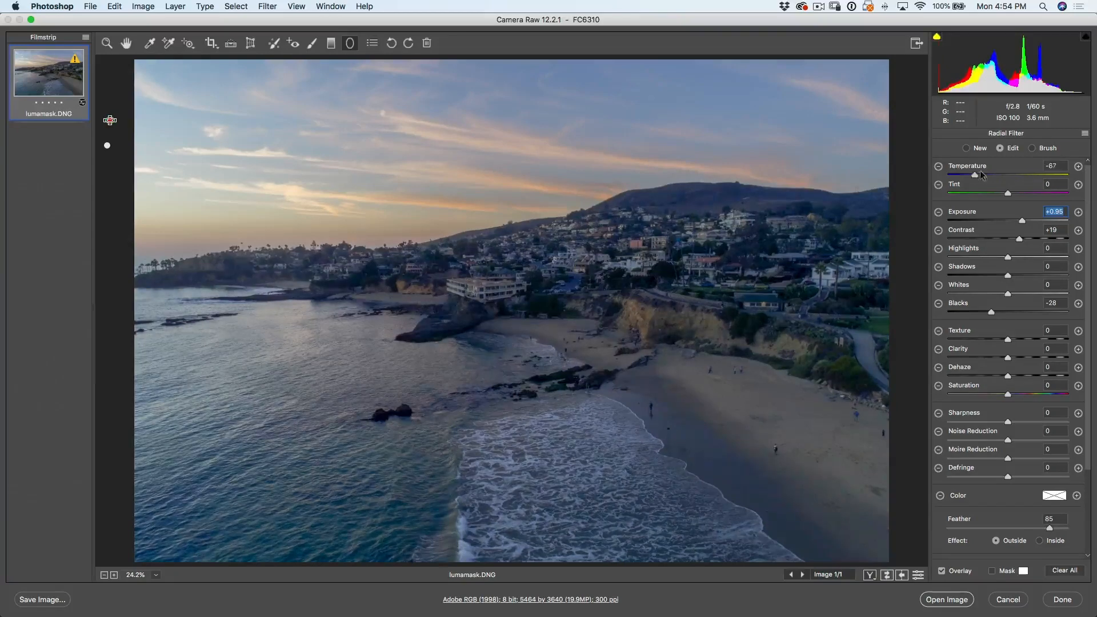
drag(975, 175, 1000, 175)
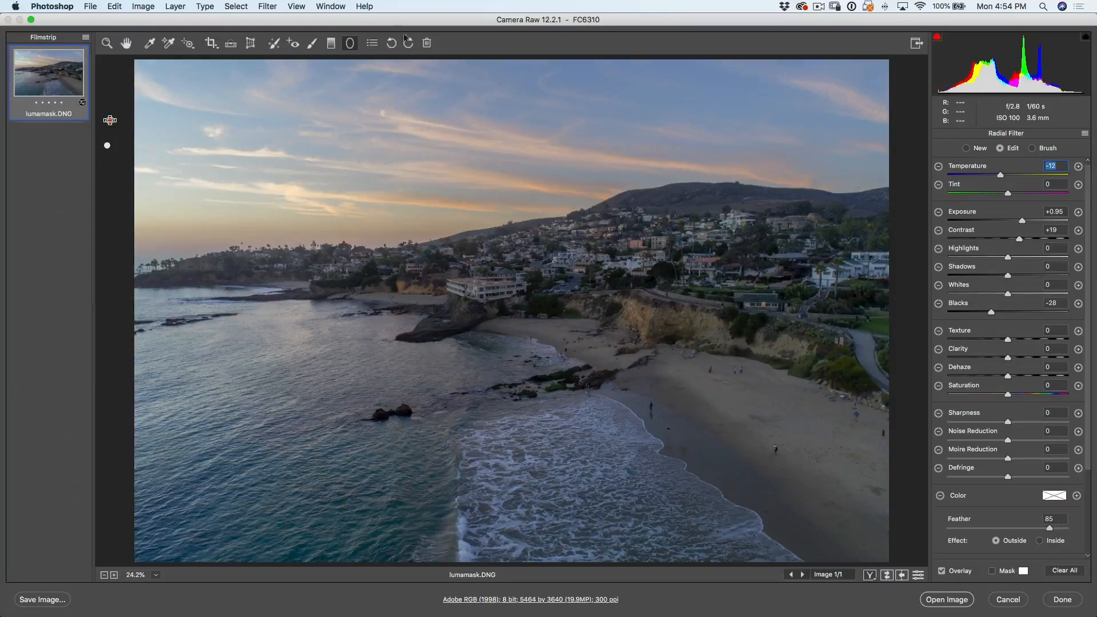
mouse_move(349, 43)
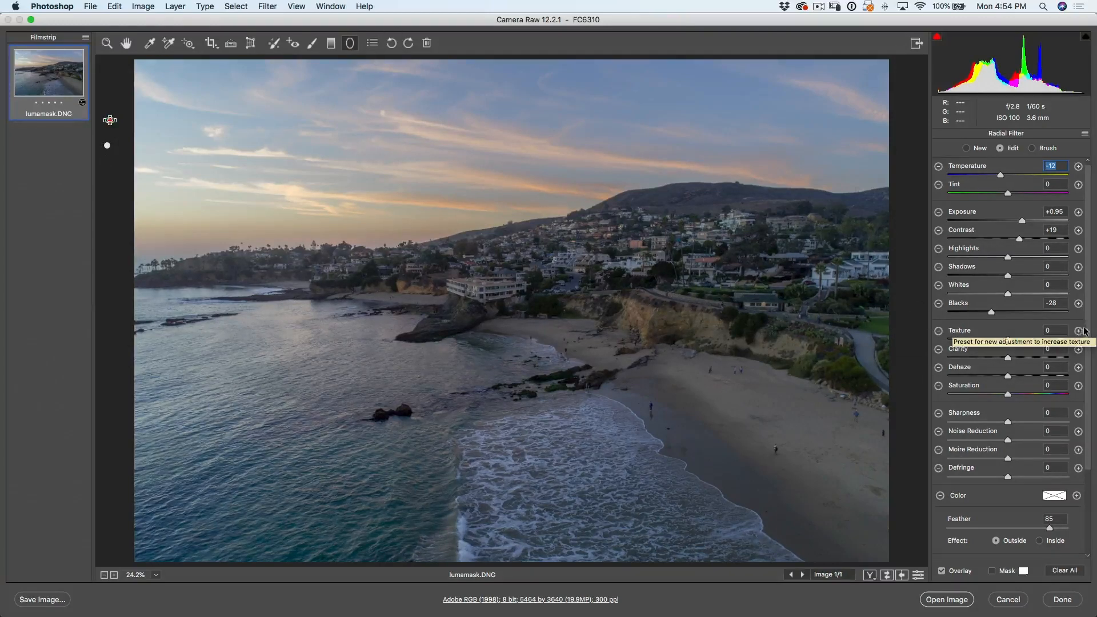
scroll(down, 3)
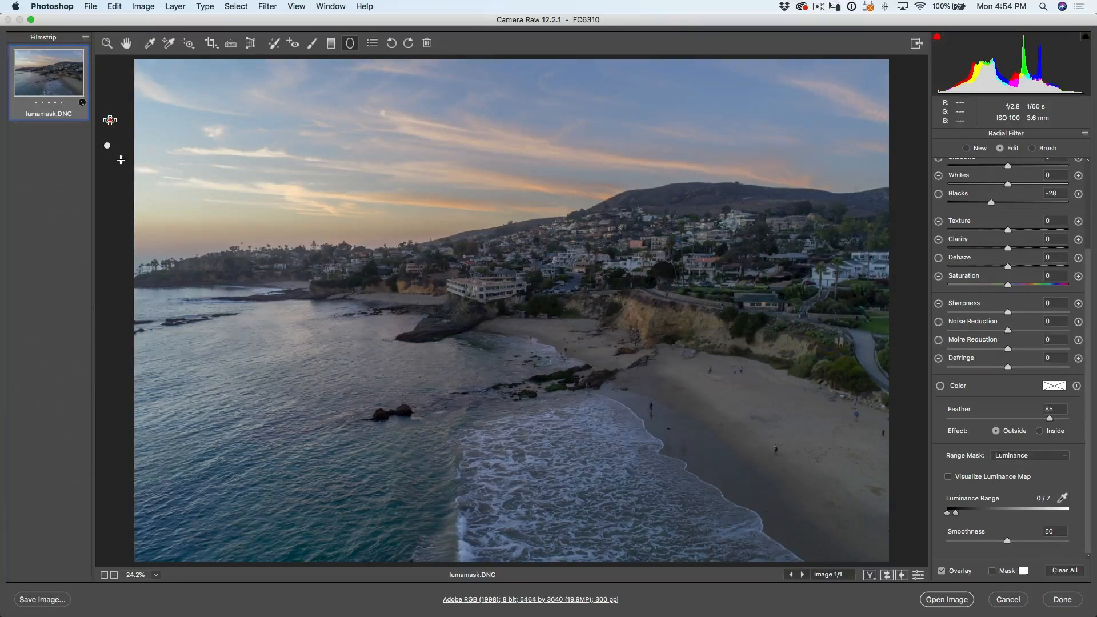
Switch to the darkening radial filter and warm its Temperature to +14 after trying +100.
drag(951, 512, 1035, 512)
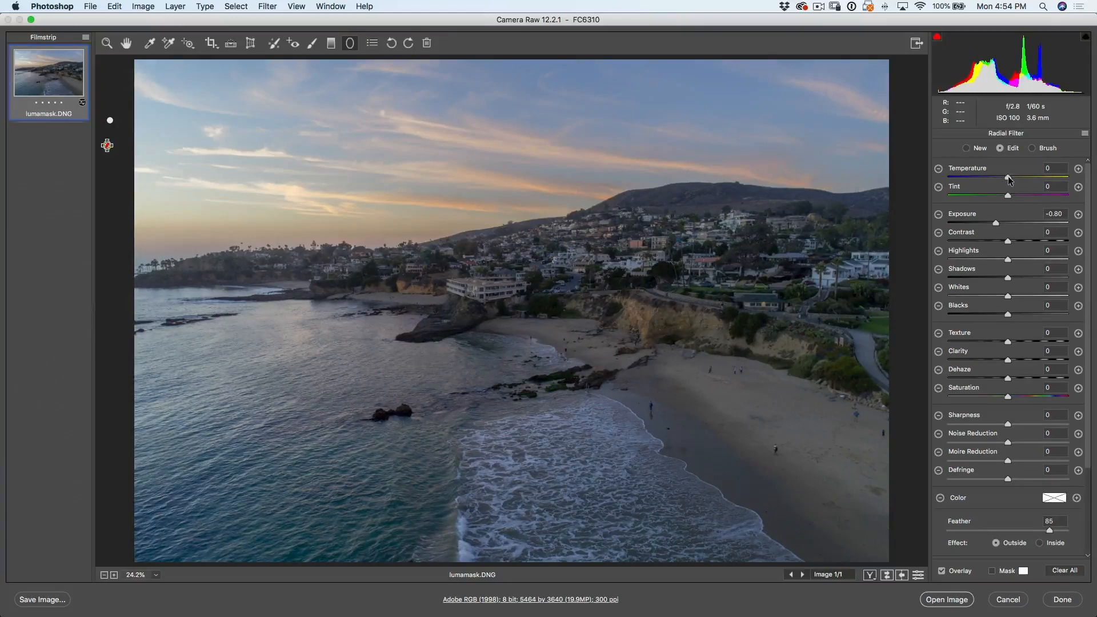
drag(997, 178, 1067, 178)
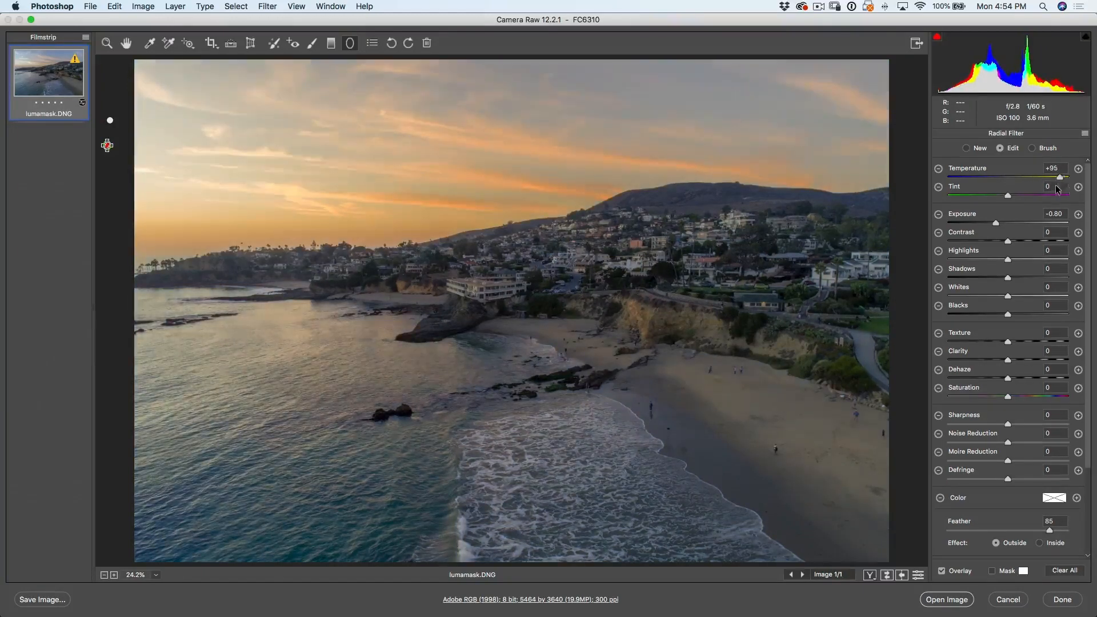
drag(1068, 177, 1078, 177)
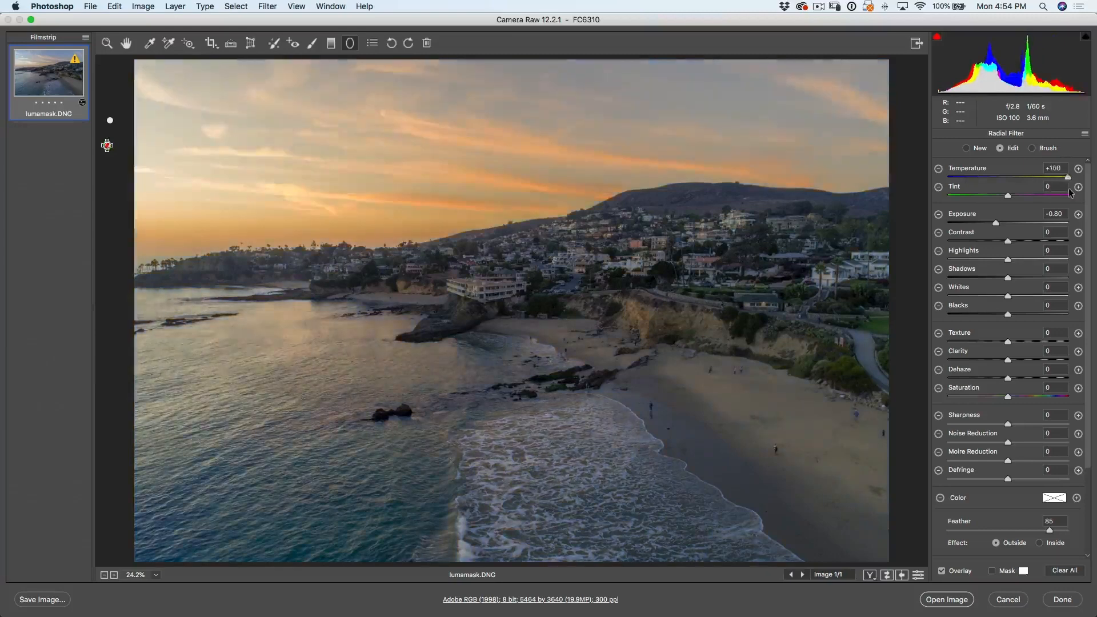
drag(1067, 177, 1001, 177)
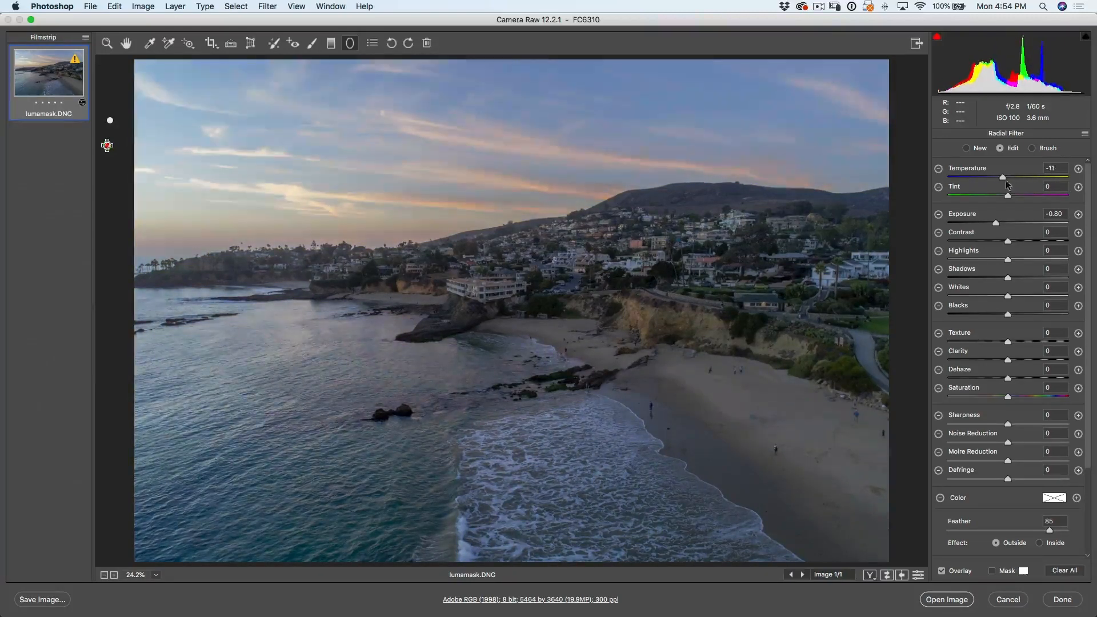
drag(1002, 177, 1012, 178)
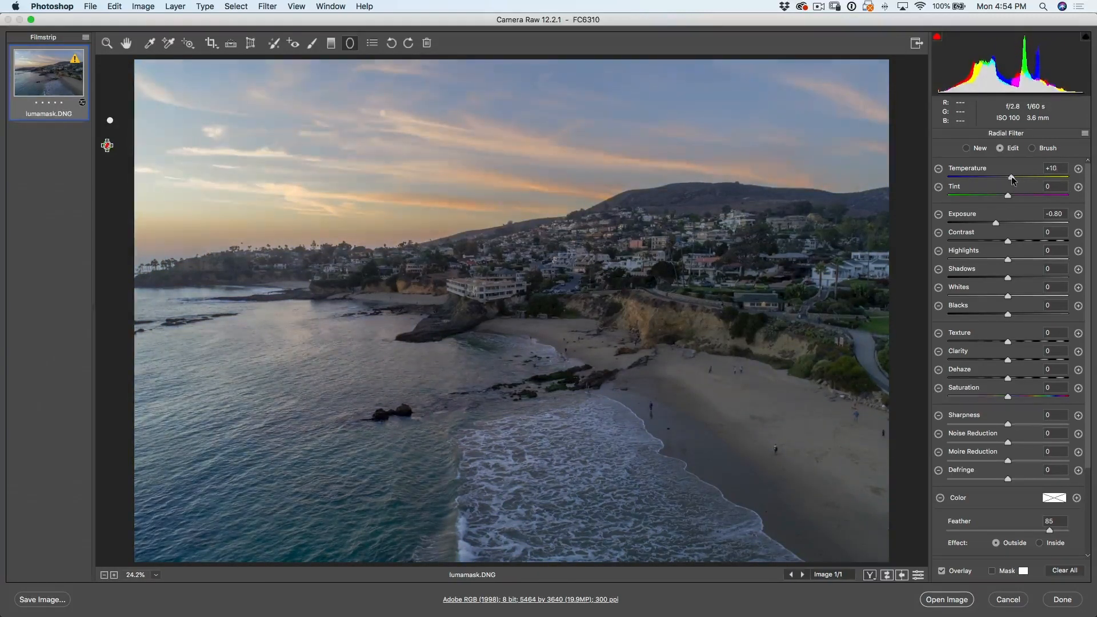
drag(1010, 180, 1016, 180)
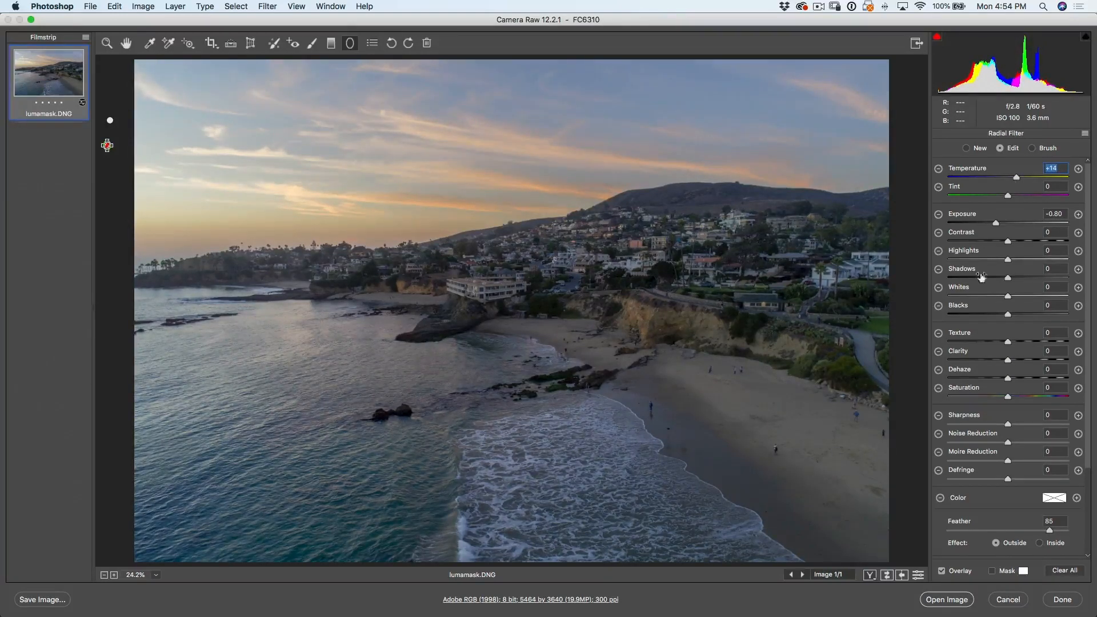
mouse_move(270, 152)
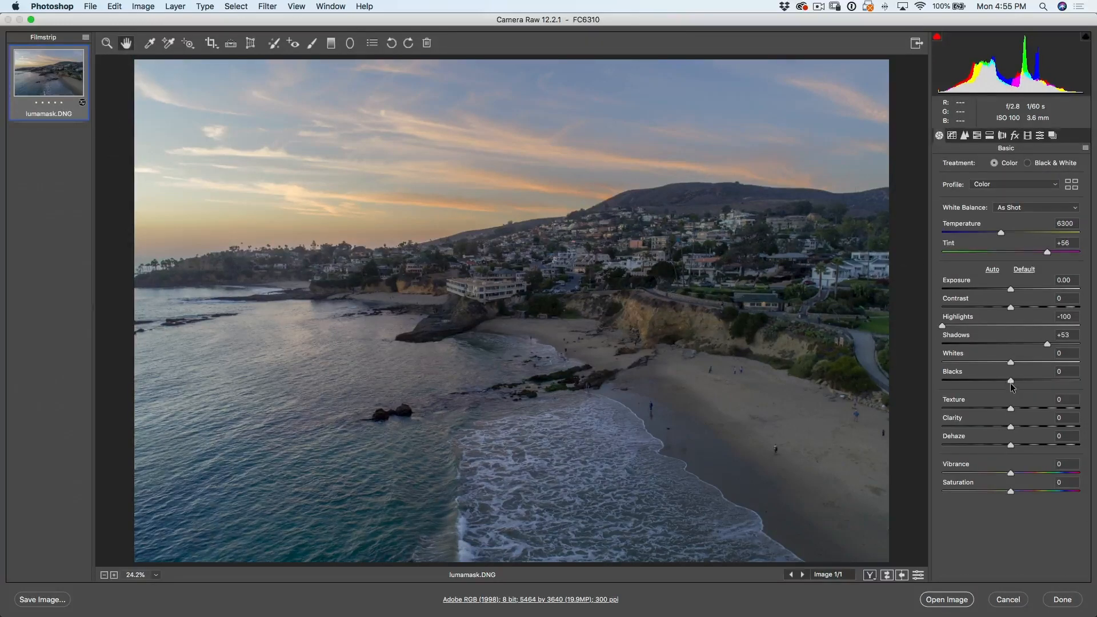
Set global Blacks to -8 and Whites to +14, then open the image in Photoshop.
drag(1030, 380, 1010, 380)
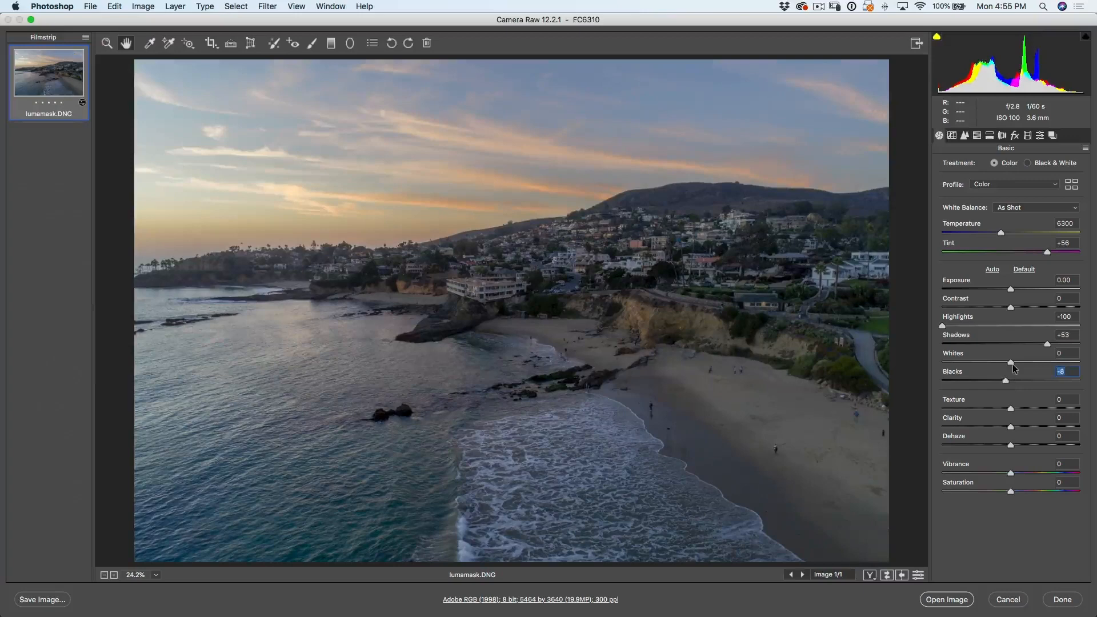
drag(1010, 361, 1027, 362)
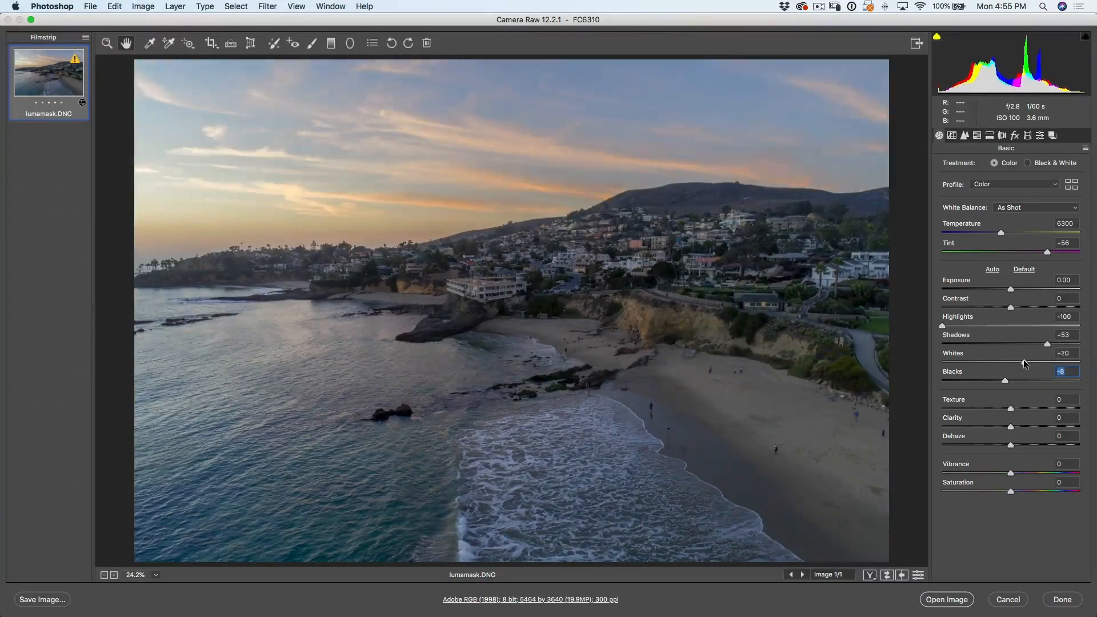
drag(1047, 361, 1043, 362)
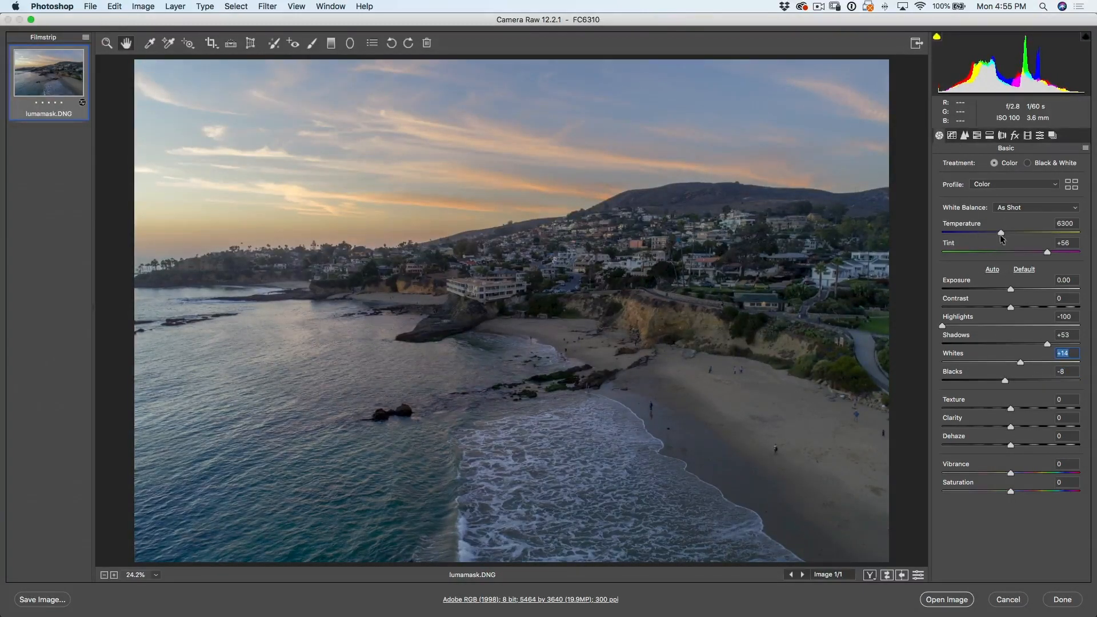
drag(1000, 233, 1010, 232)
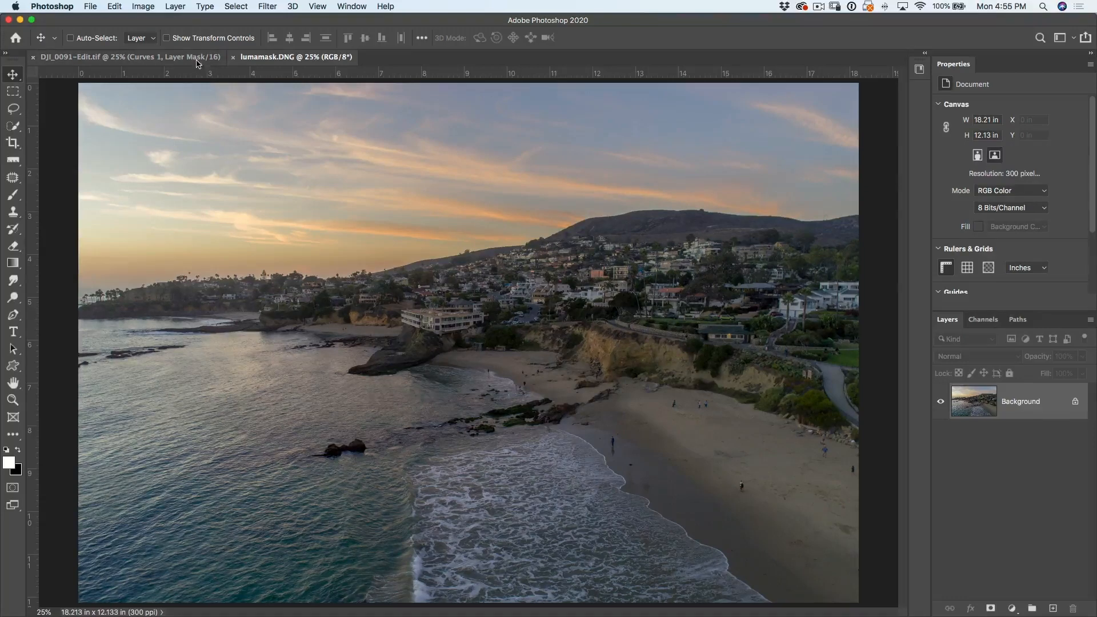
Switch to DJI_0091-Edit.tif, target the Background layer and start Select > Color Range.
click(126, 56)
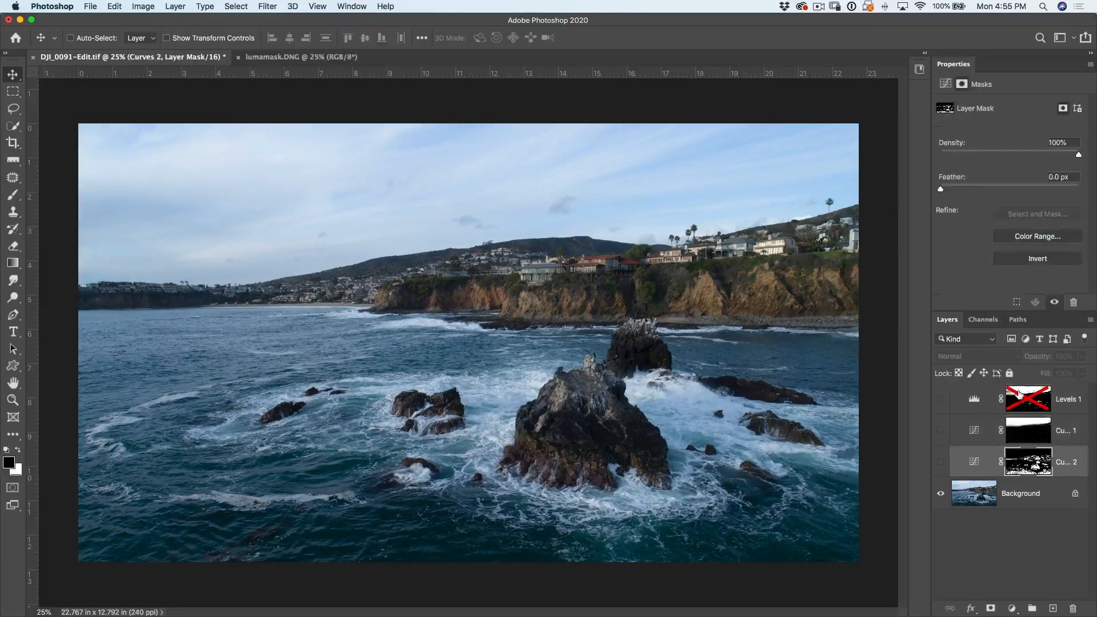
click(1020, 493)
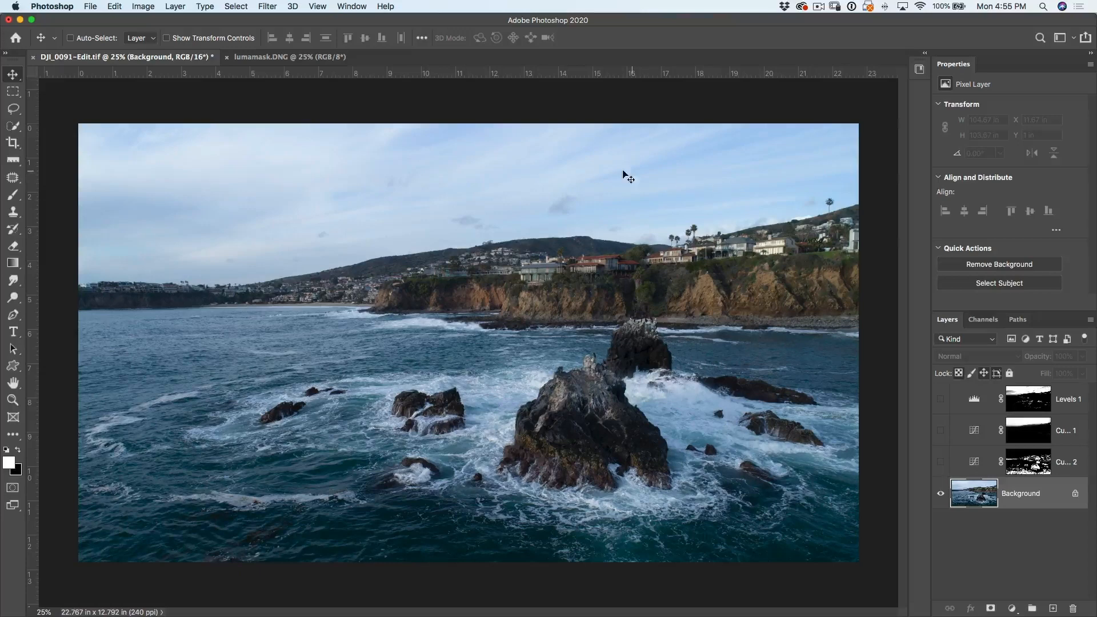
mouse_move(273, 215)
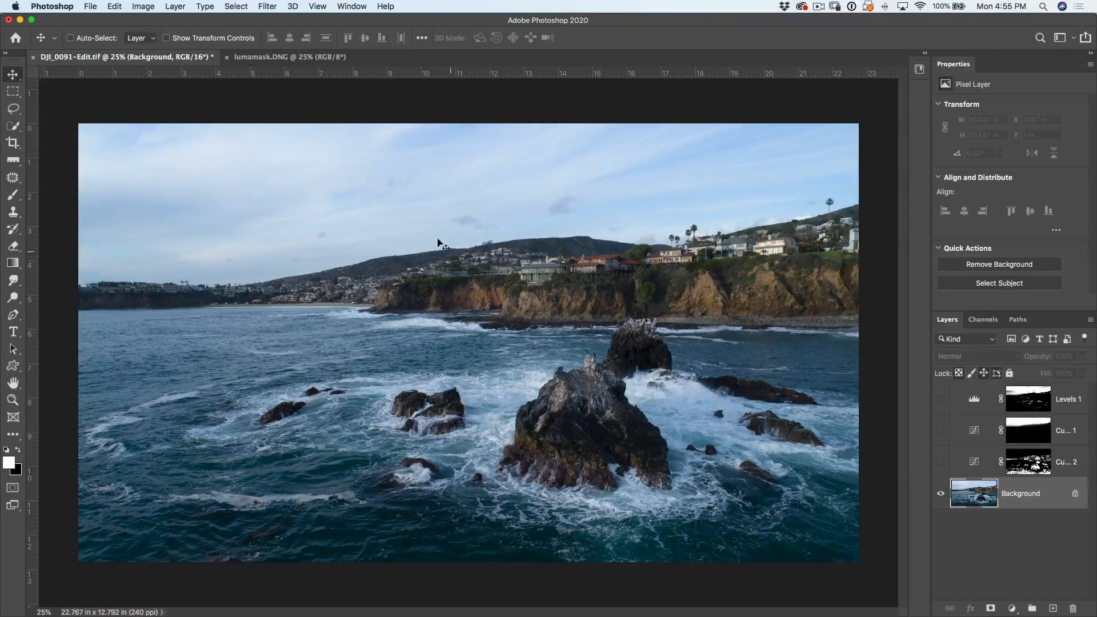
click(235, 6)
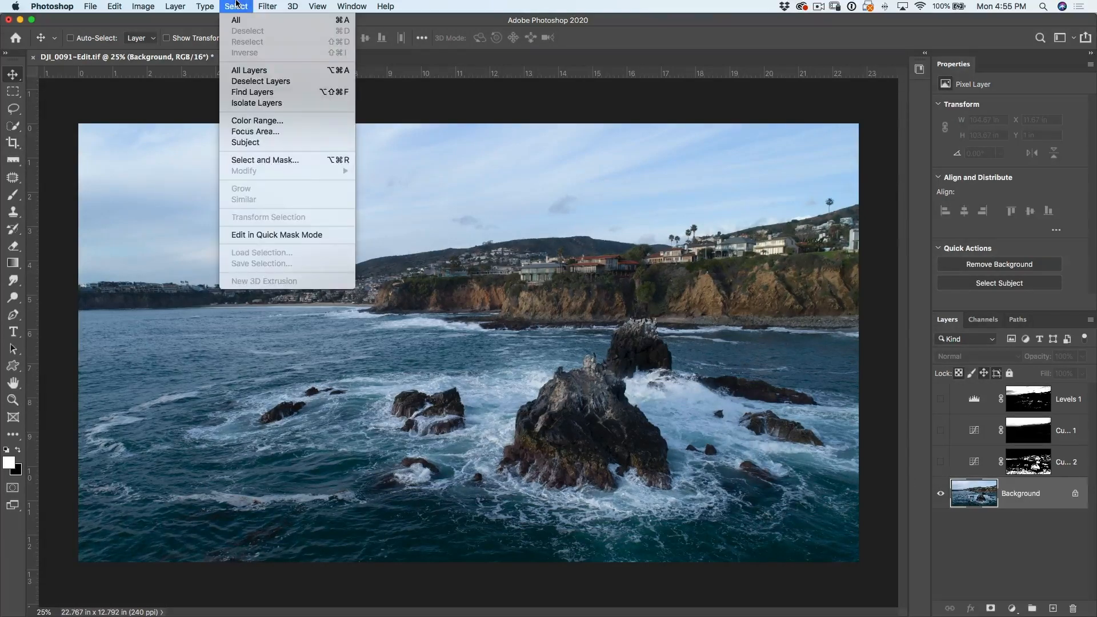
mouse_move(257, 120)
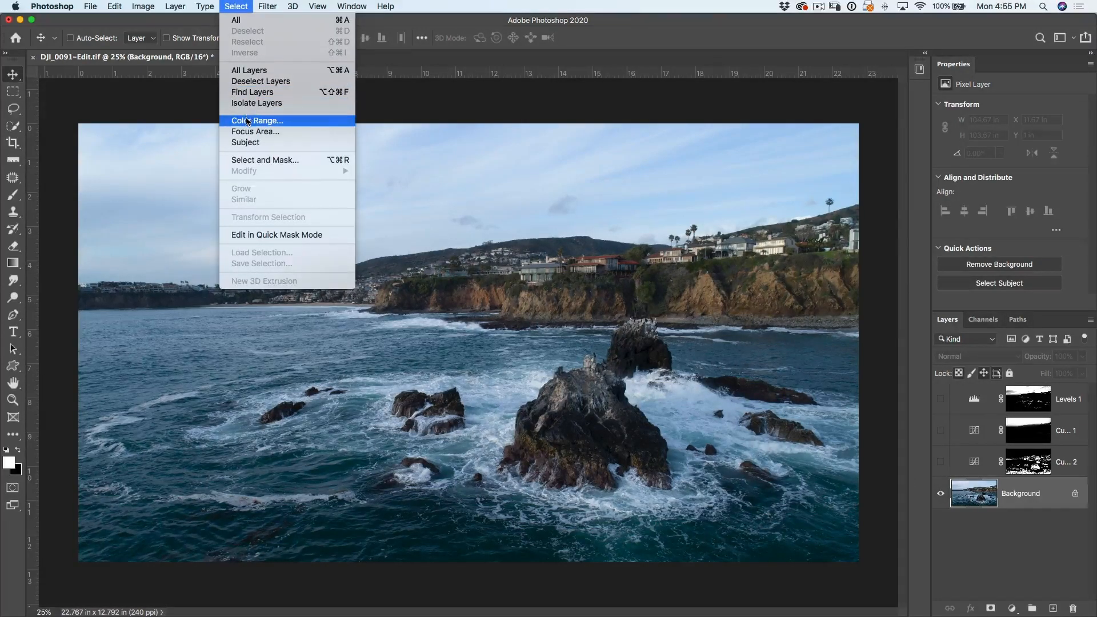
click(258, 120)
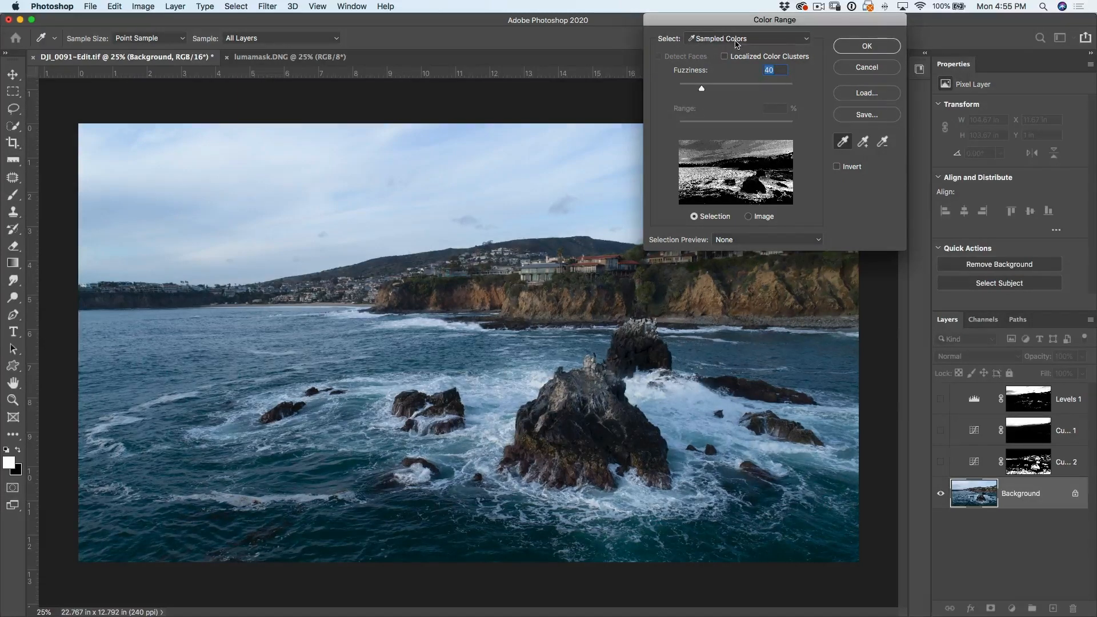
Choose Highlights in the Color Range Select dropdown.
click(745, 39)
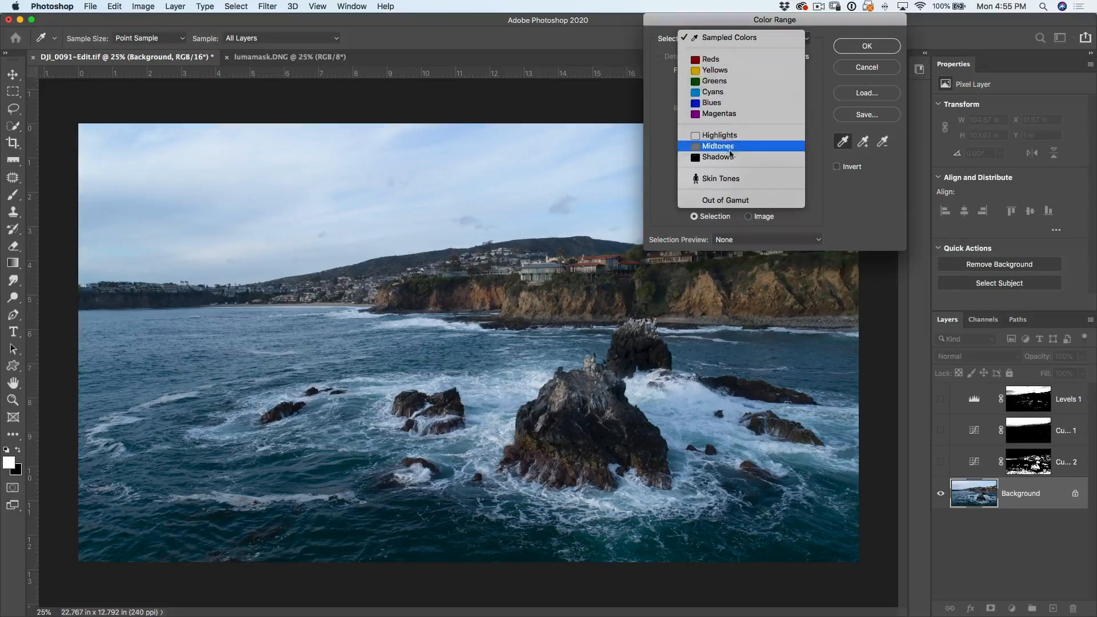
click(719, 135)
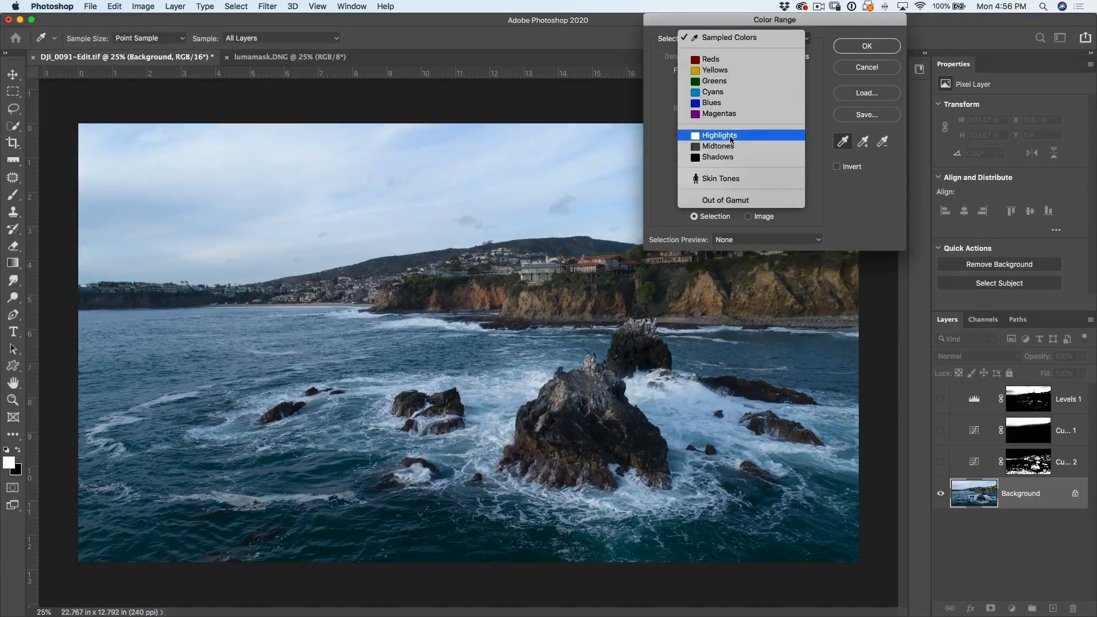
click(718, 156)
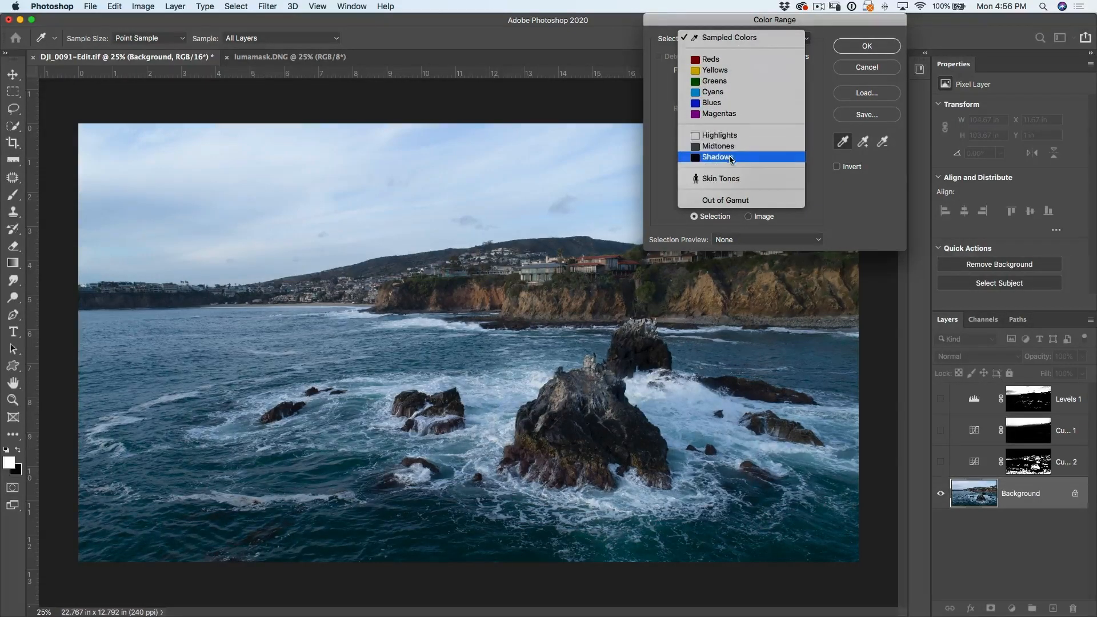
click(719, 135)
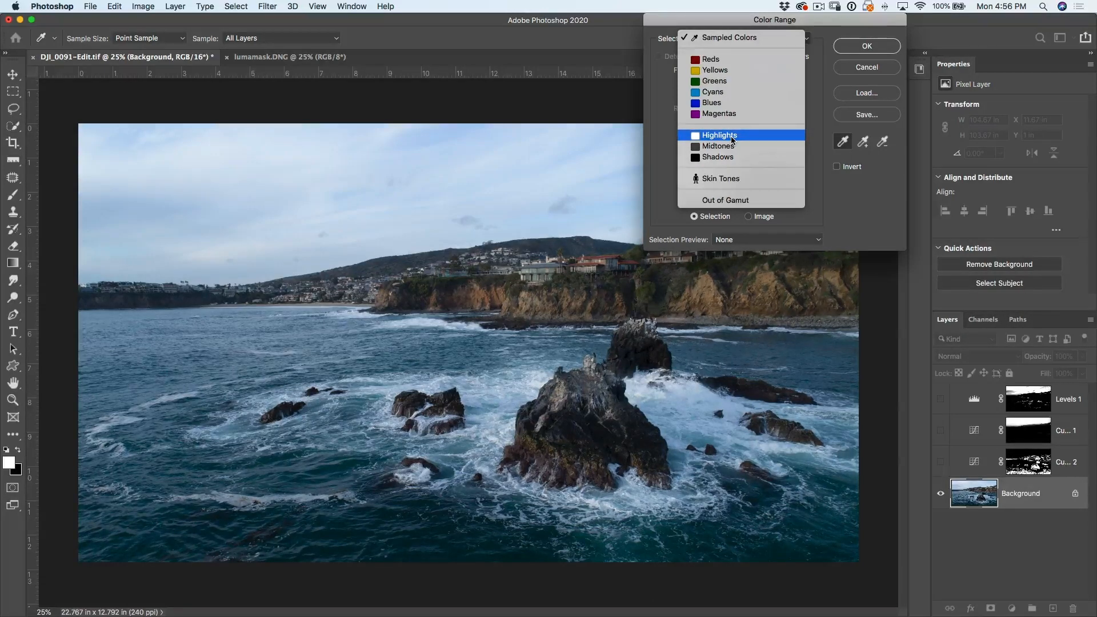
click(719, 135)
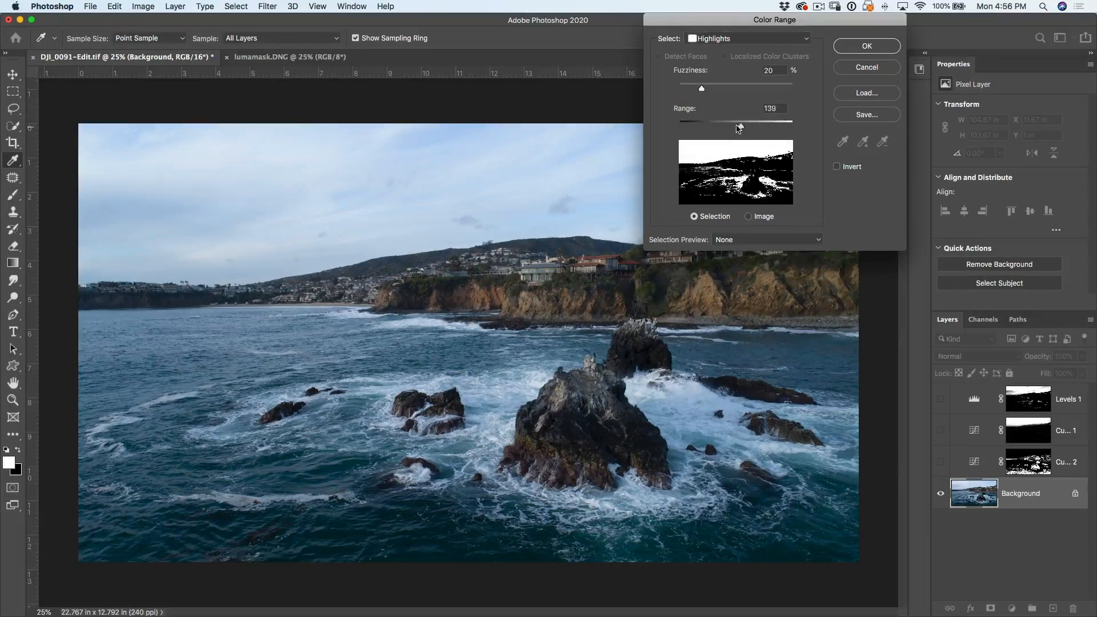
Preview the selection as a grayscale mask and narrow the highlights Range to 201.
drag(738, 120, 675, 120)
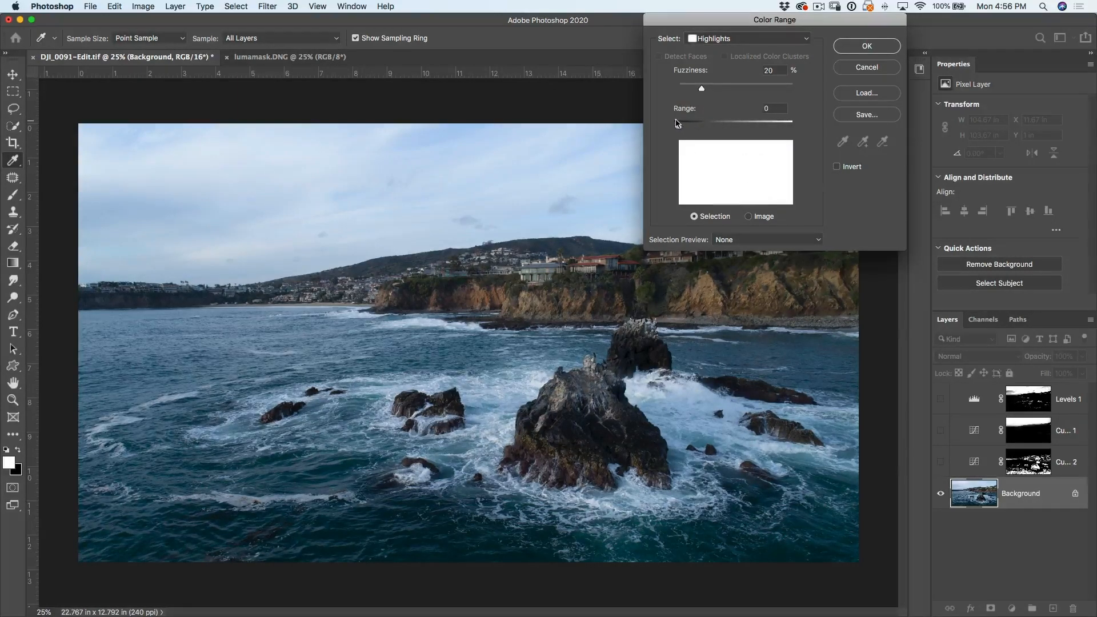
drag(701, 123, 736, 123)
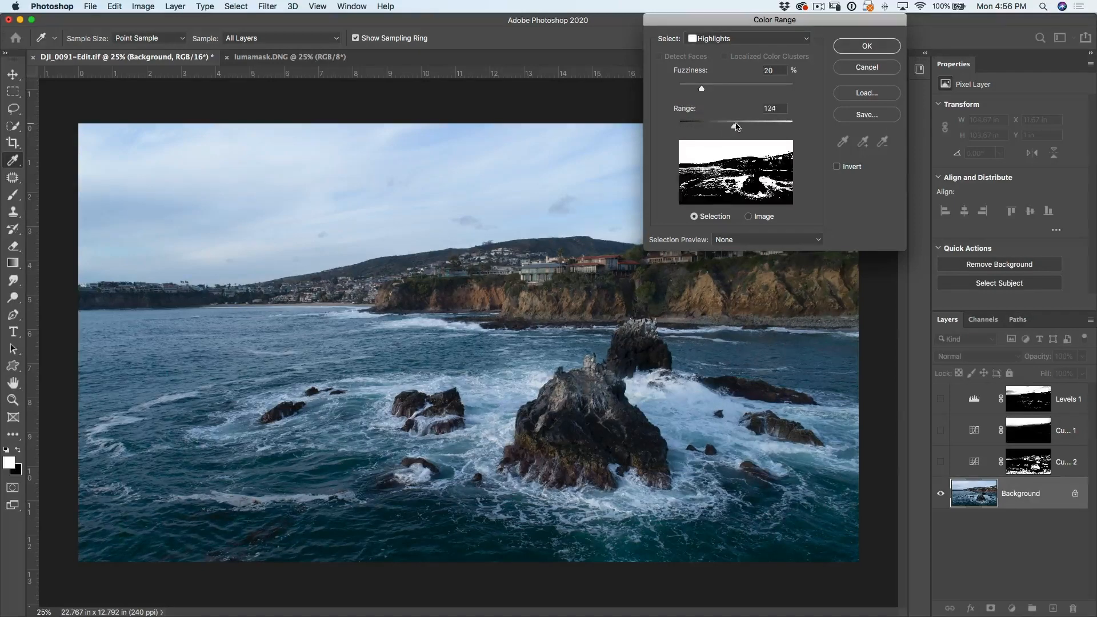
drag(735, 123, 775, 122)
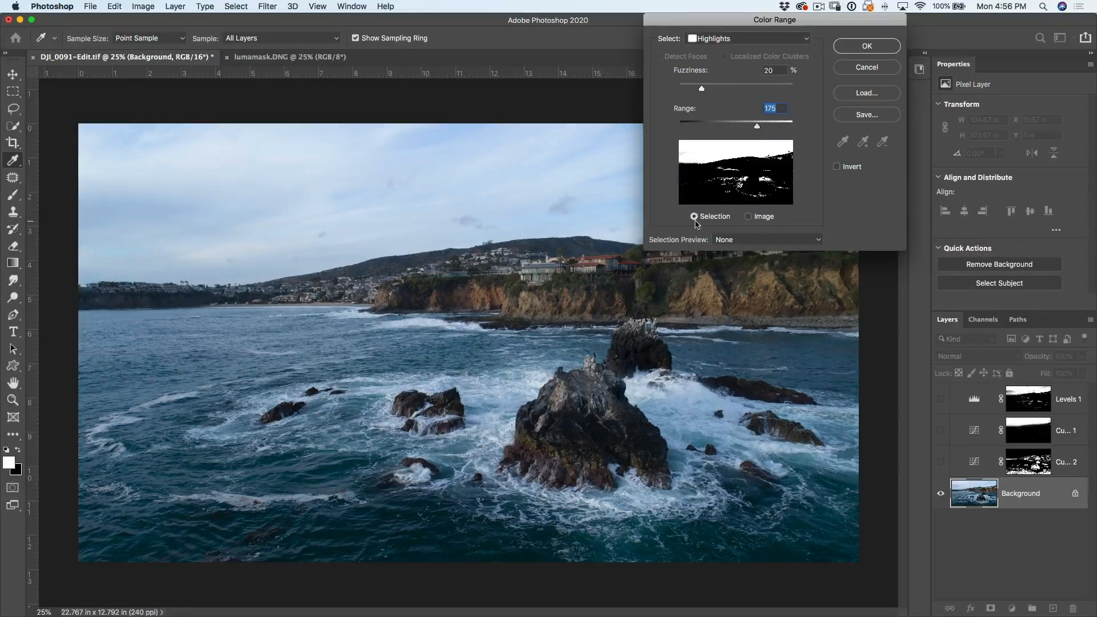
click(766, 240)
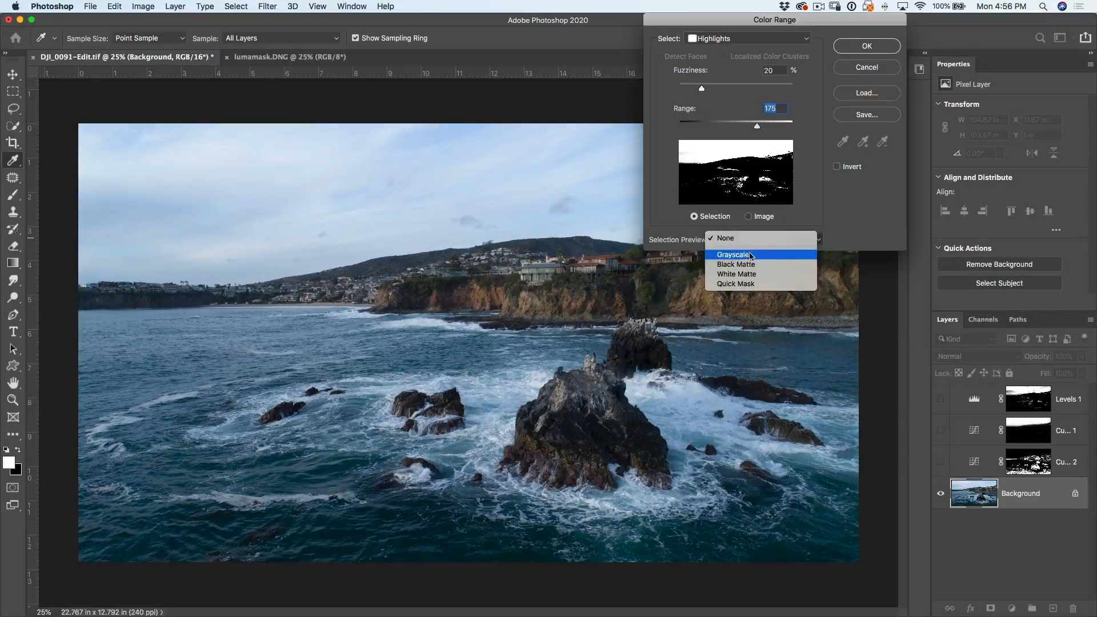
click(734, 254)
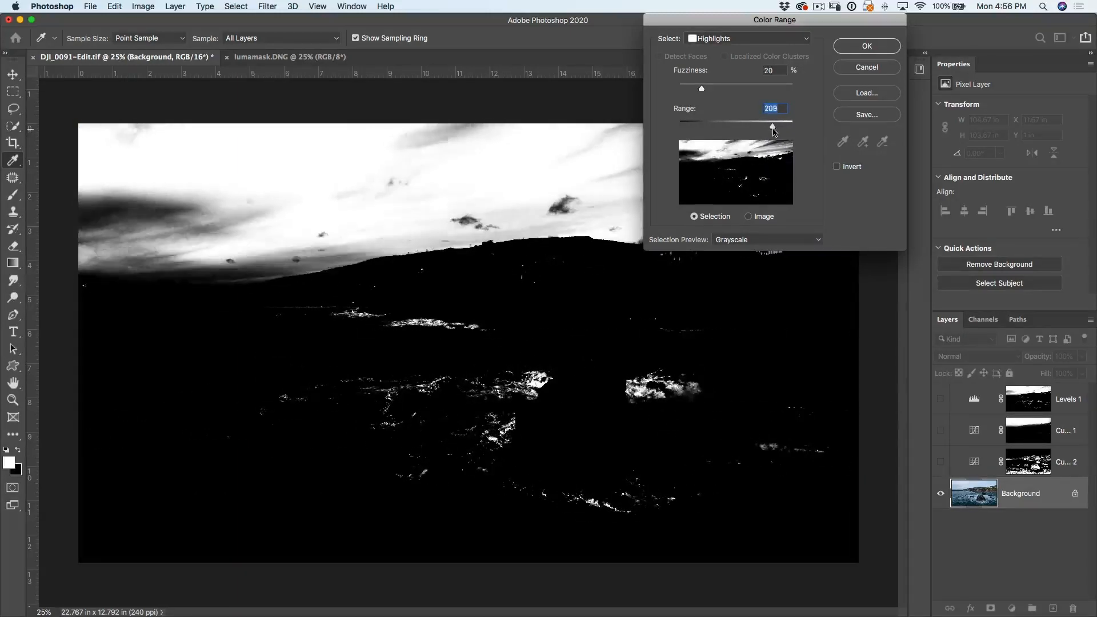
drag(773, 128, 784, 128)
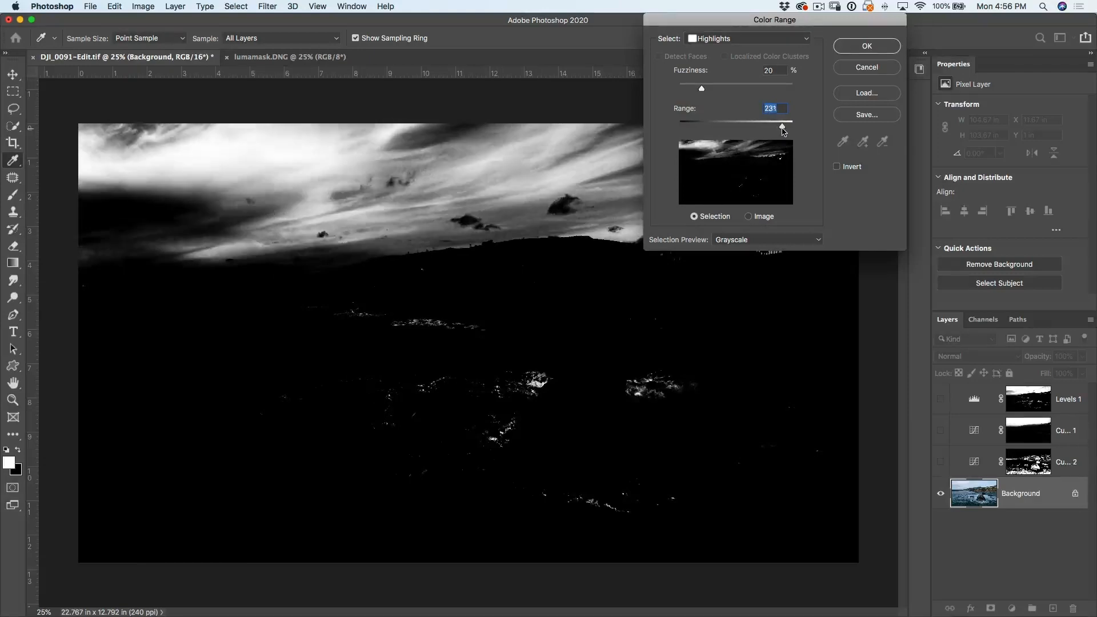
drag(782, 124, 776, 125)
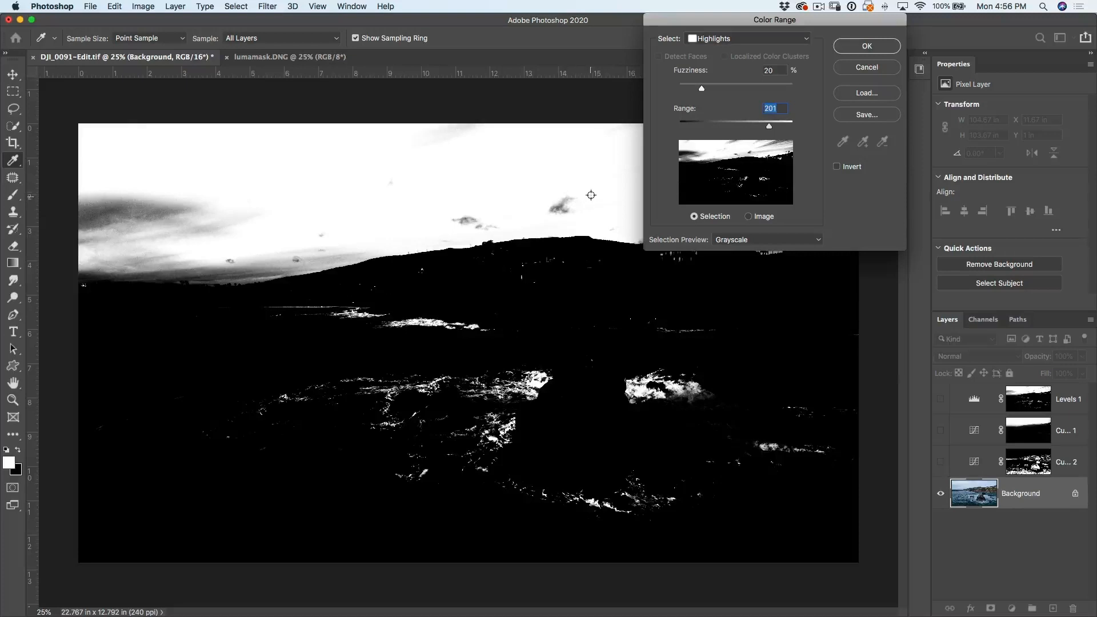
mouse_move(593, 199)
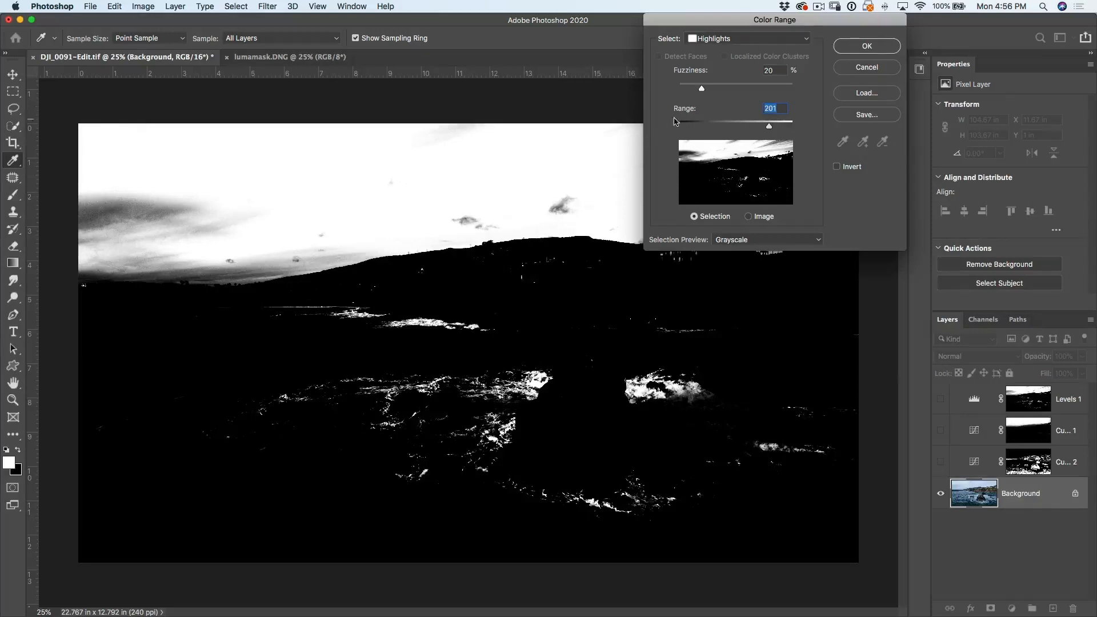
Settle the highlights Fuzziness at about 15 and accept the selection.
drag(701, 89, 699, 89)
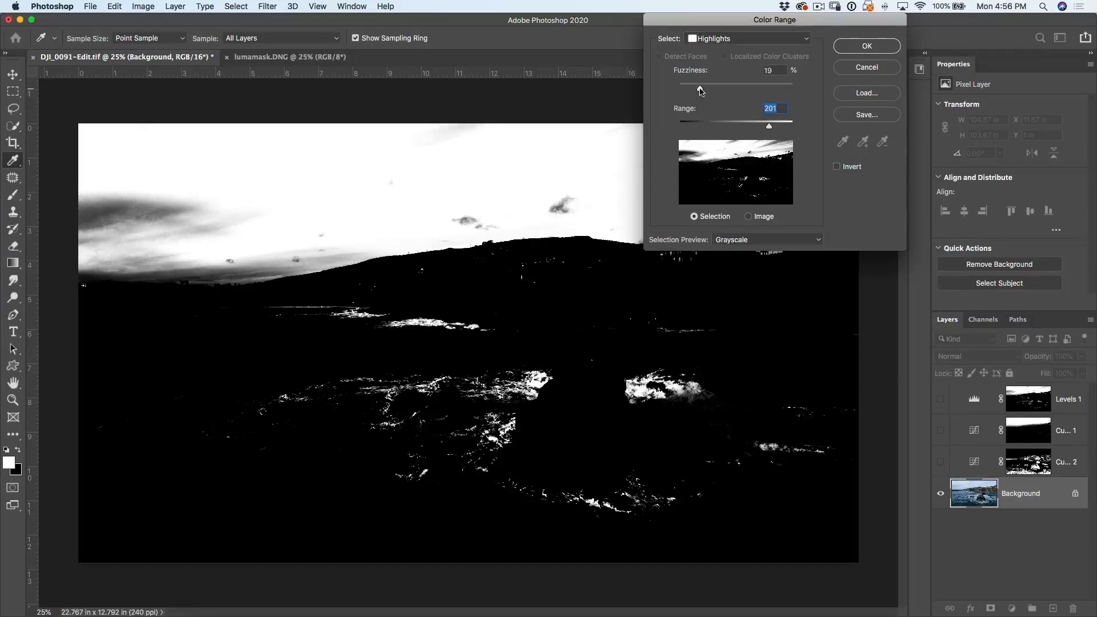
drag(698, 84, 704, 84)
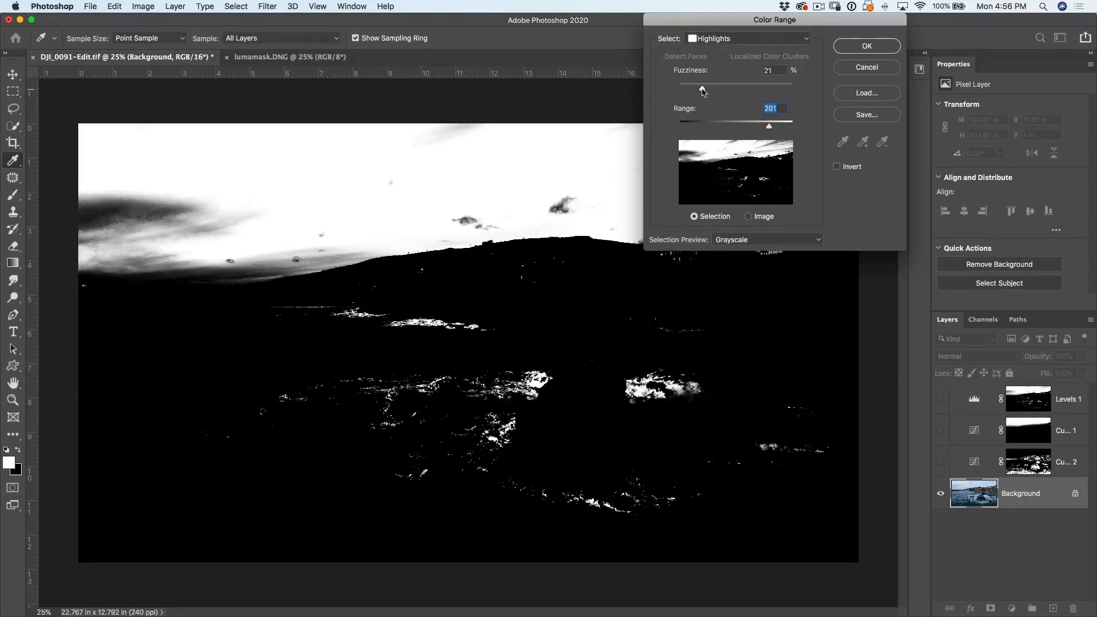
drag(704, 84, 696, 84)
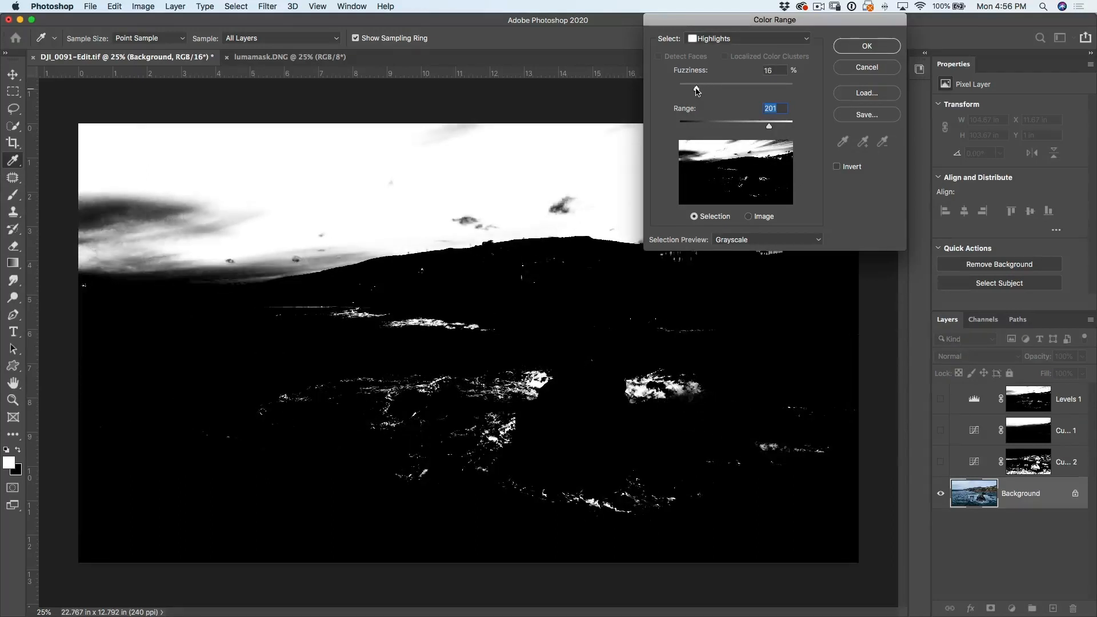
drag(696, 84, 708, 84)
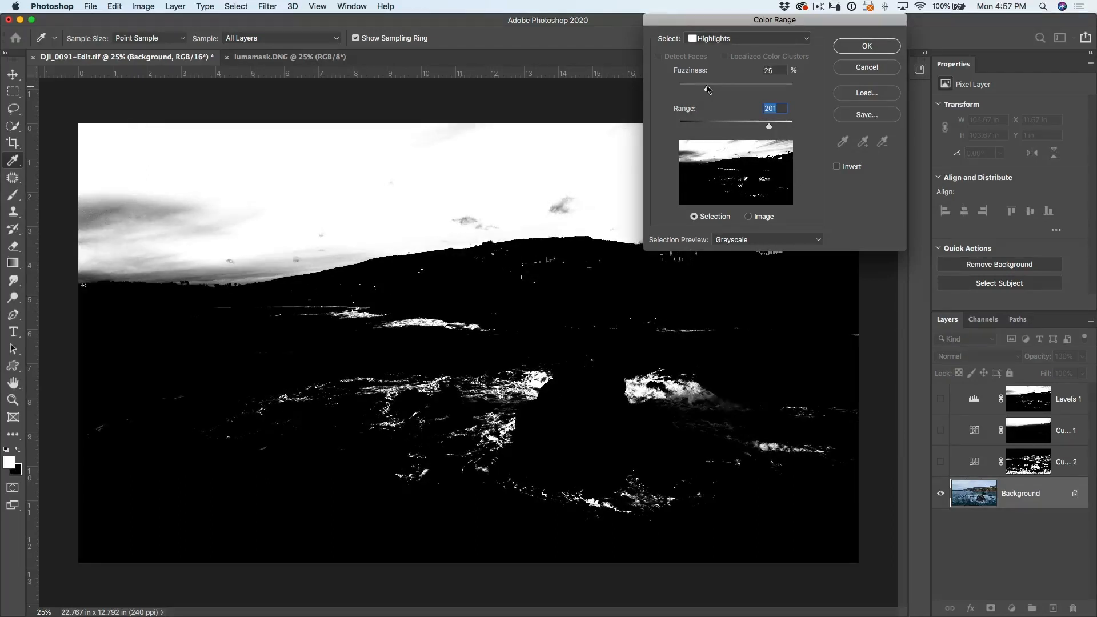
drag(707, 85, 695, 84)
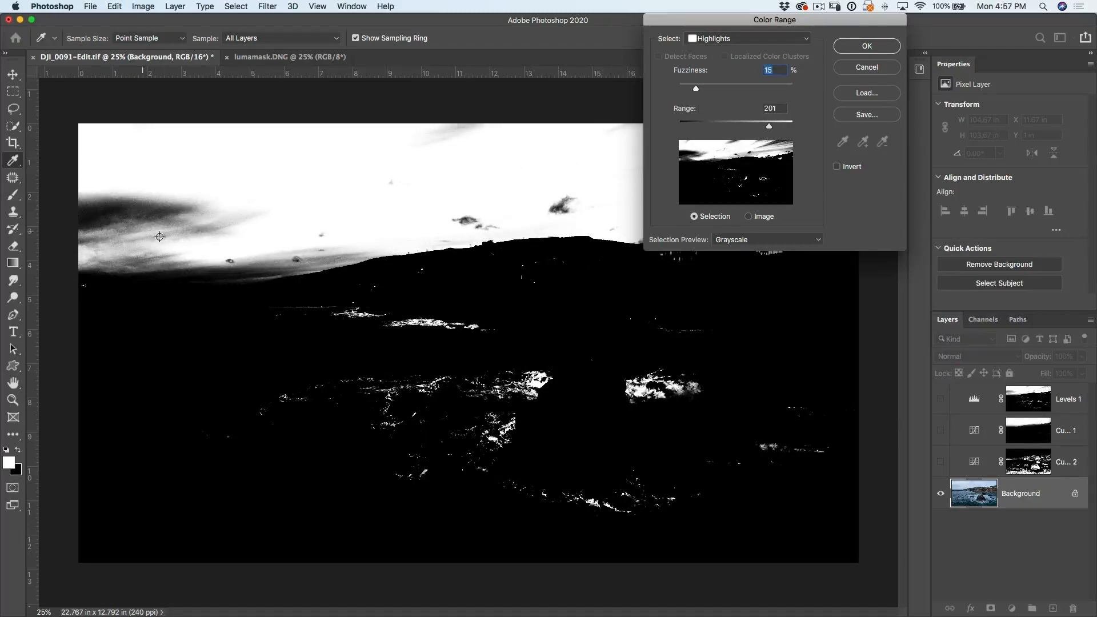
click(866, 46)
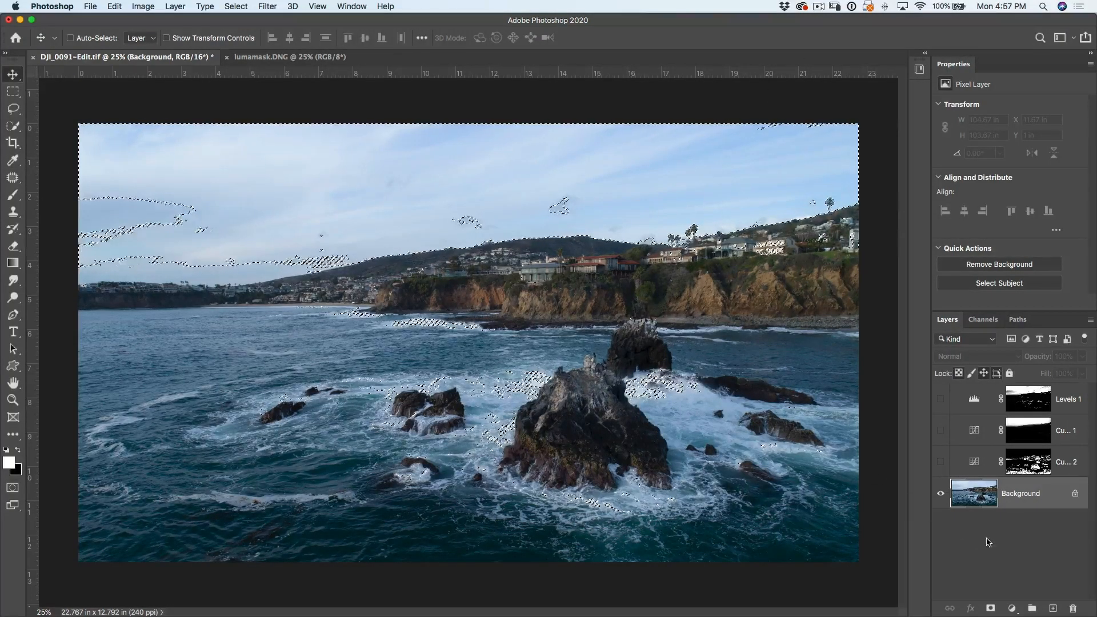
Add a masked Curves adjustment and pull the midpoint down to input 125, output 85.
click(1011, 608)
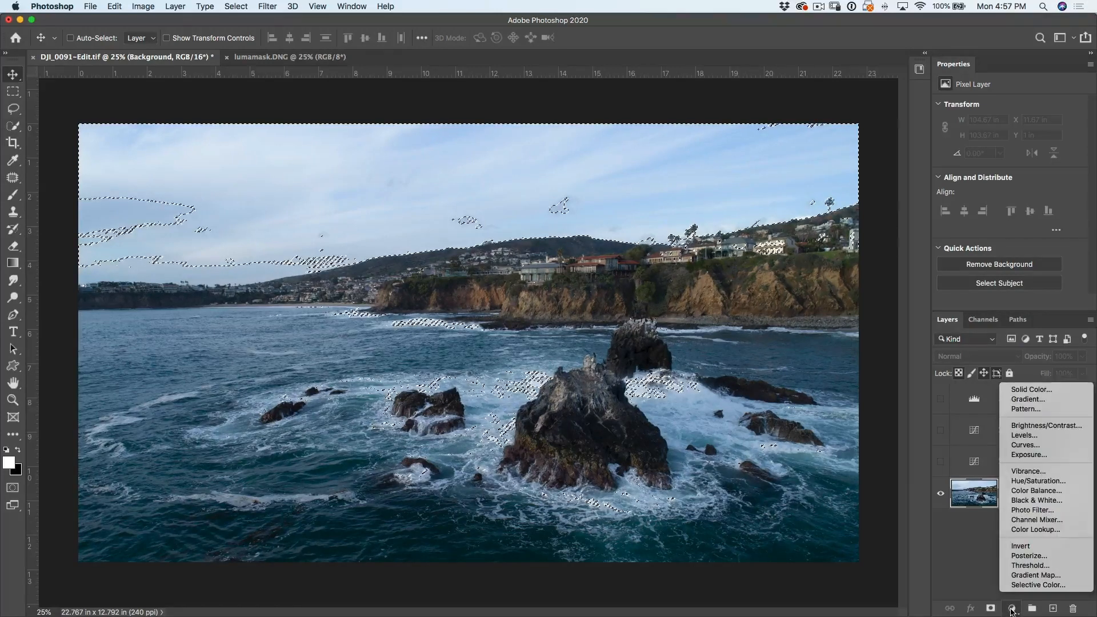
mouse_move(1030, 565)
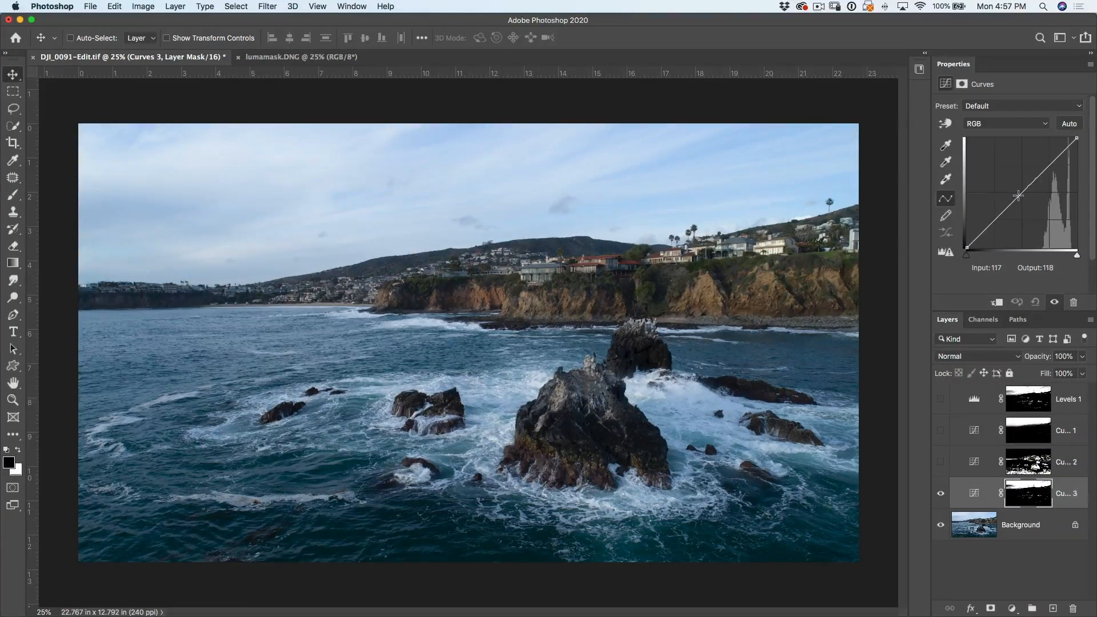
drag(1019, 196, 1012, 188)
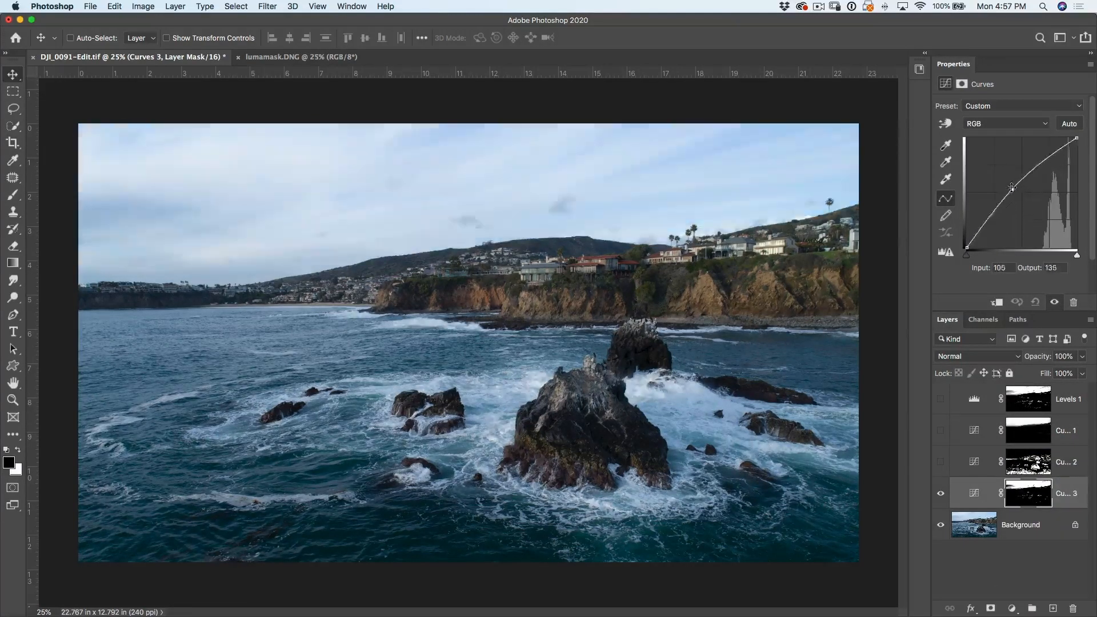
drag(1012, 188, 1002, 184)
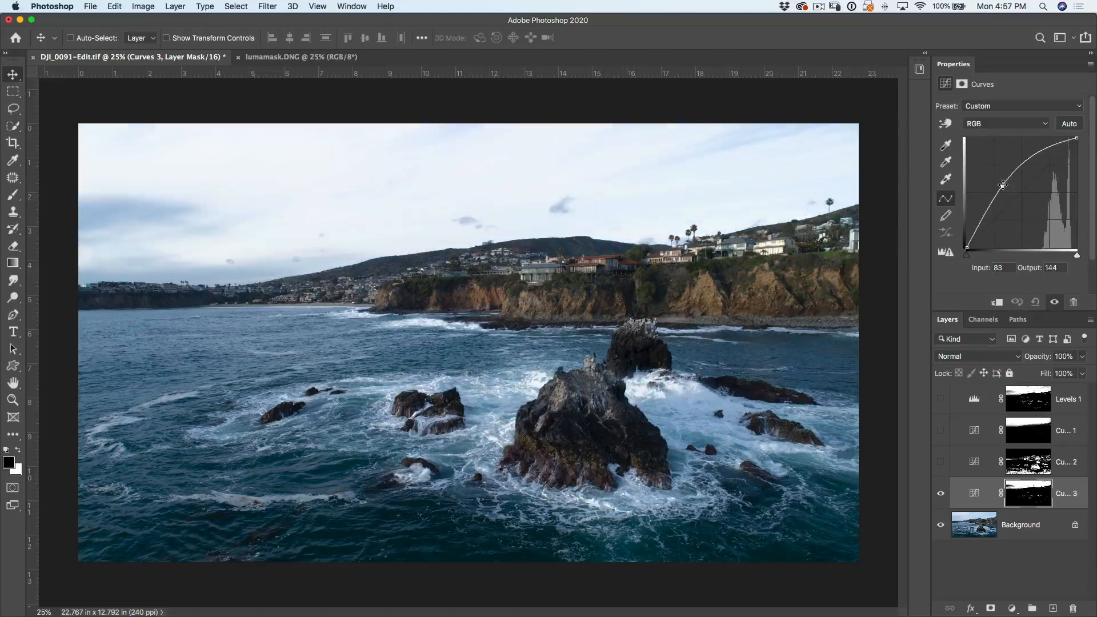
drag(1004, 184, 1016, 199)
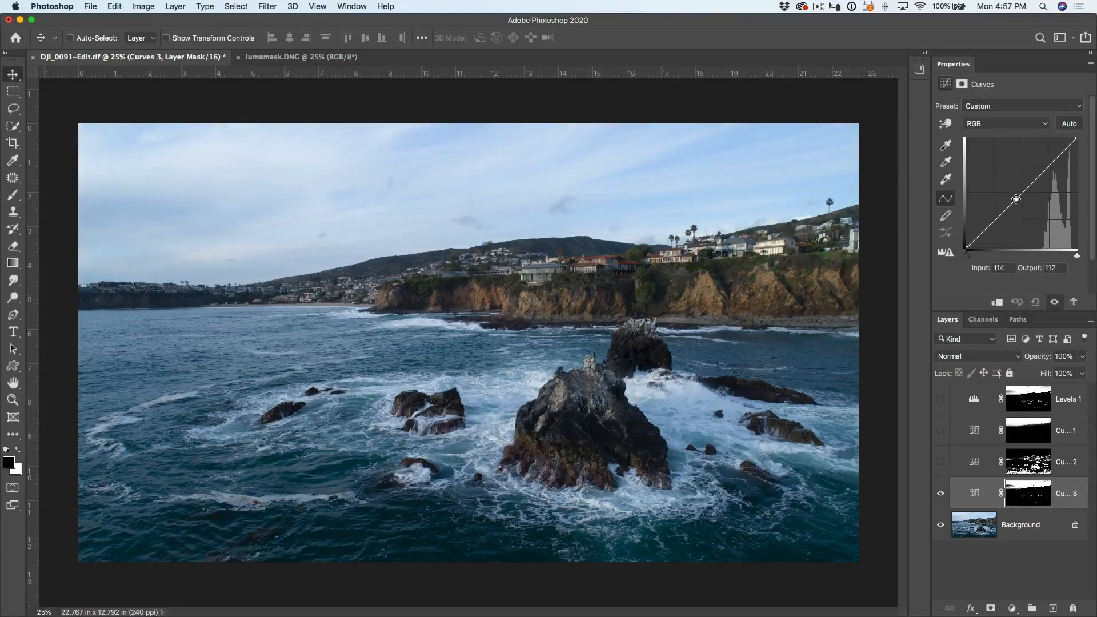
drag(1017, 198, 1023, 212)
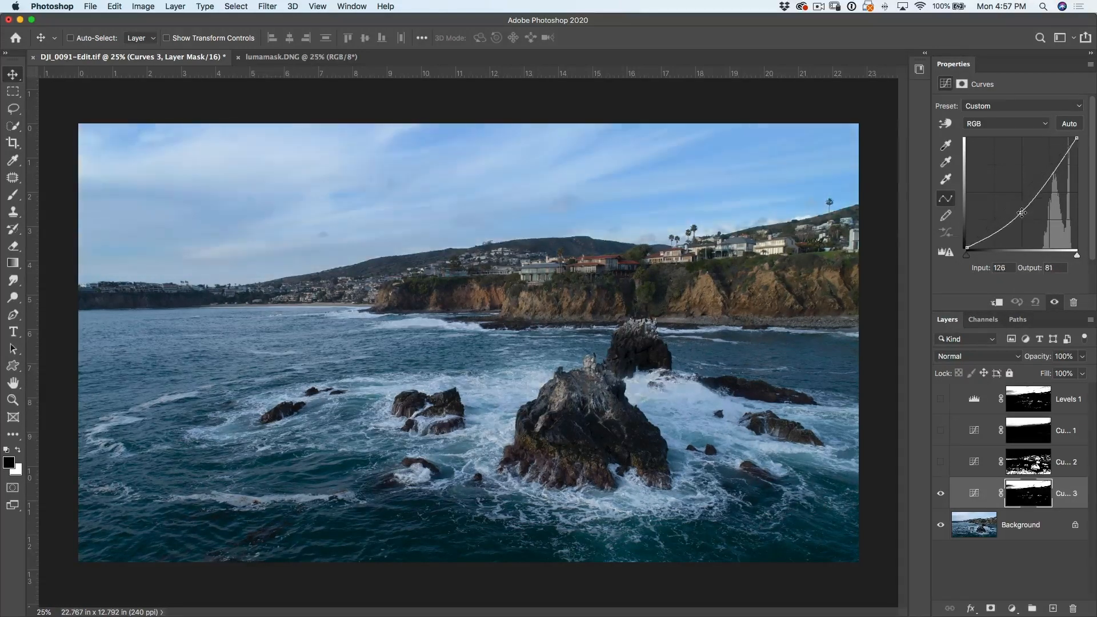
drag(1022, 212, 1022, 209)
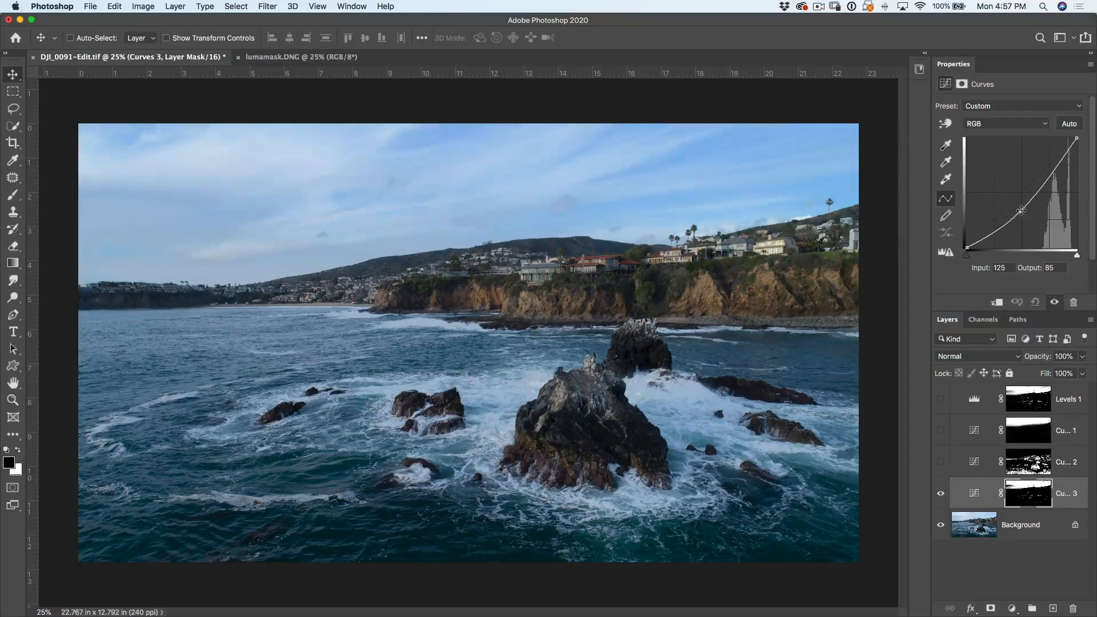
drag(1021, 210, 1021, 213)
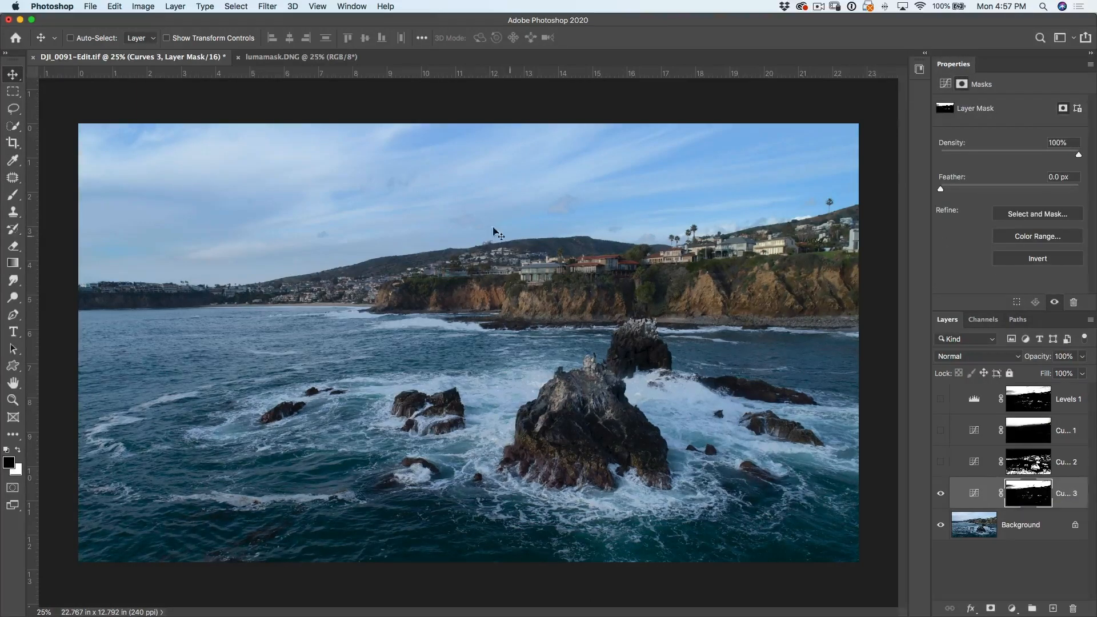
mouse_move(718, 378)
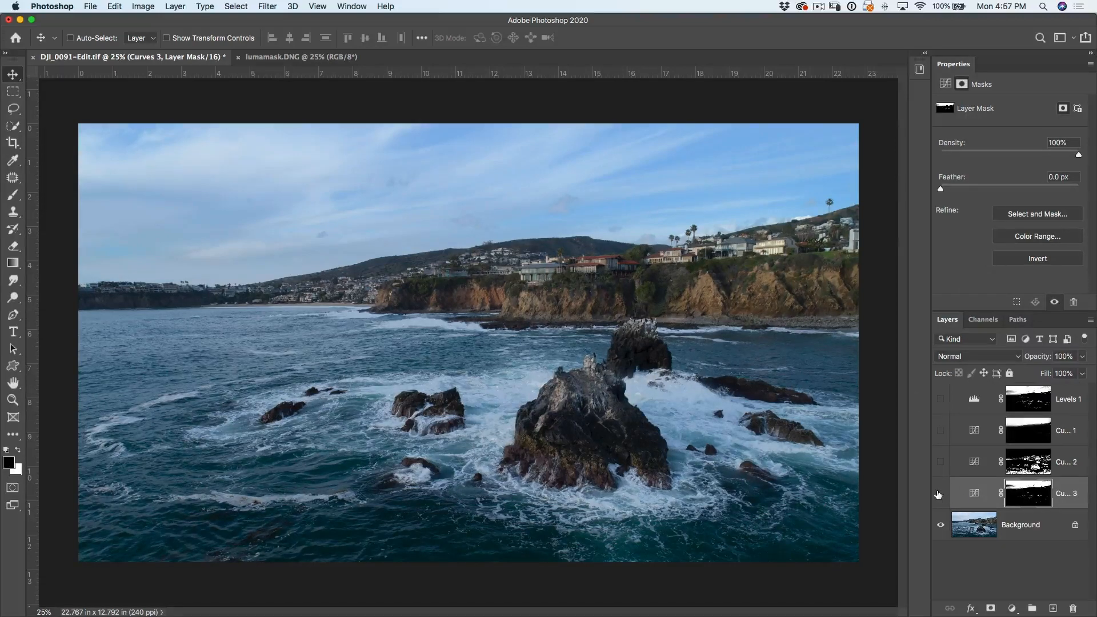
Compare Curves 3 on and off, then brush black over the water on its mask.
click(941, 494)
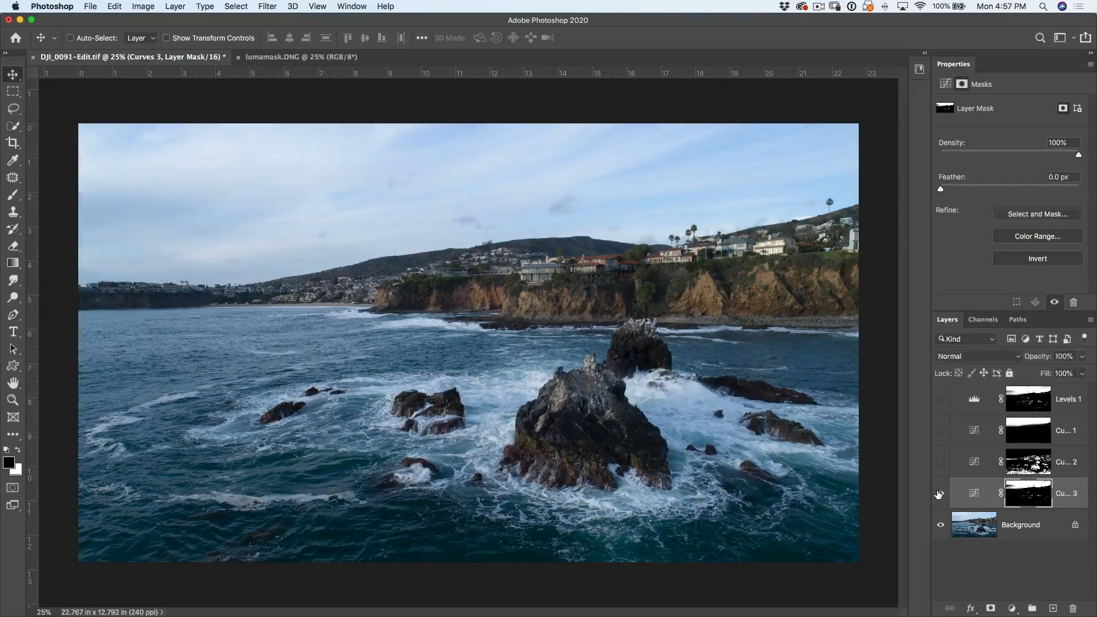
click(941, 493)
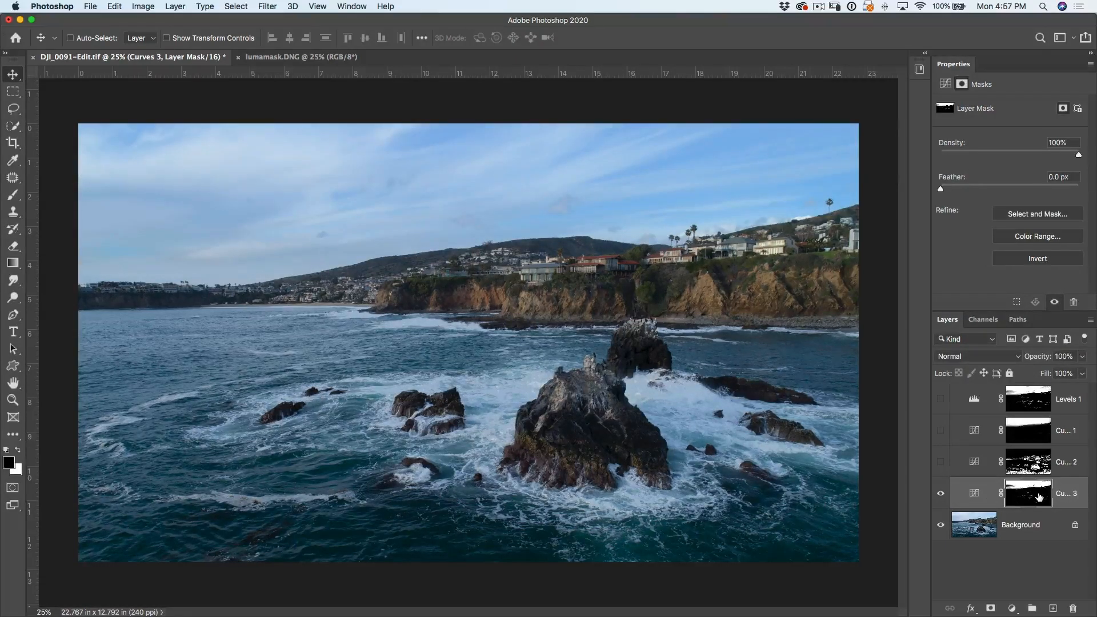
mouse_move(1027, 492)
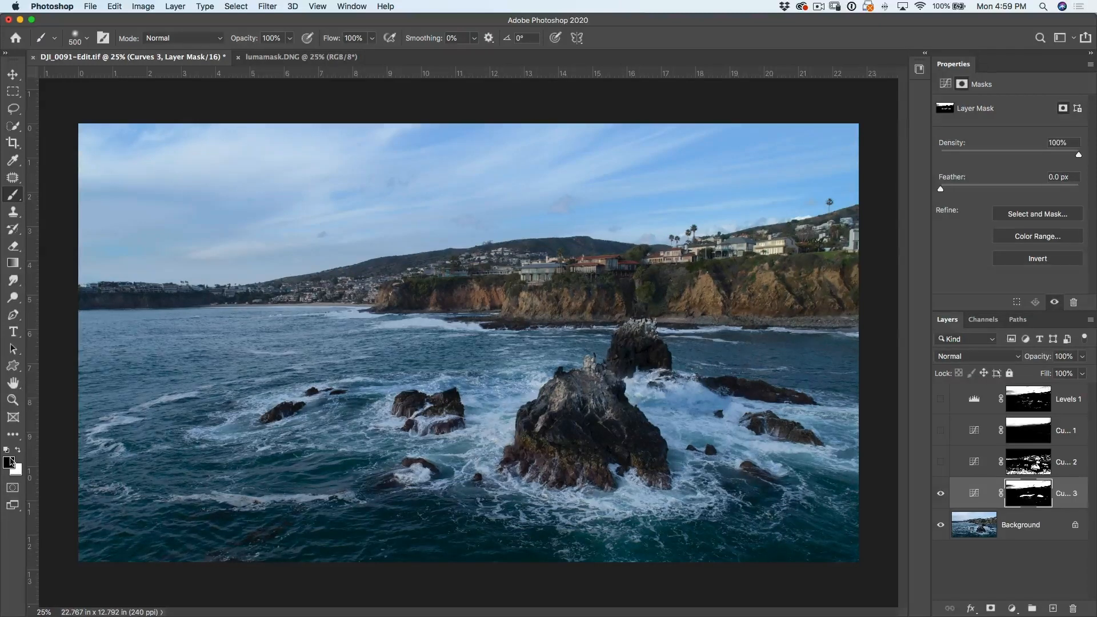
click(9, 462)
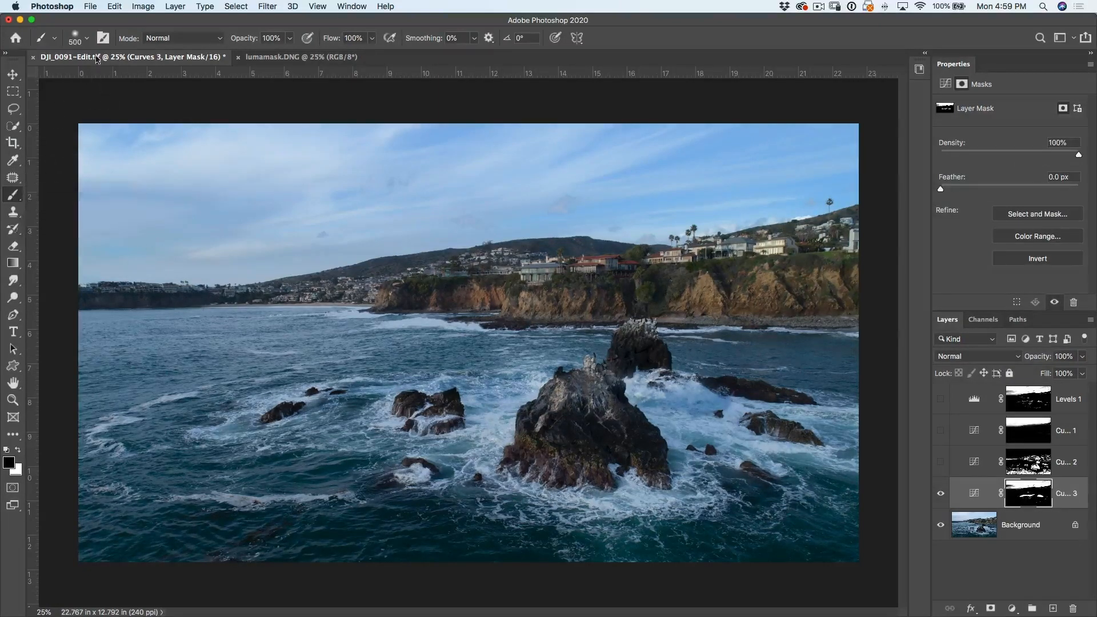
click(87, 38)
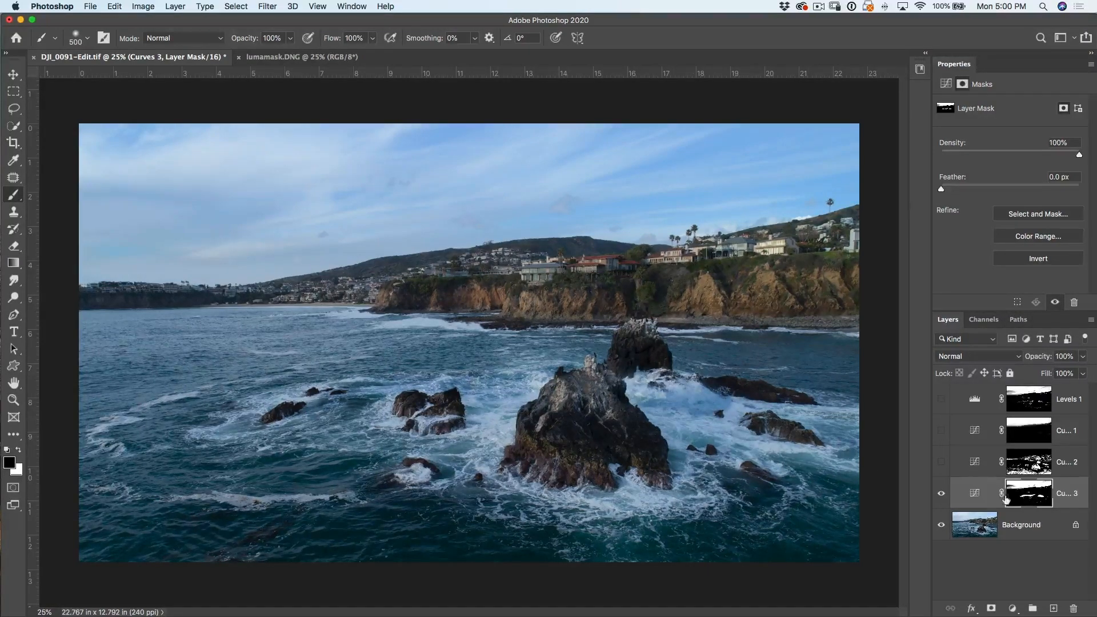
click(679, 392)
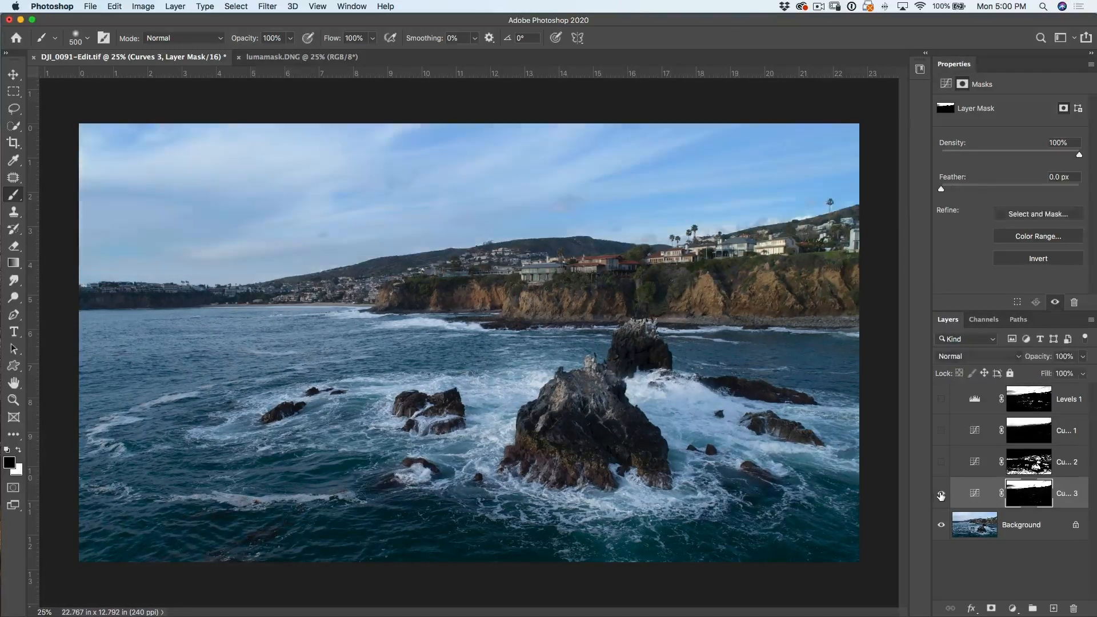
click(941, 493)
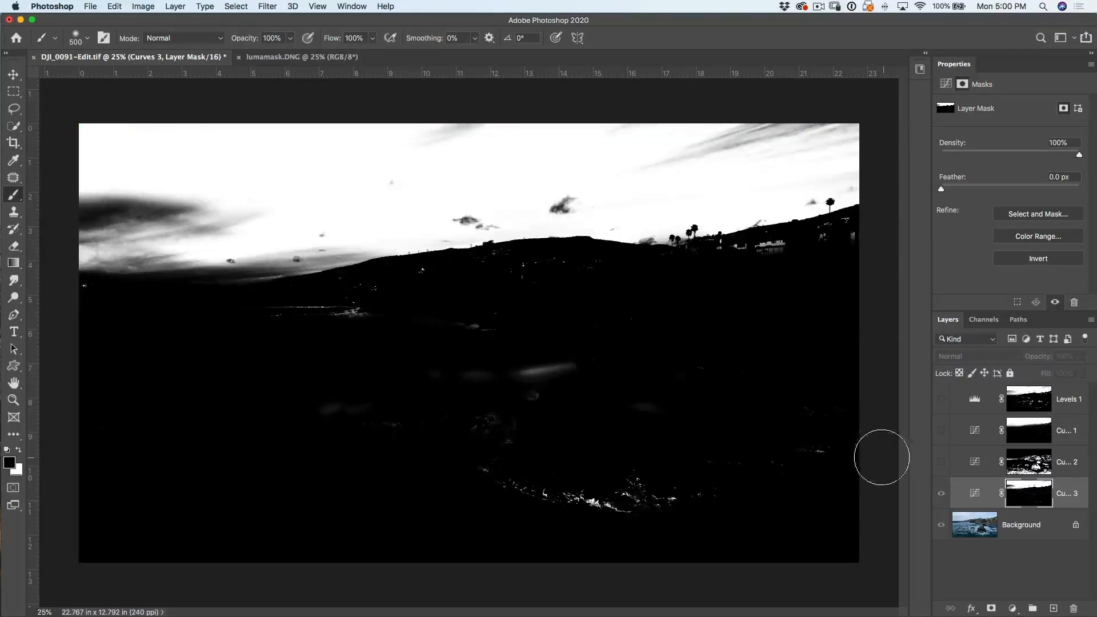
mouse_move(300, 222)
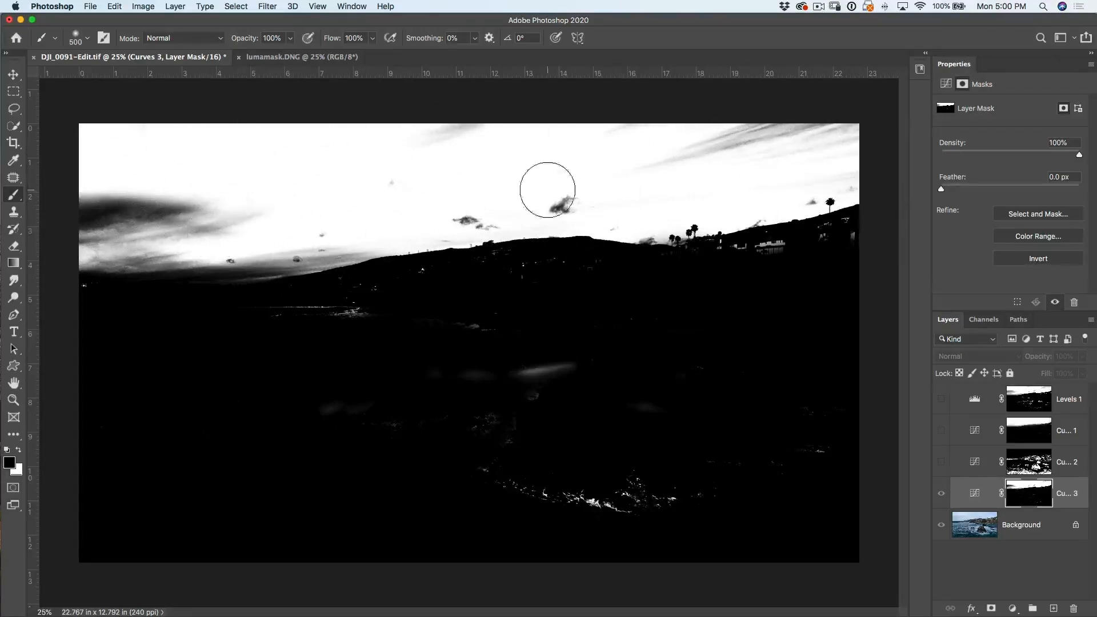
click(941, 493)
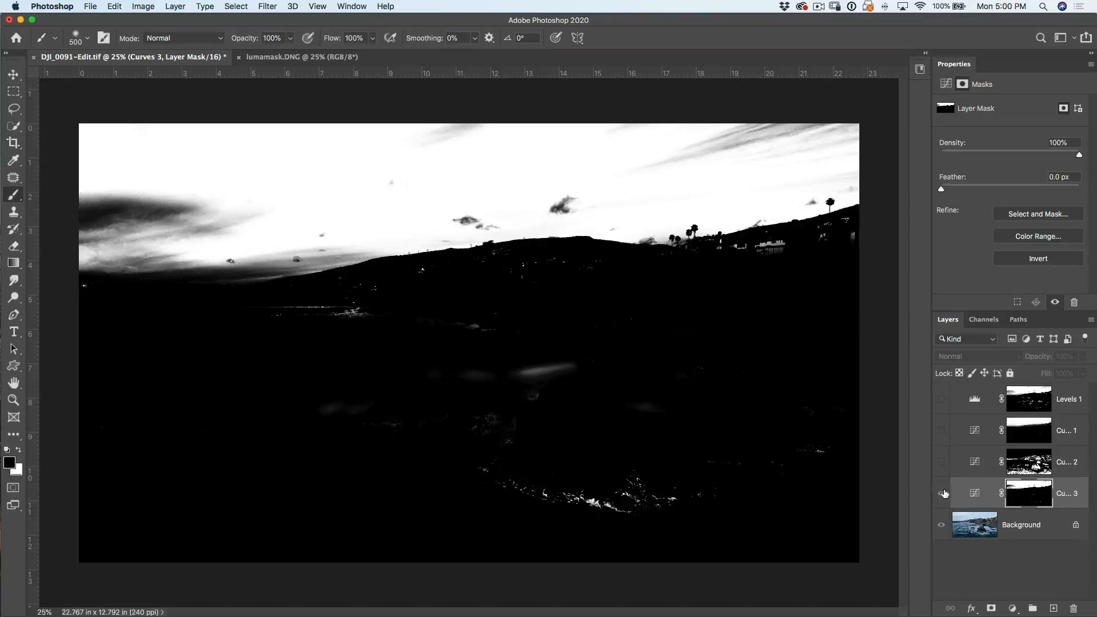
click(941, 493)
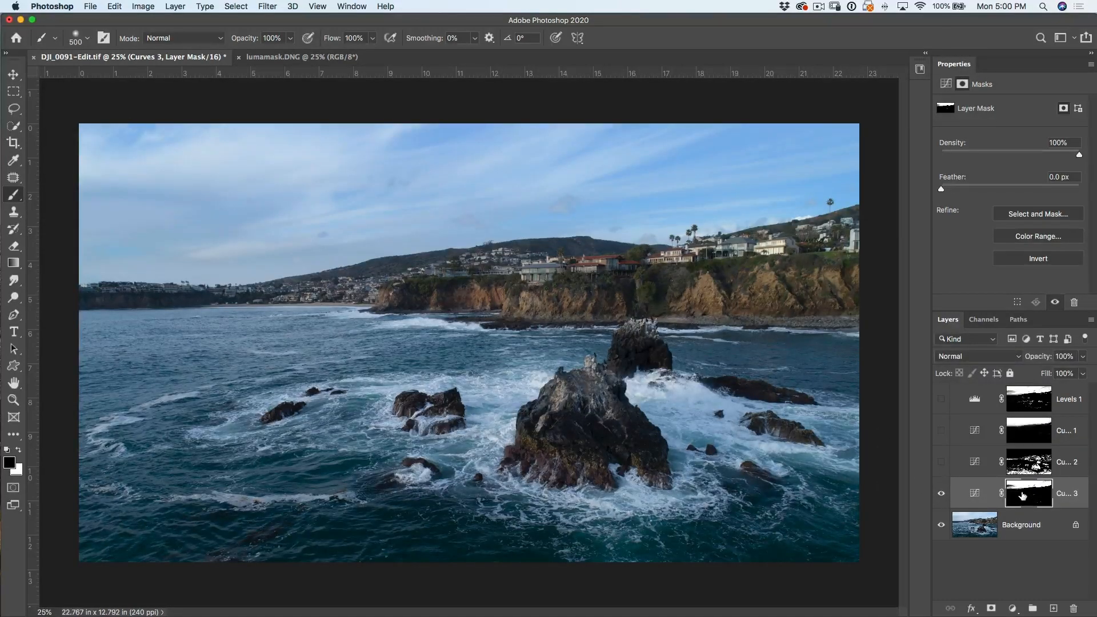
mouse_move(1028, 493)
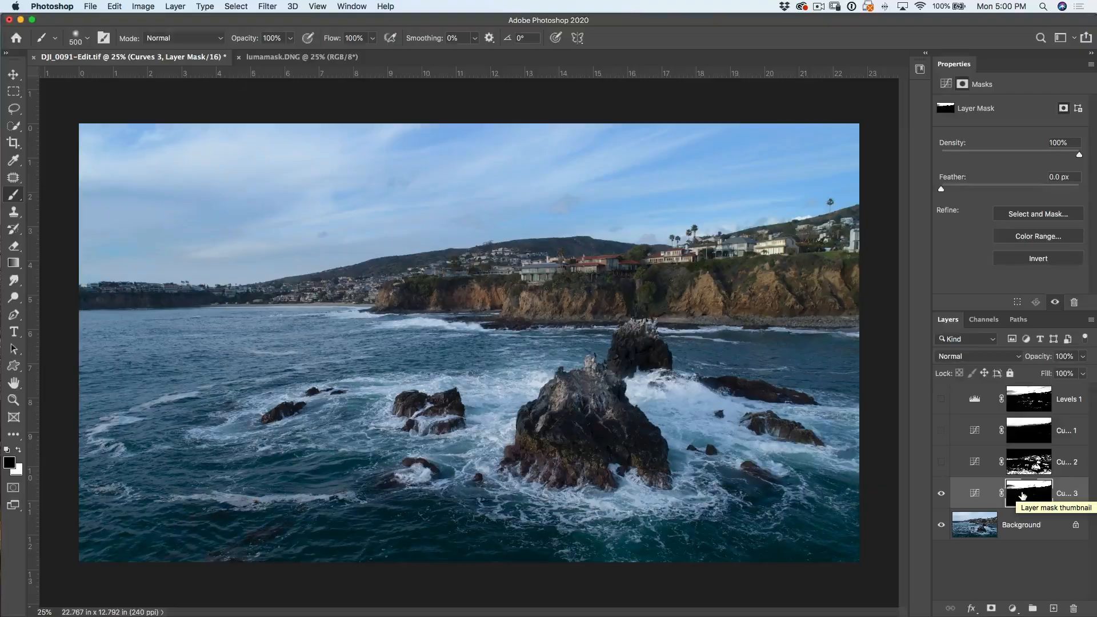